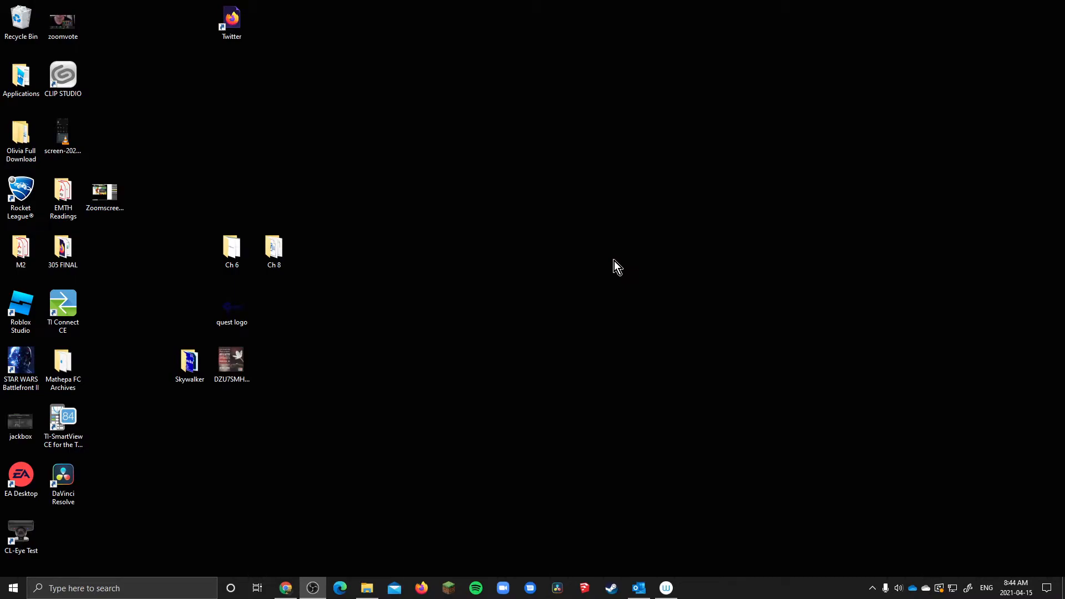
Step: Launch DaVinci Resolve 17 from the desktop shortcut into the Project Manager
{"action": "double_click", "coordinate": [62, 474]}
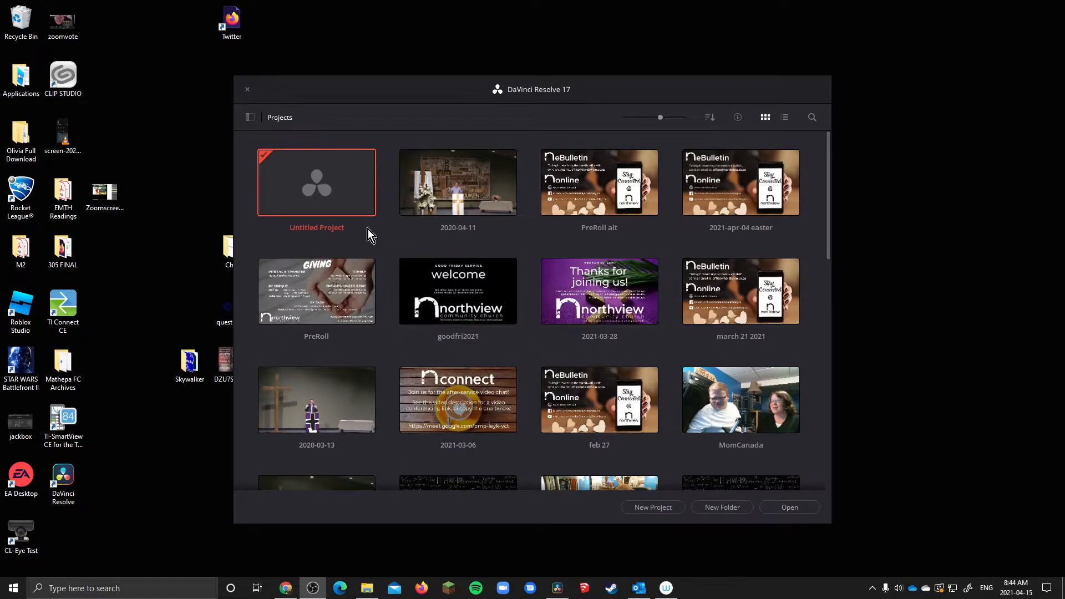
{"action": "mouse_move", "coordinate": [390, 250]}
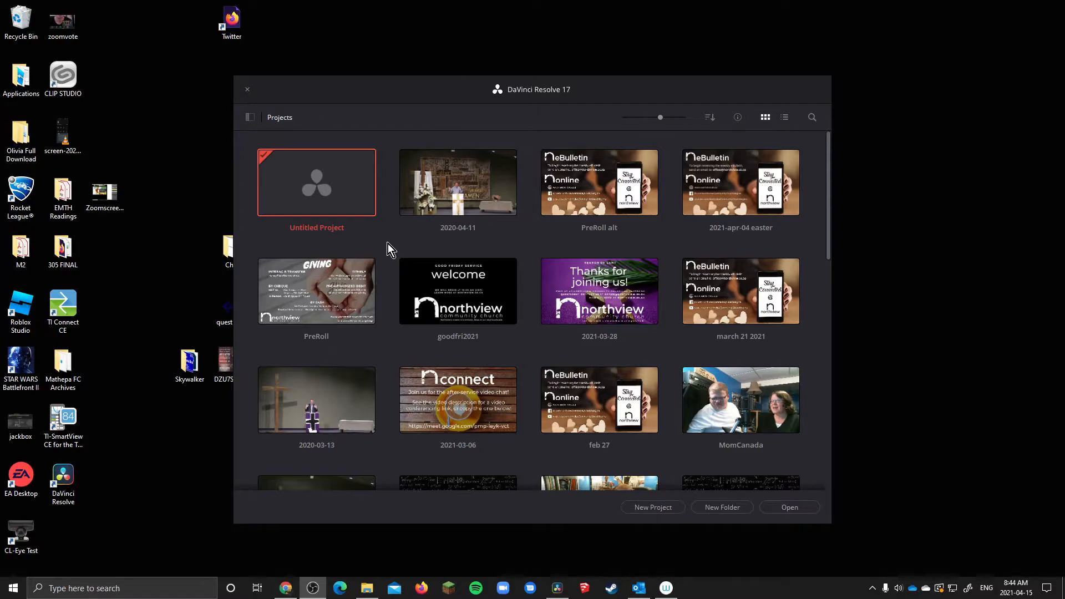
Step: Open the Untitled Project on the Cut page with an empty media pool
{"action": "left_click", "coordinate": [248, 89]}
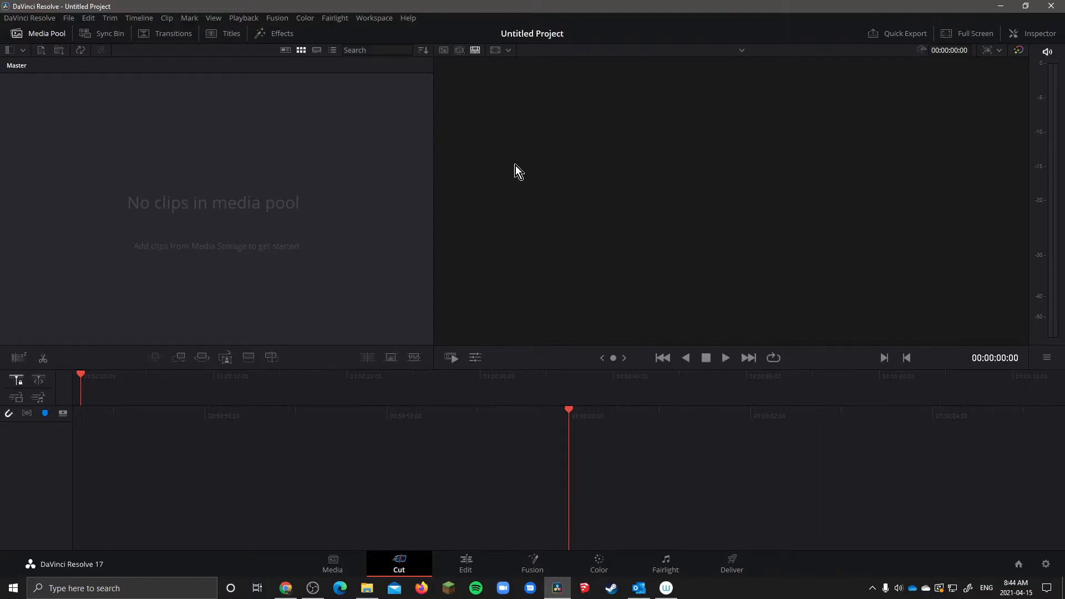
{"action": "mouse_move", "coordinate": [306, 285]}
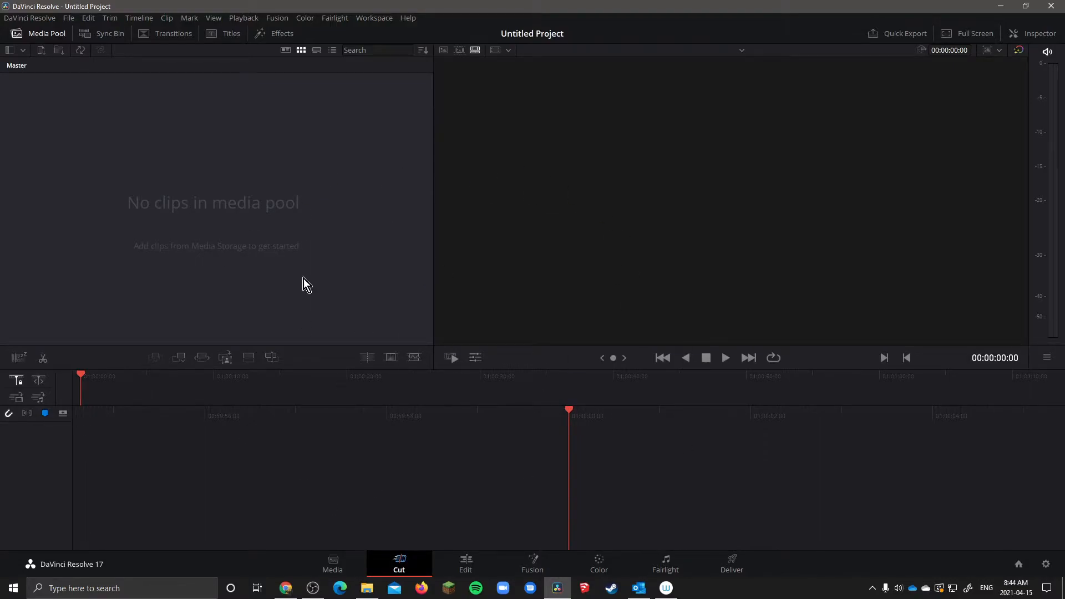
{"action": "mouse_move", "coordinate": [416, 99]}
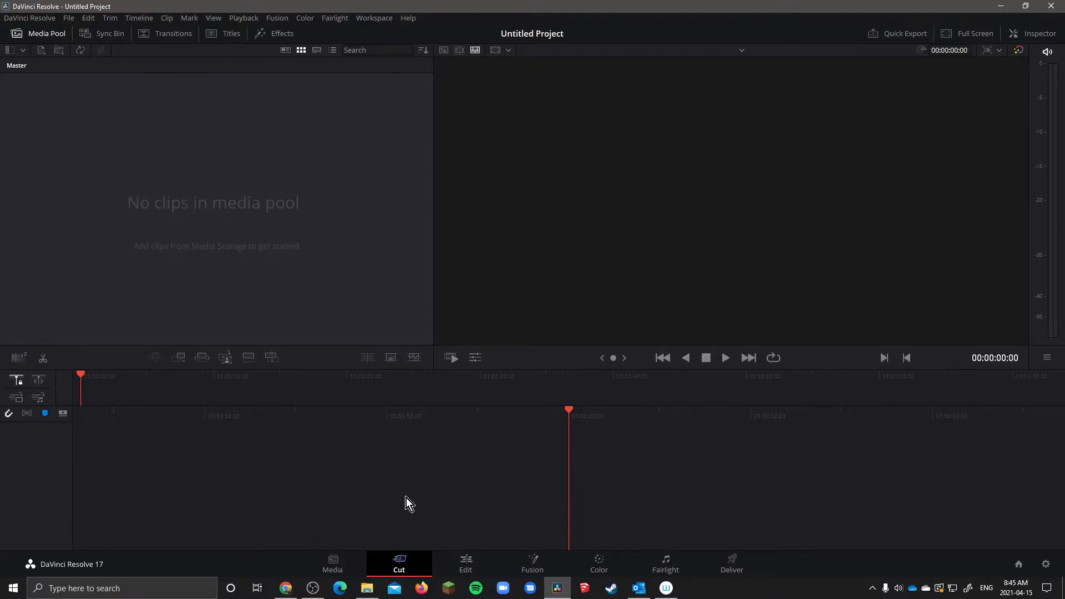
{"action": "mouse_move", "coordinate": [609, 285]}
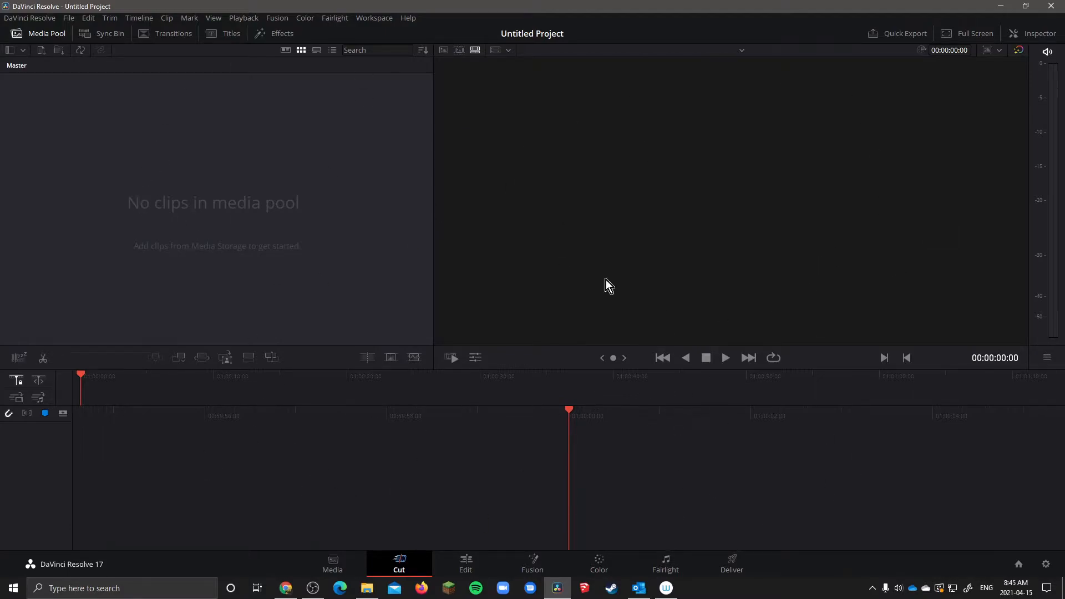
{"action": "mouse_move", "coordinate": [496, 361]}
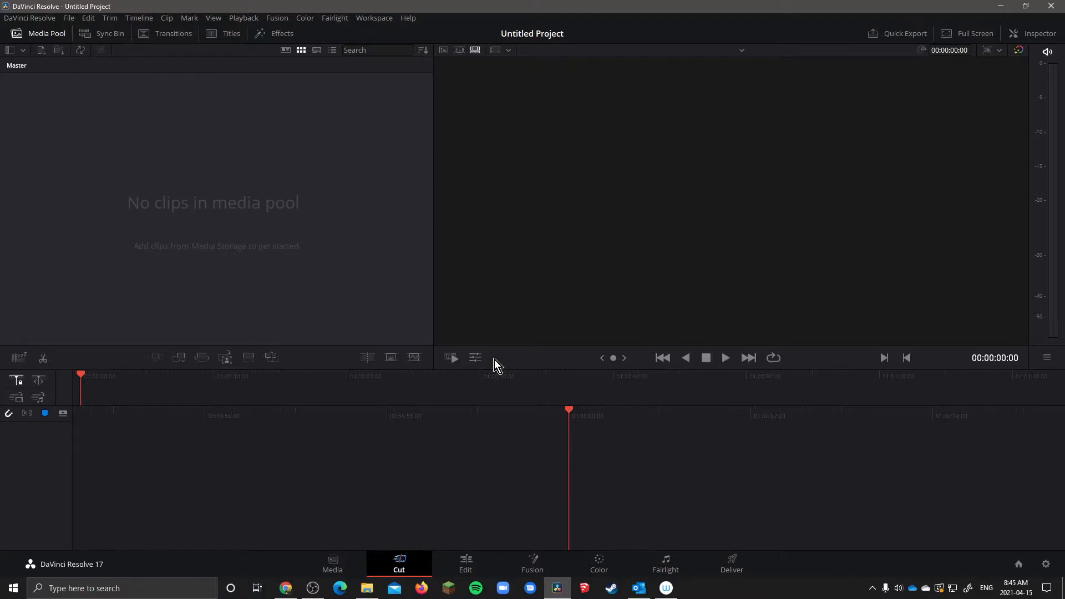
{"action": "mouse_move", "coordinate": [665, 564]}
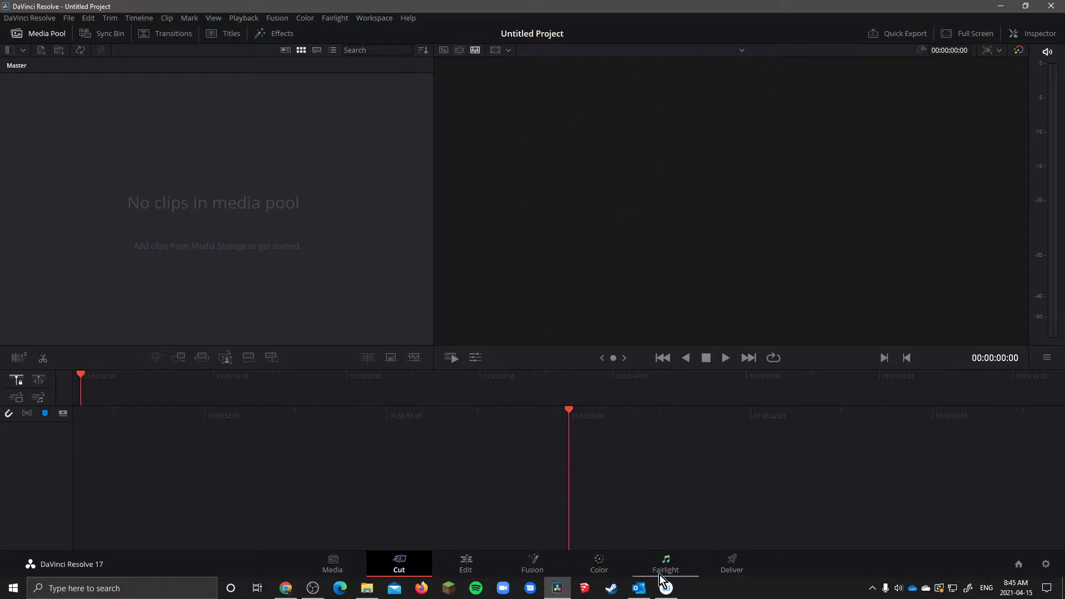
{"action": "mouse_move", "coordinate": [666, 579]}
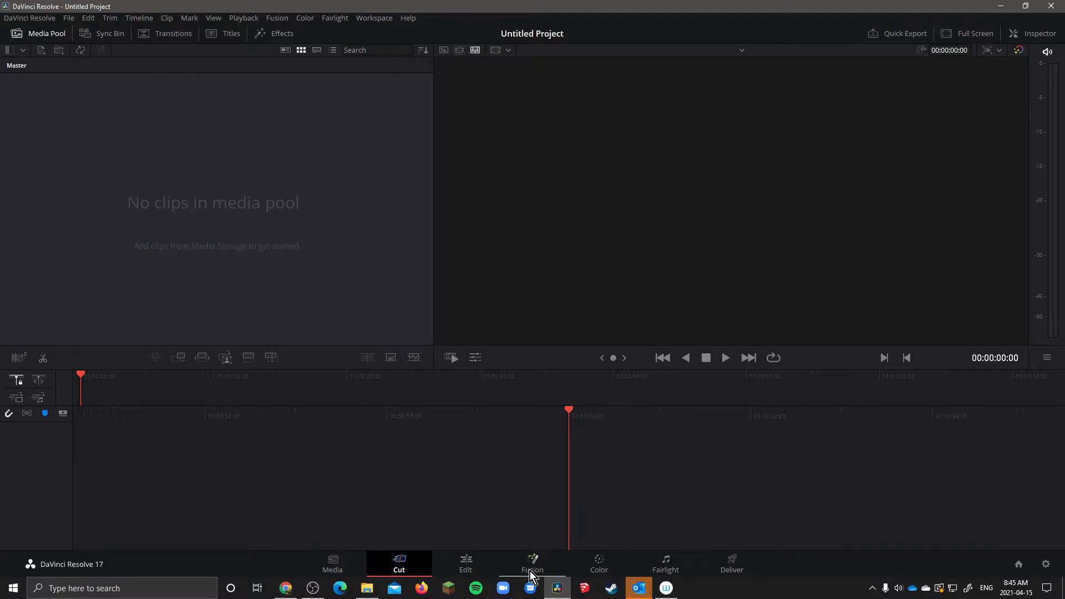
{"action": "mouse_move", "coordinate": [557, 540]}
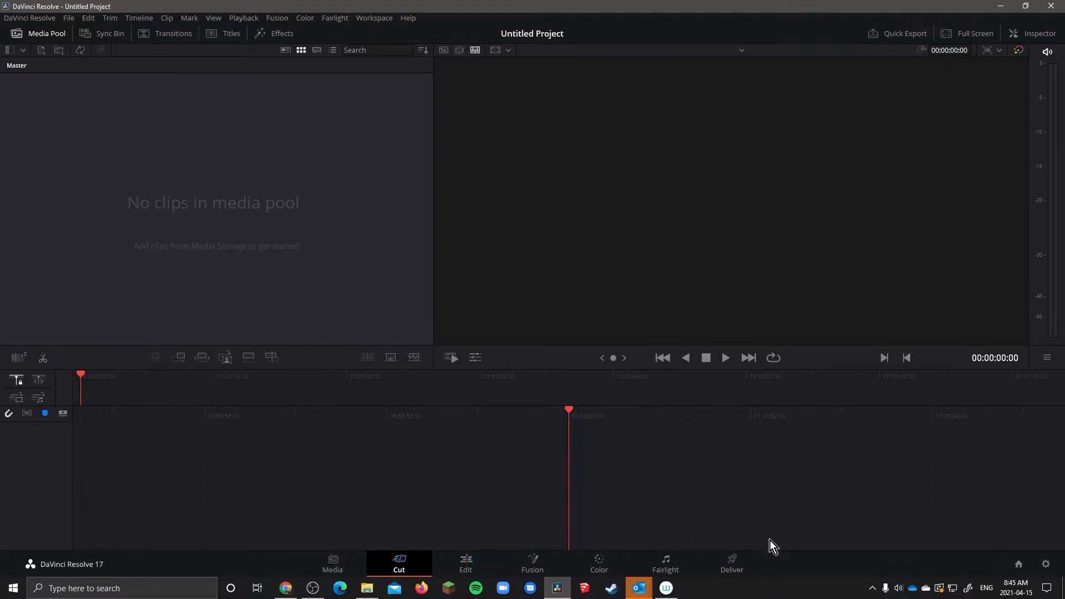
{"action": "mouse_move", "coordinate": [591, 553]}
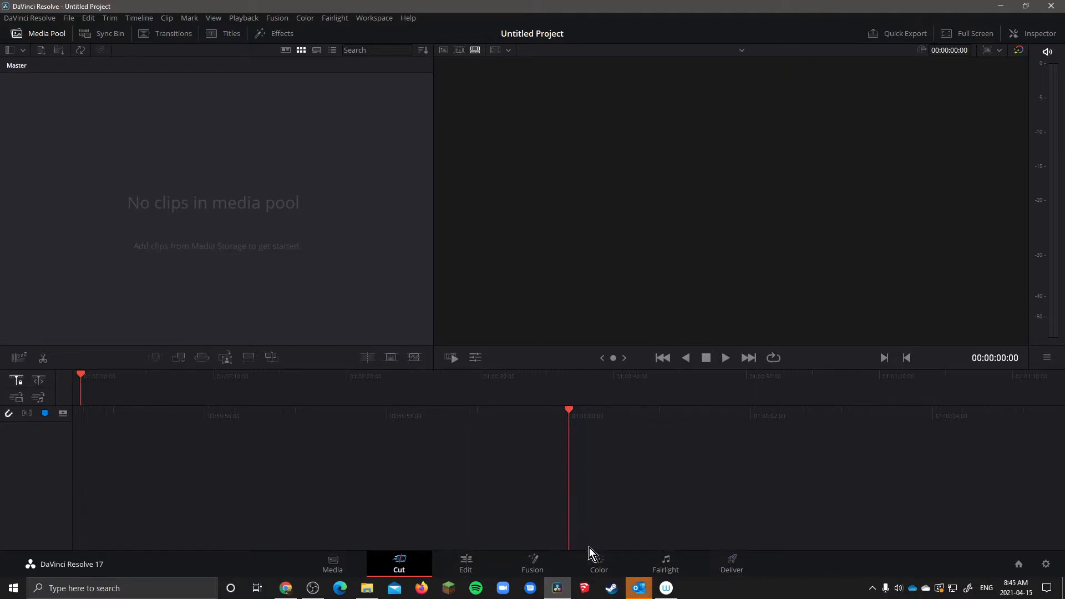
{"action": "mouse_move", "coordinate": [301, 219]}
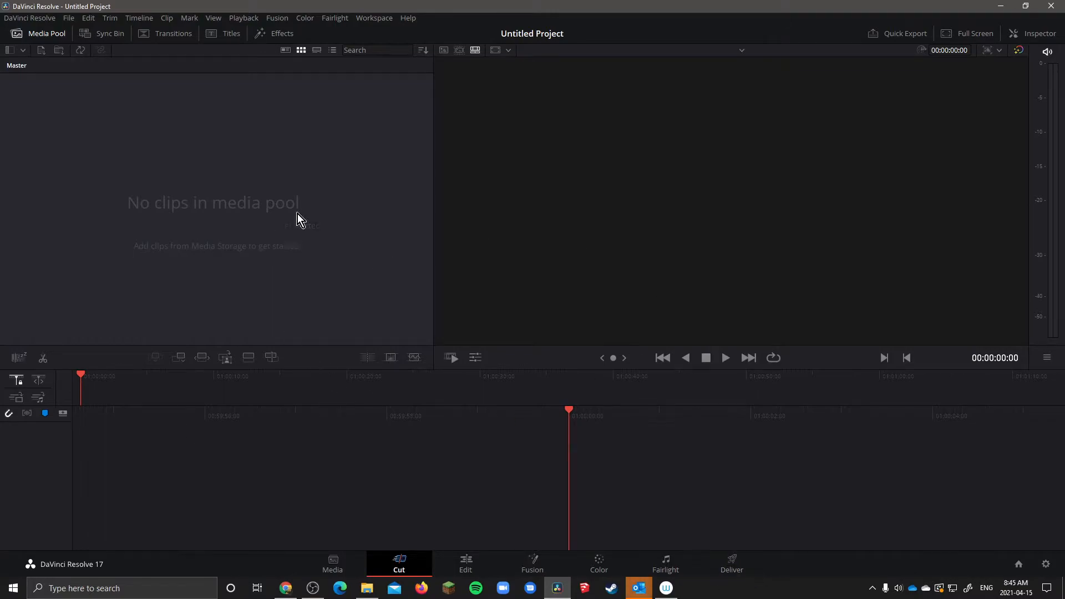
{"action": "mouse_move", "coordinate": [68, 19]}
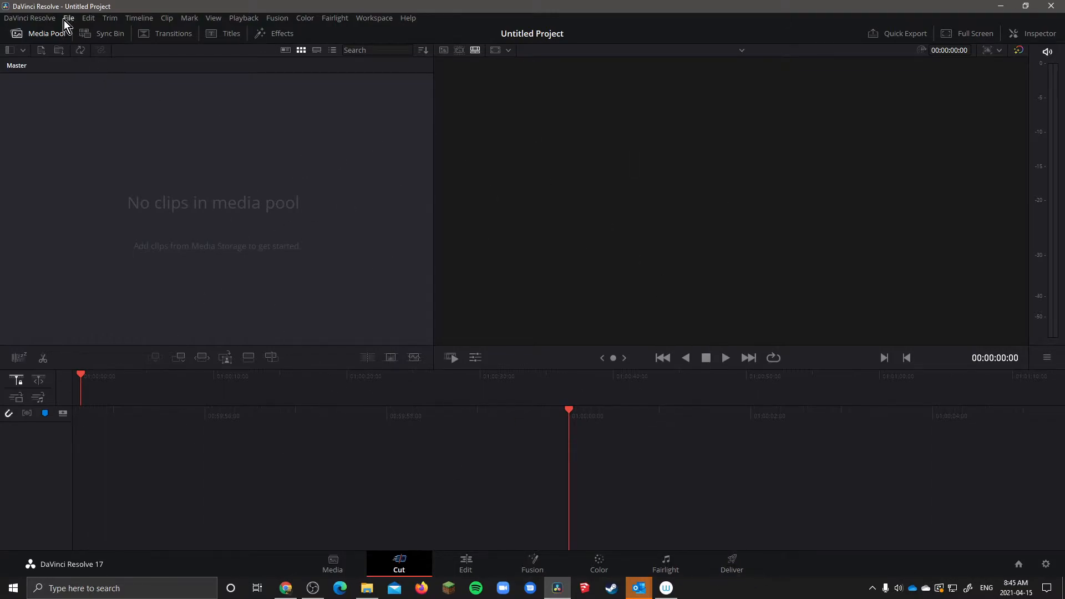
Step: Review the Master Settings timeline frame rate choices, leaving the 1280x720 timeline at 24 fps
{"action": "left_click", "coordinate": [67, 18]}
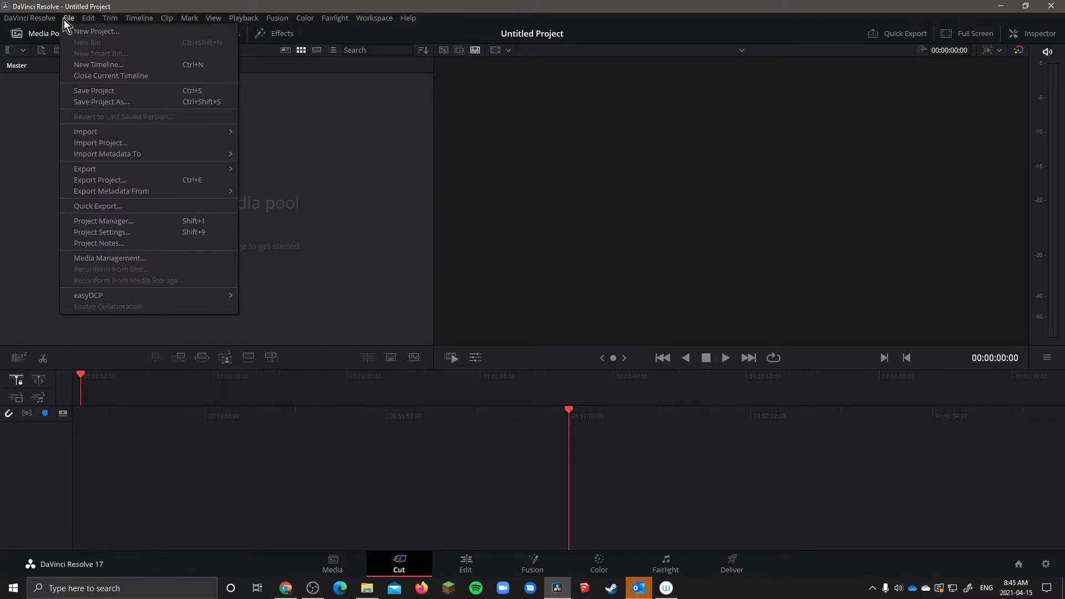
{"action": "left_click", "coordinate": [102, 232]}
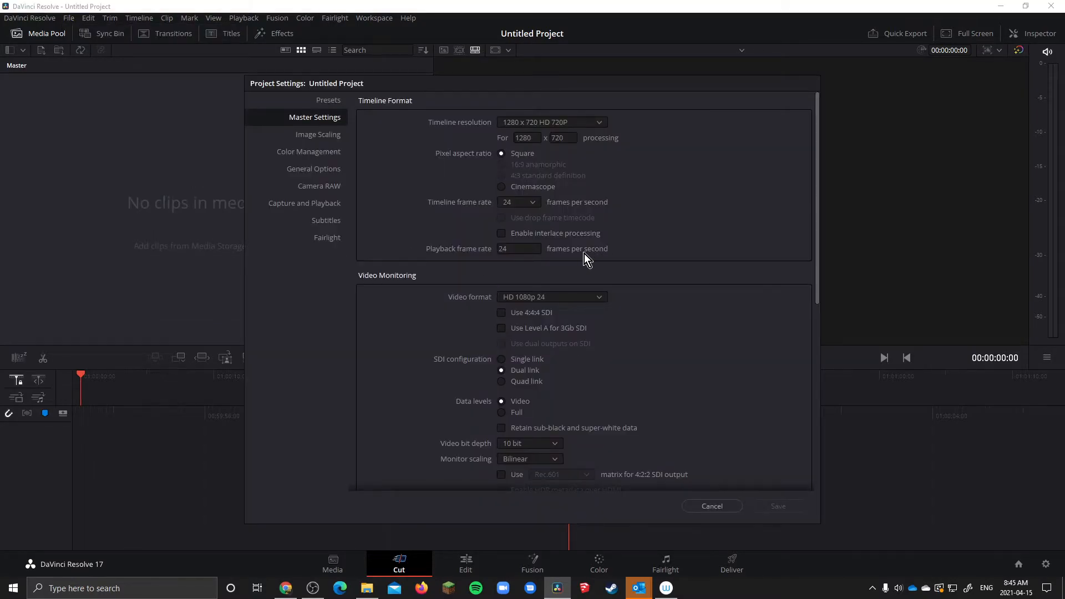
{"action": "mouse_move", "coordinate": [563, 134]}
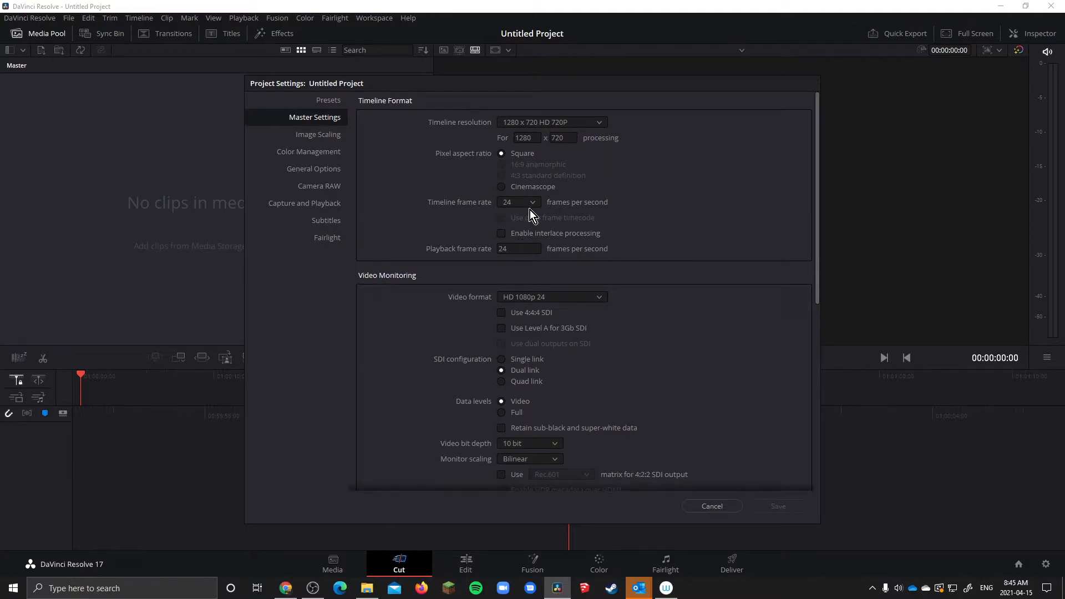
{"action": "mouse_move", "coordinate": [537, 212]}
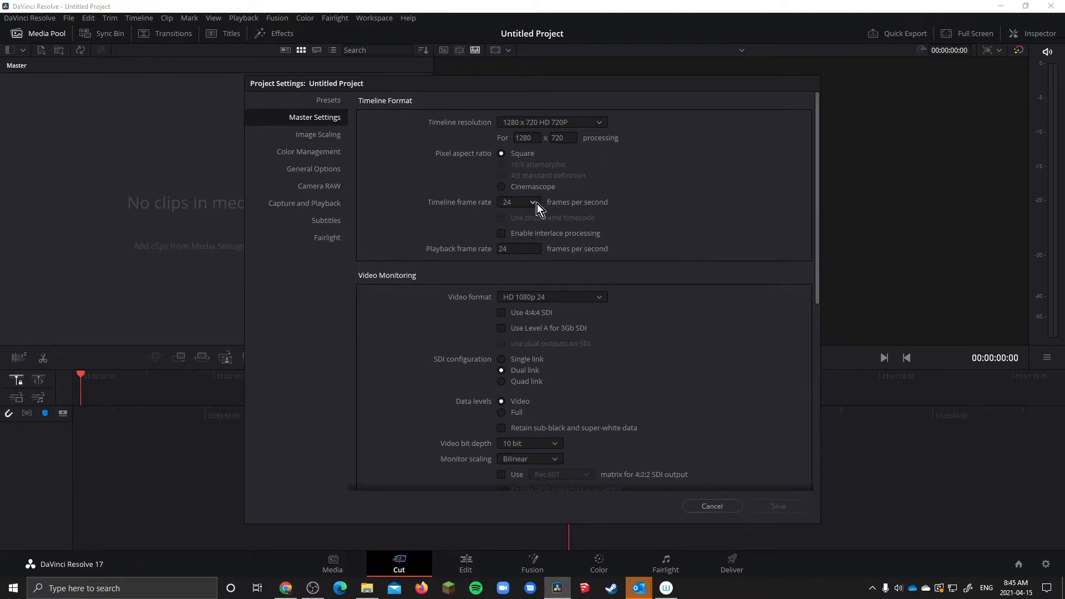
{"action": "left_click", "coordinate": [535, 202]}
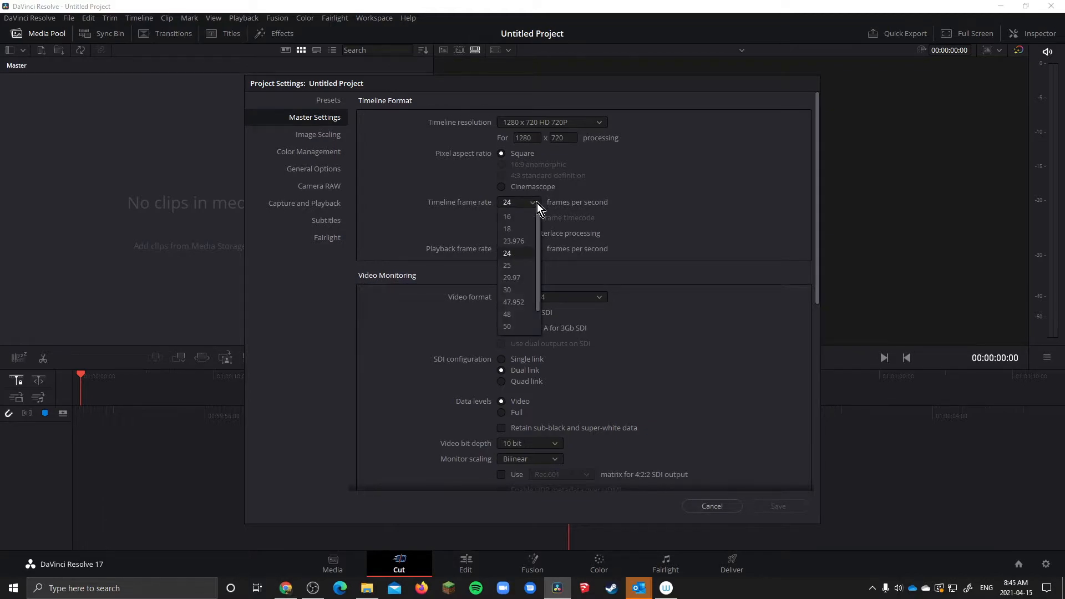
{"action": "left_click", "coordinate": [508, 253]}
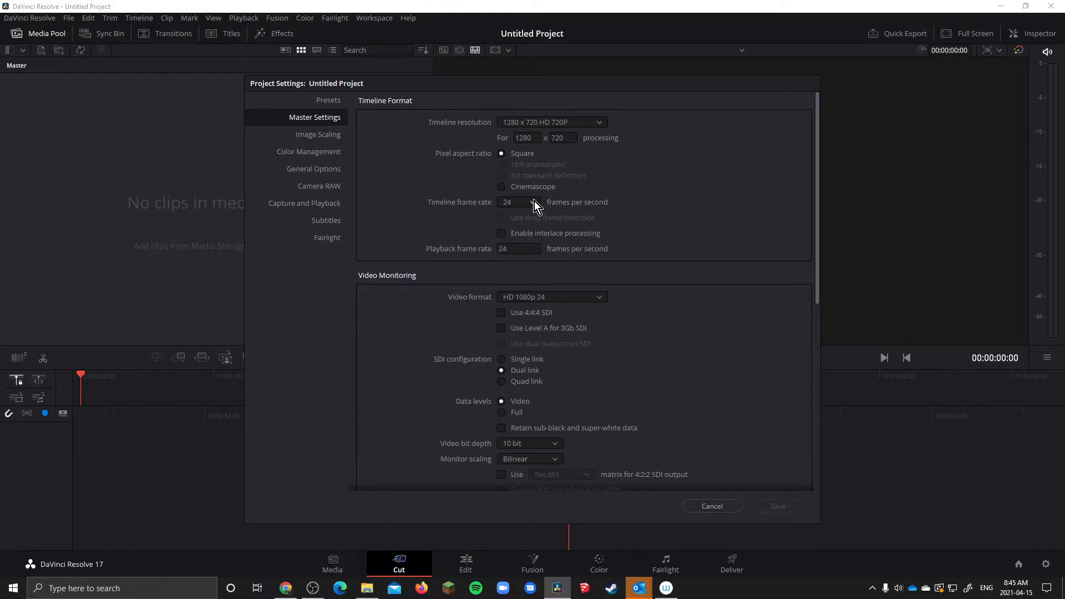
{"action": "left_click", "coordinate": [534, 202]}
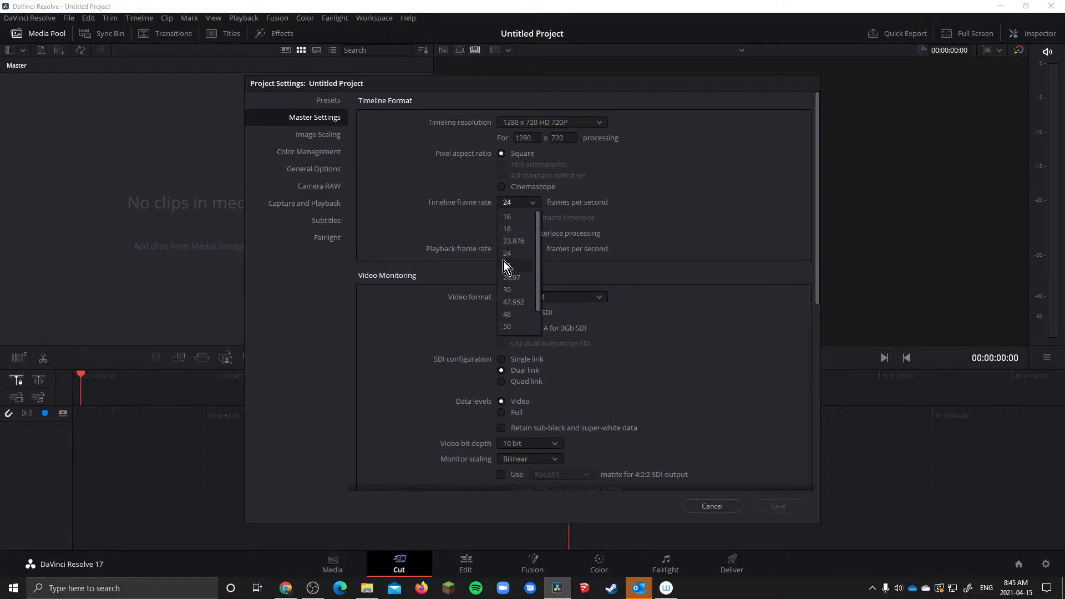
{"action": "mouse_move", "coordinate": [522, 229]}
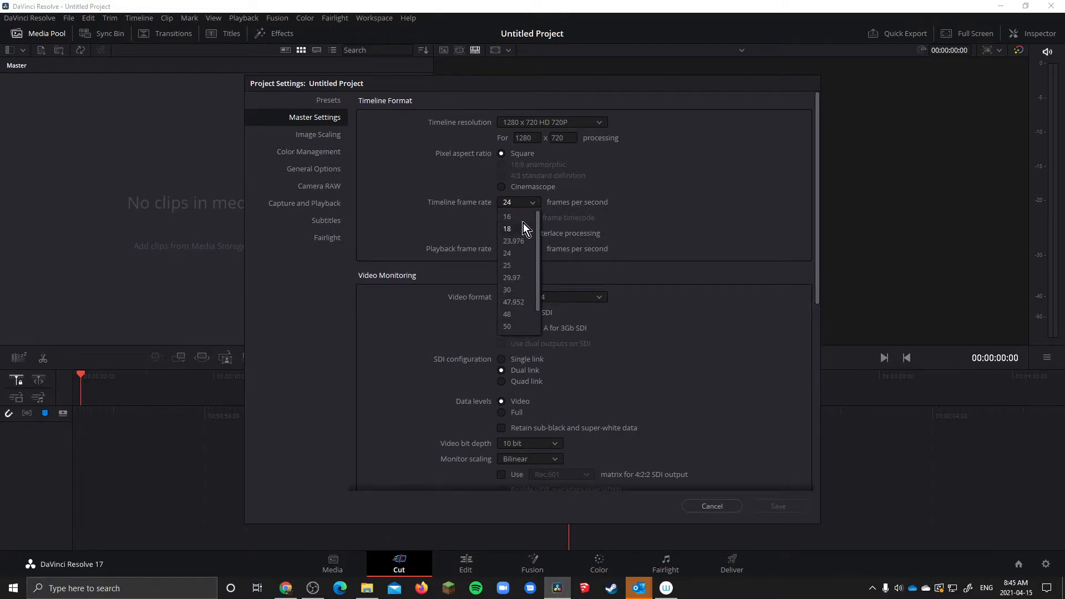
{"action": "left_click", "coordinate": [507, 253]}
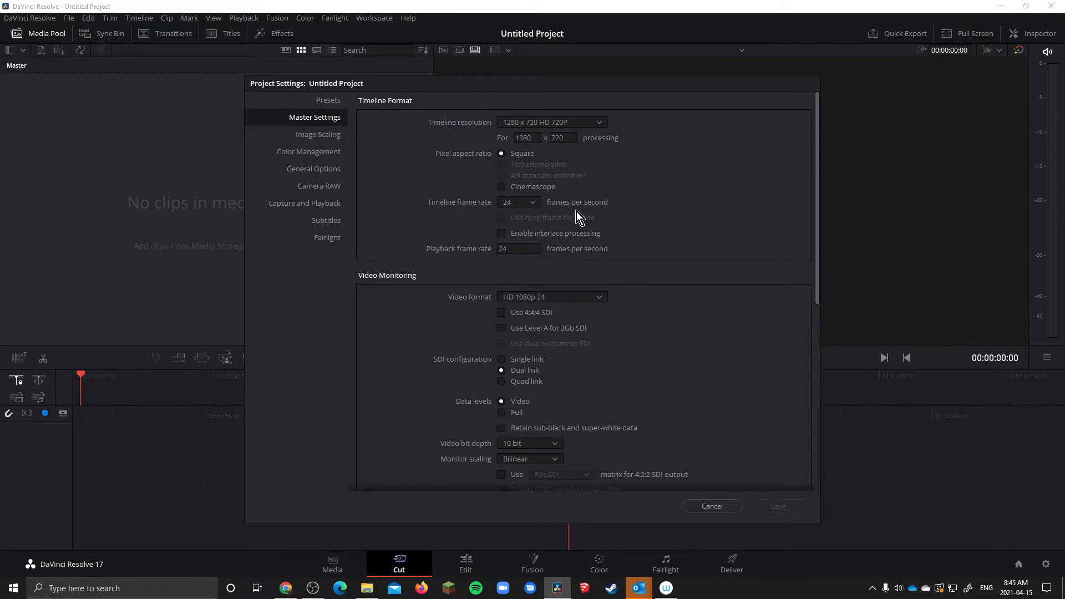
{"action": "left_click", "coordinate": [518, 202]}
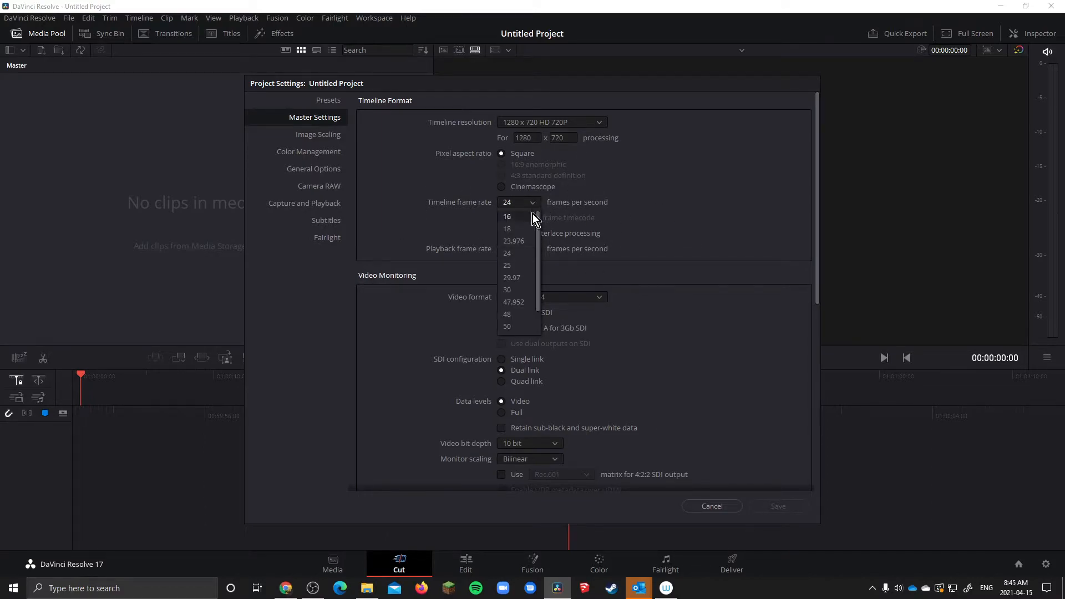
{"action": "left_click", "coordinate": [507, 253]}
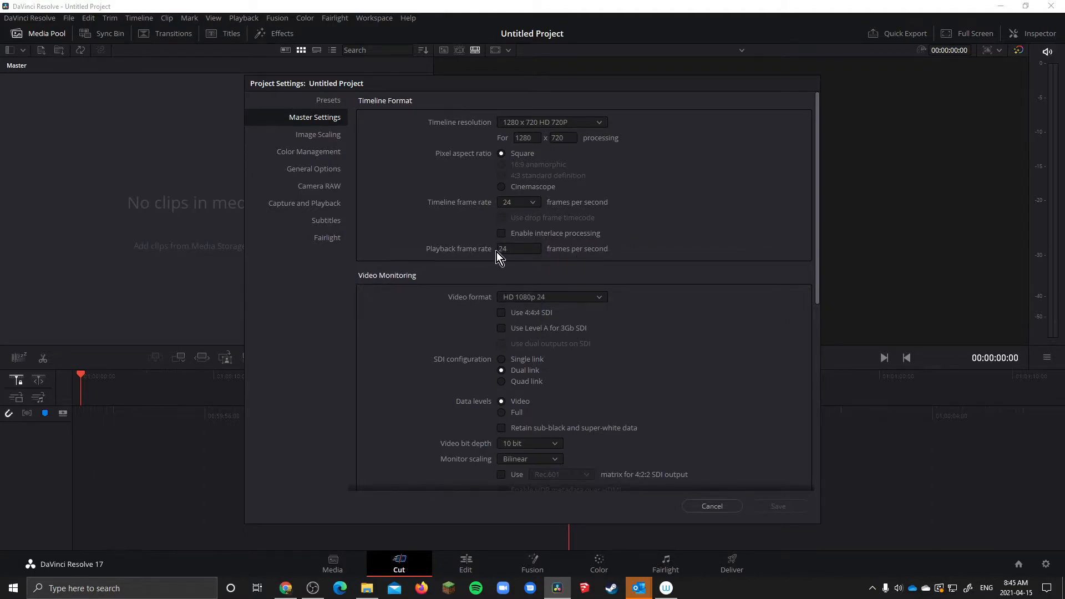
{"action": "mouse_move", "coordinate": [608, 276]}
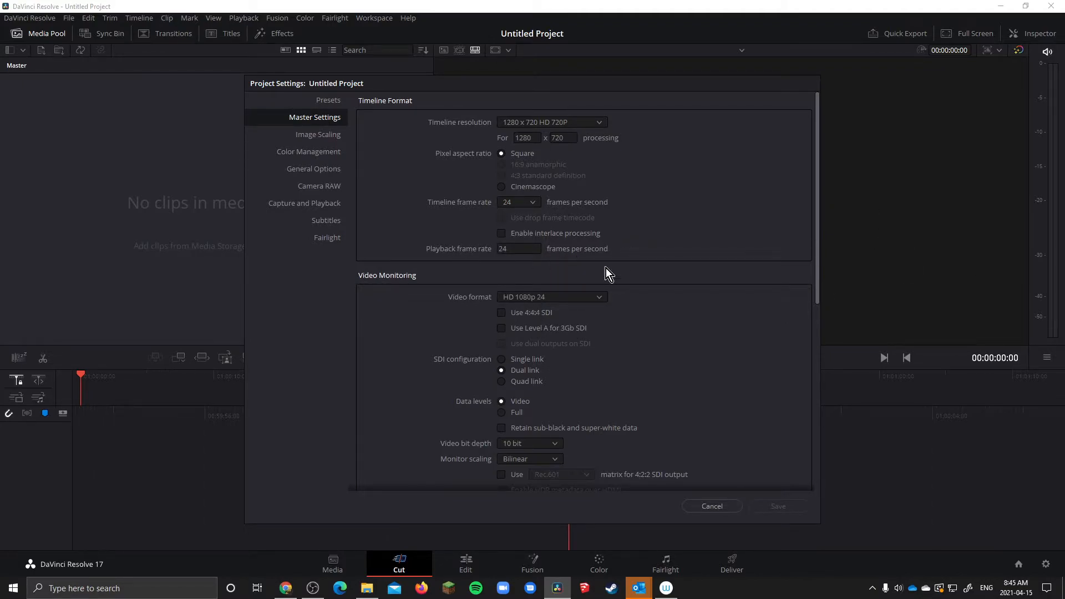
{"action": "mouse_move", "coordinate": [477, 221]}
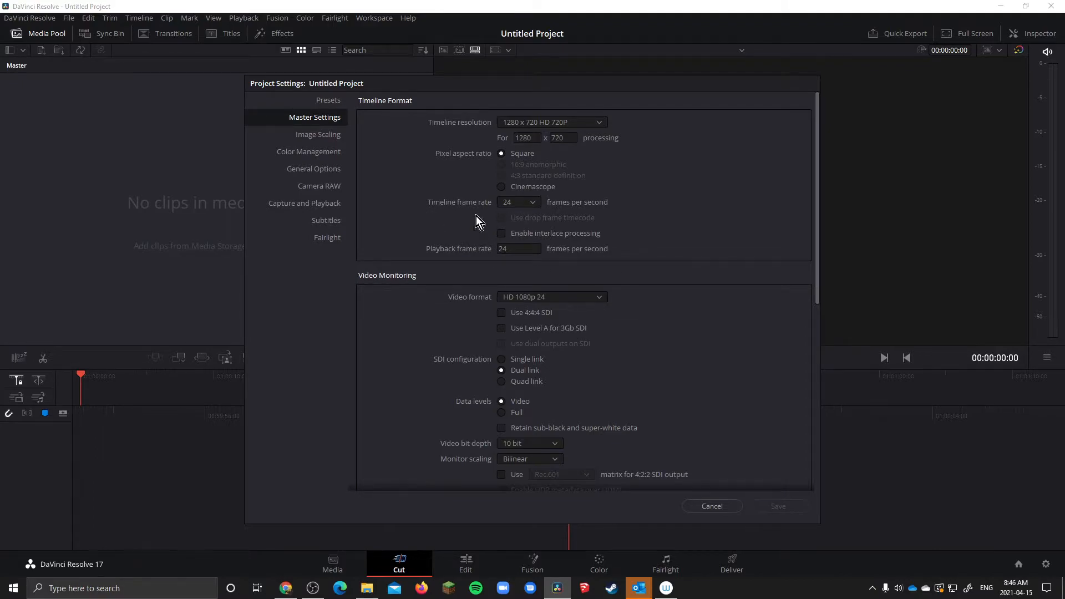
{"action": "mouse_move", "coordinate": [563, 229]}
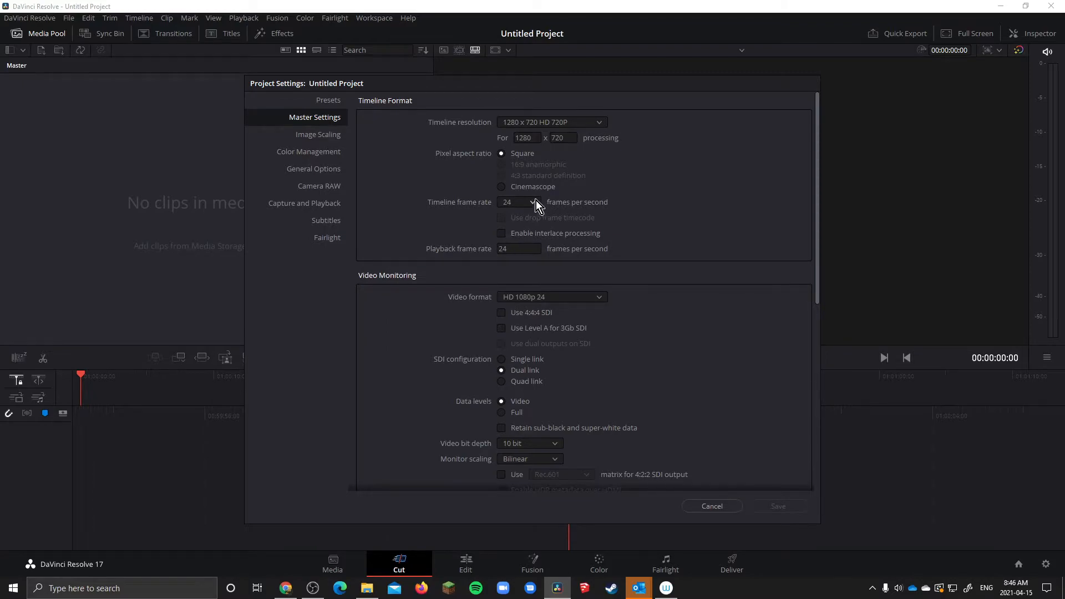
Step: Change the timeline frame rate to 18 frames per second
{"action": "left_click", "coordinate": [532, 202]}
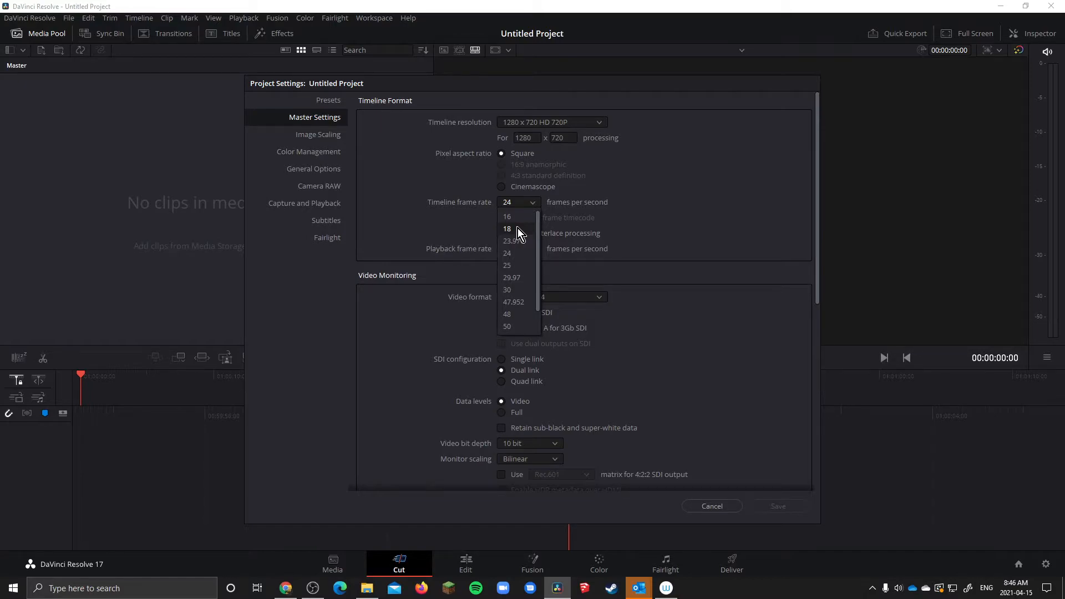
{"action": "mouse_move", "coordinate": [527, 262]}
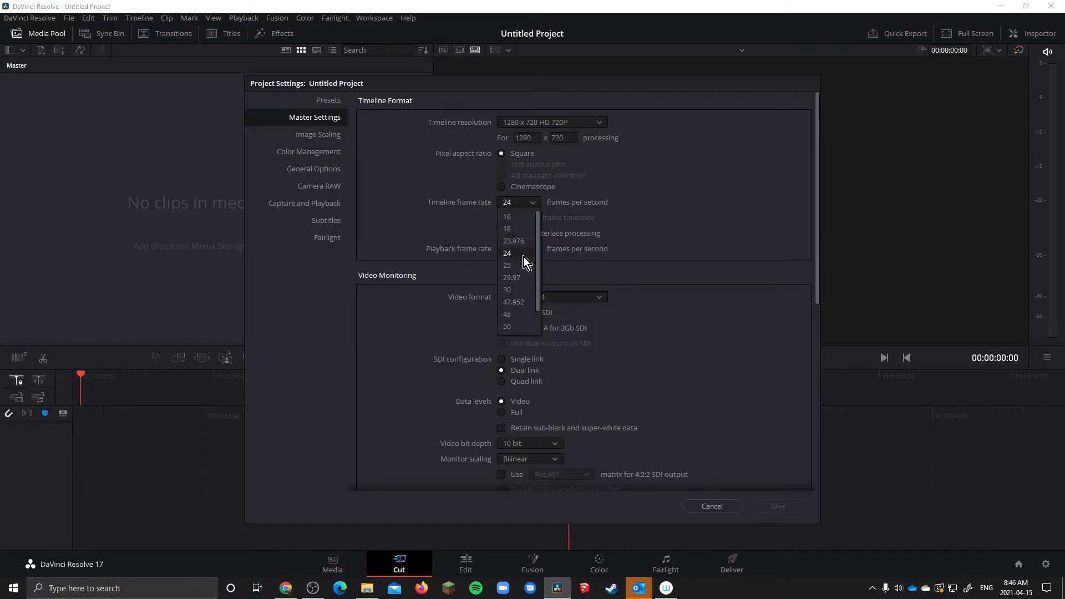
{"action": "mouse_move", "coordinate": [521, 258]}
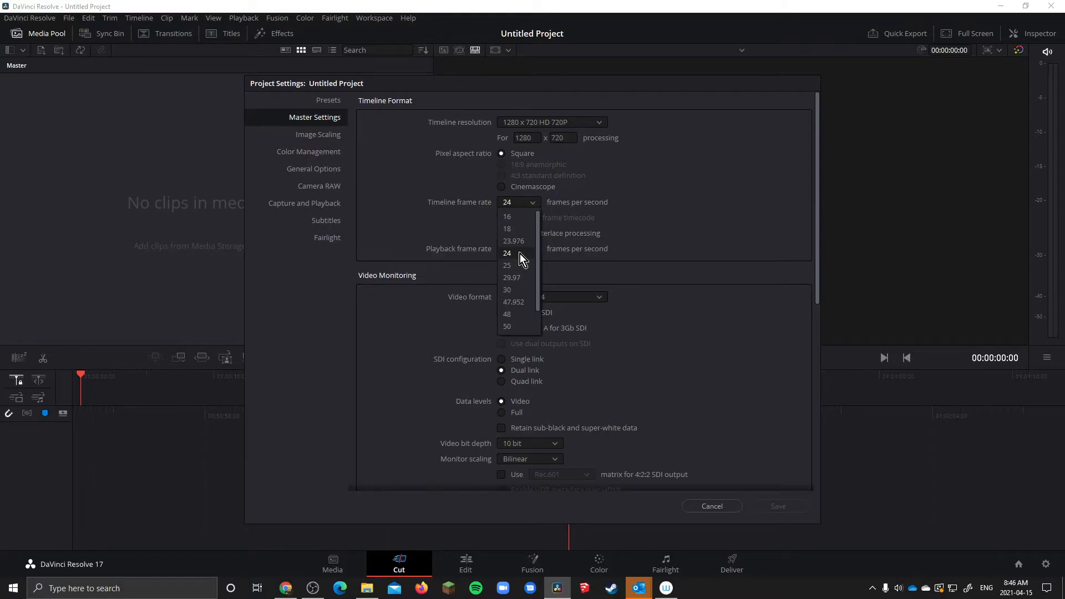
{"action": "mouse_move", "coordinate": [537, 260]}
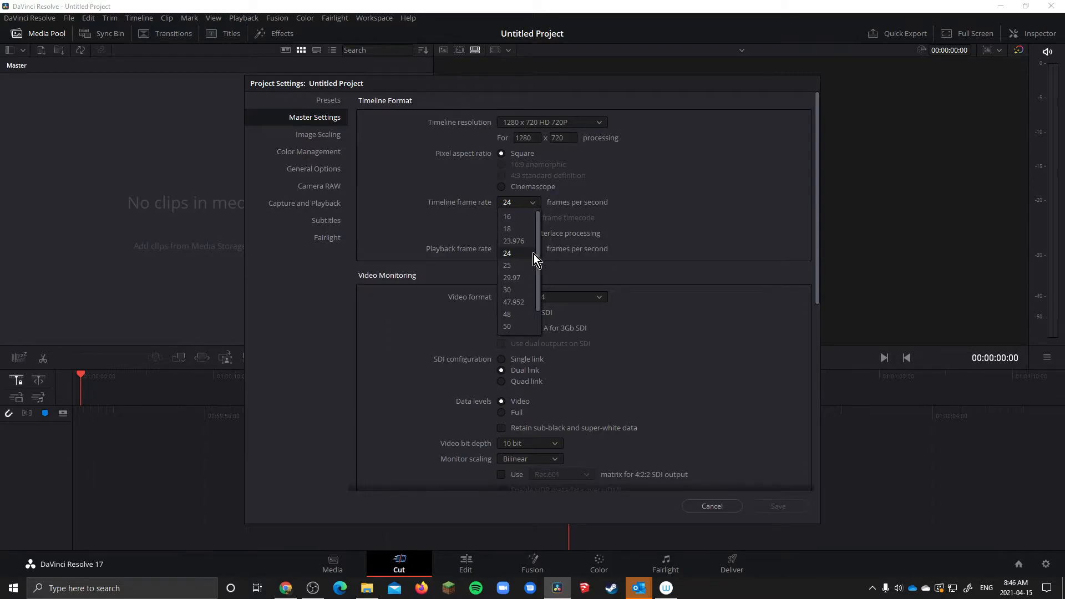
{"action": "mouse_move", "coordinate": [515, 264]}
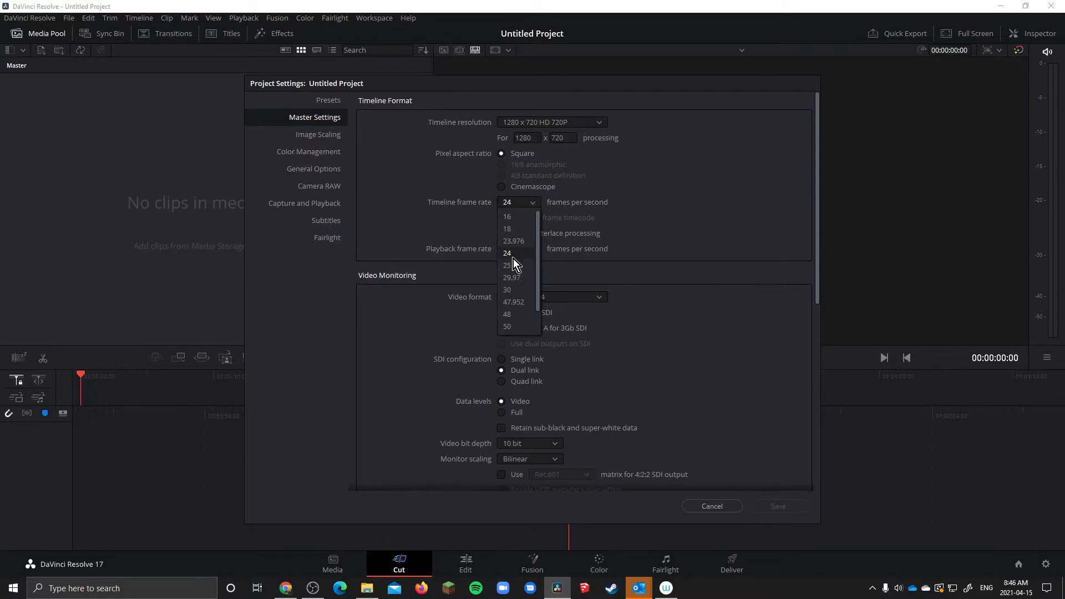
{"action": "mouse_move", "coordinate": [517, 229]}
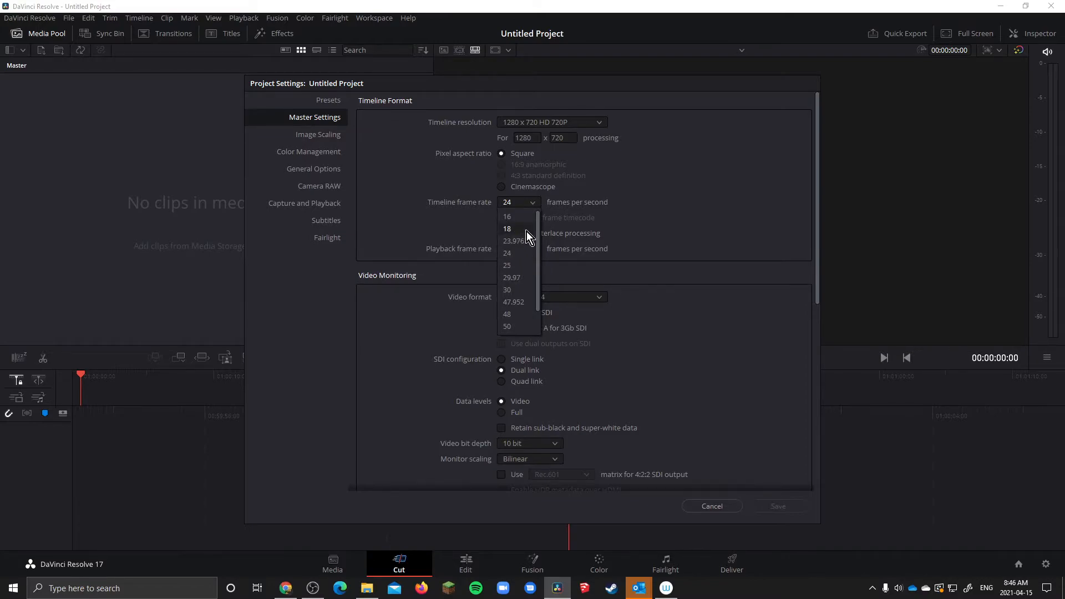
{"action": "left_click", "coordinate": [507, 228]}
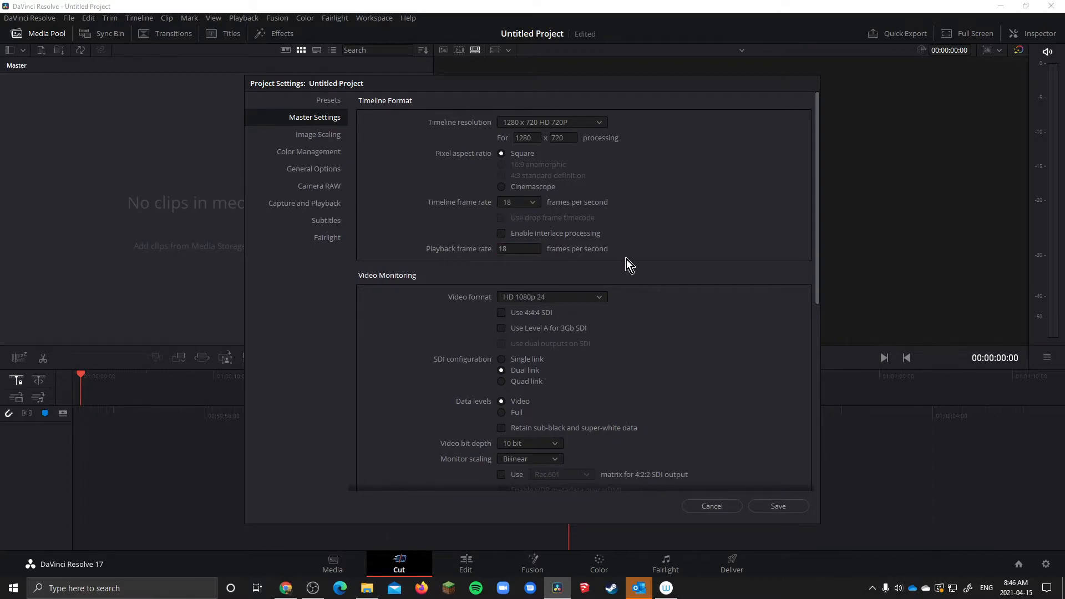
{"action": "mouse_move", "coordinate": [728, 419]}
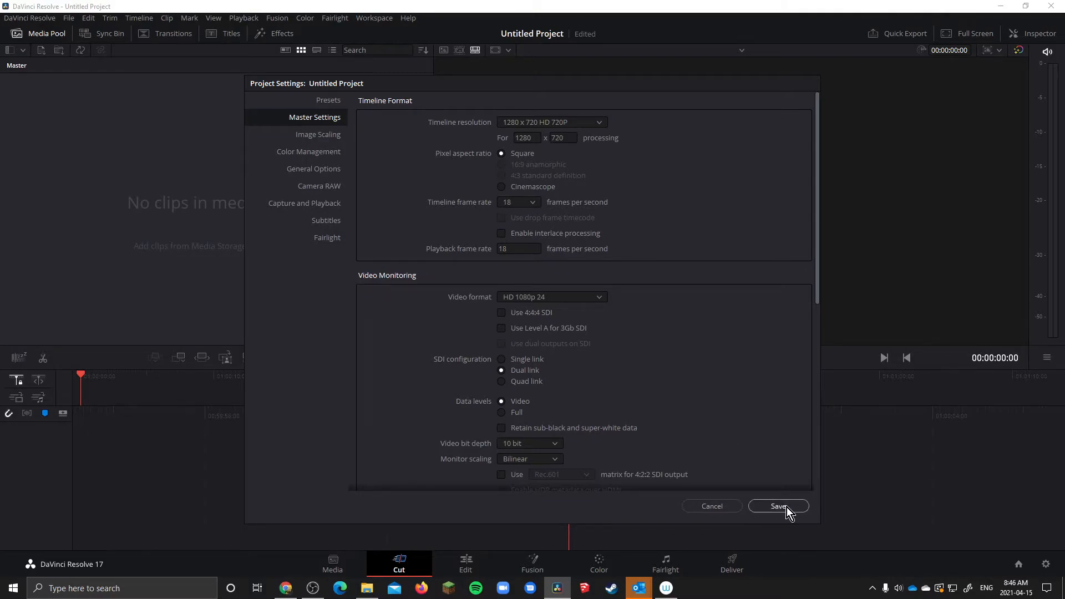
Step: Save the project settings with the new 18 fps frame rate
{"action": "left_click", "coordinate": [779, 506]}
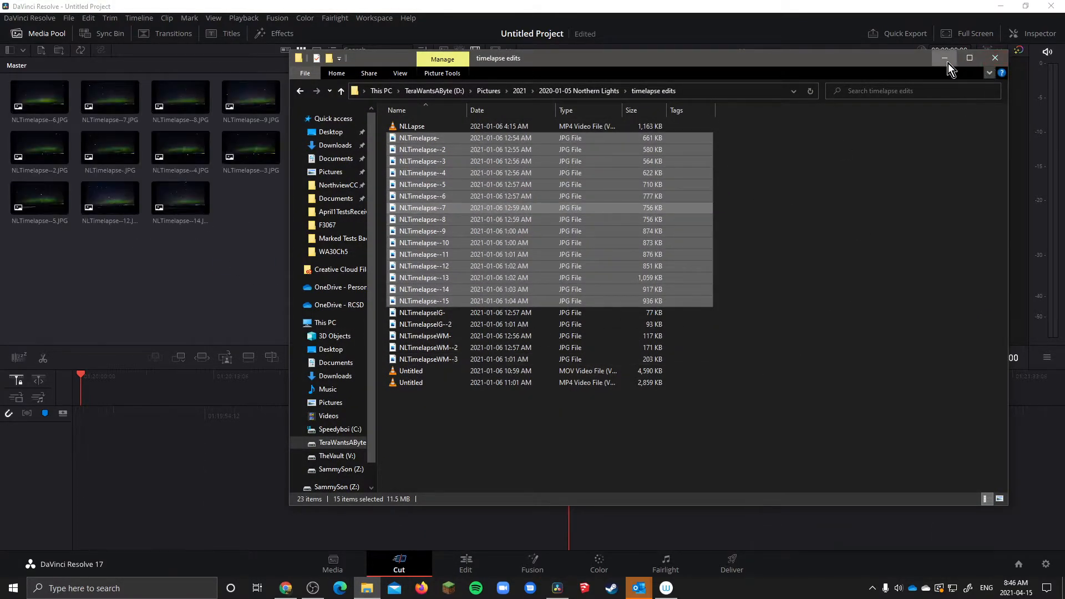
Step: Inspect the imported NLTimelapse photos and list them in the media pool sorted by clip name
{"action": "left_click", "coordinate": [995, 57]}
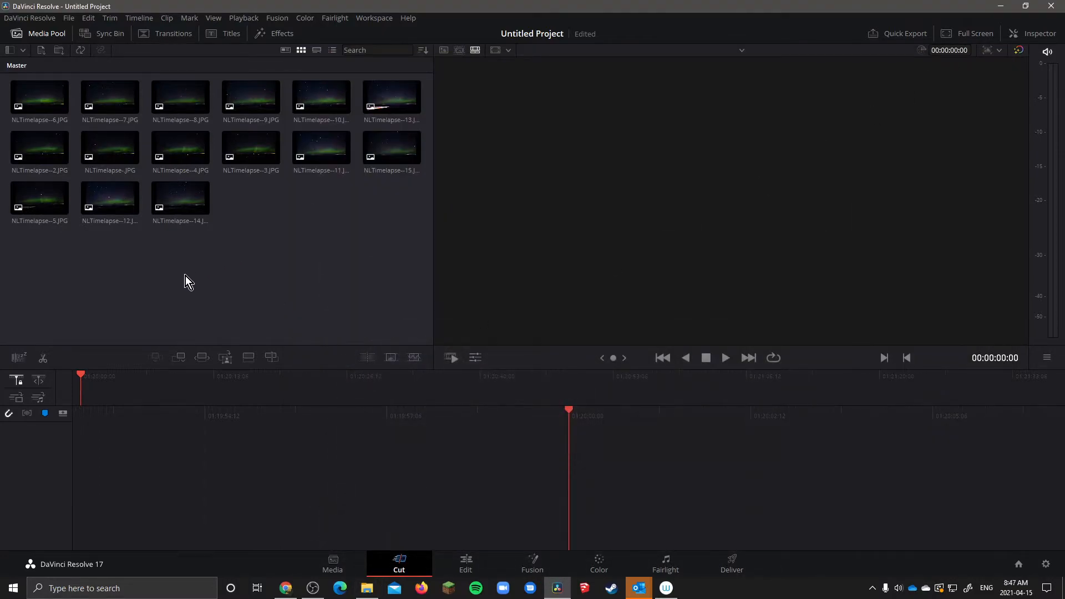
{"action": "left_click", "coordinate": [110, 99]}
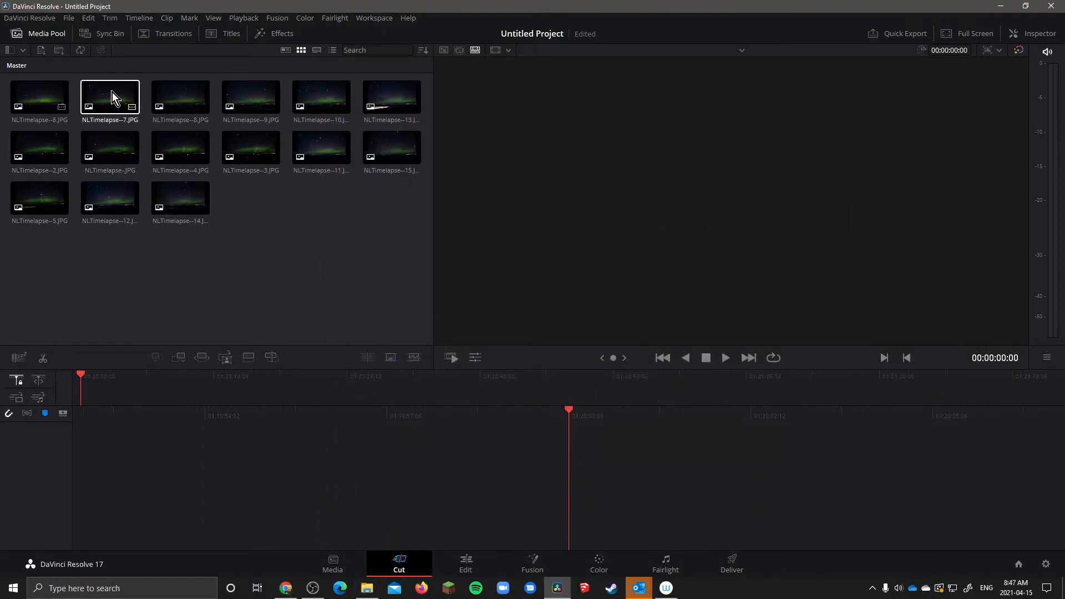
{"action": "left_click", "coordinate": [110, 148]}
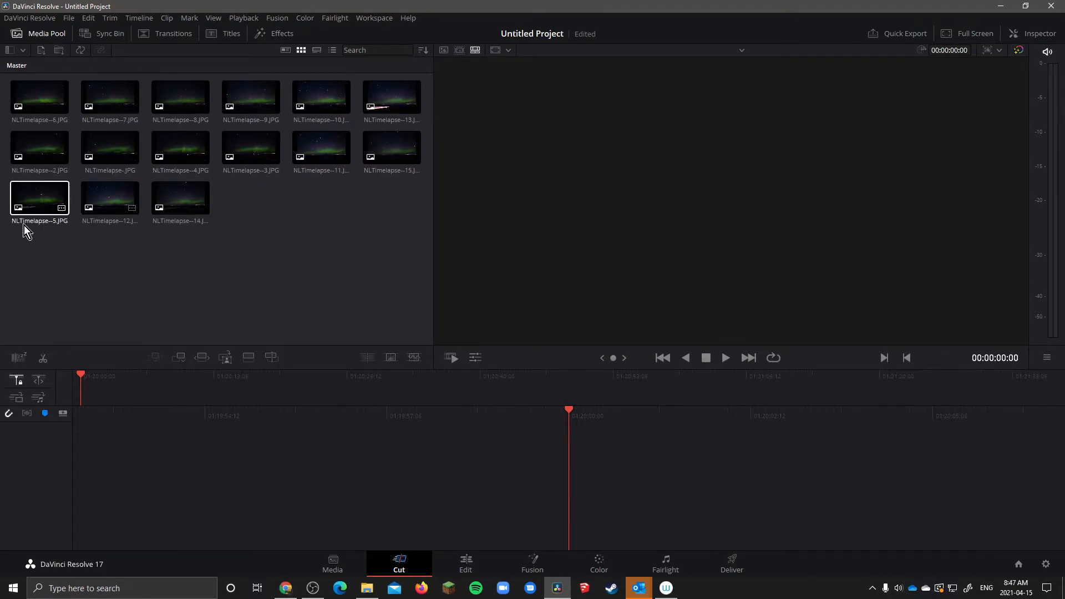
{"action": "left_click", "coordinate": [332, 50]}
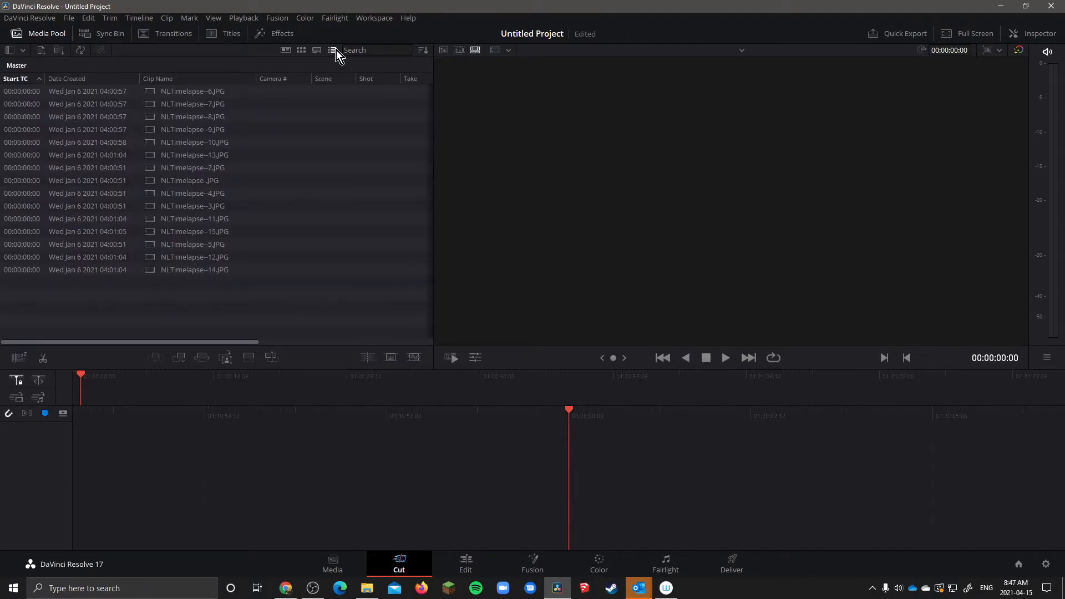
{"action": "left_click", "coordinate": [193, 167]}
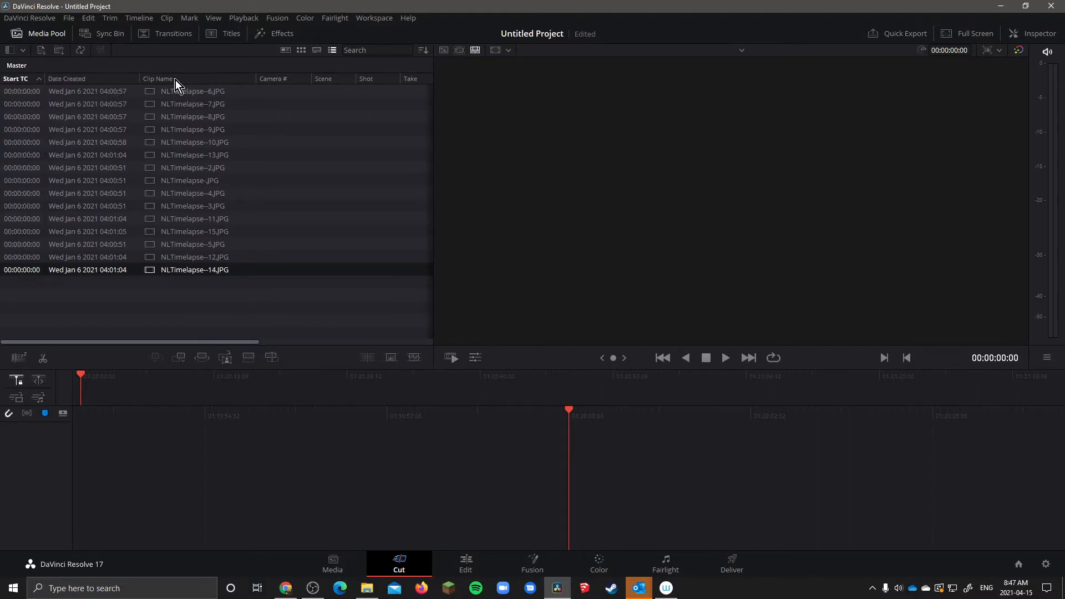
{"action": "left_click", "coordinate": [465, 563]}
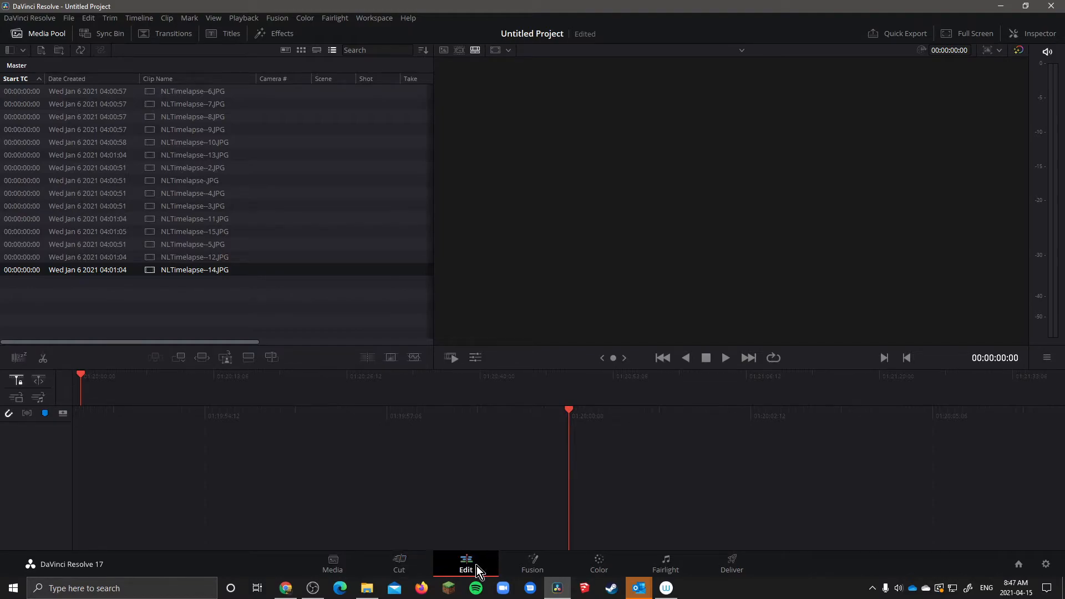
Step: Place all fifteen NLTimelapse photos in order on Timeline 1 and play back the aurora sequence
{"action": "left_click", "coordinate": [466, 564]}
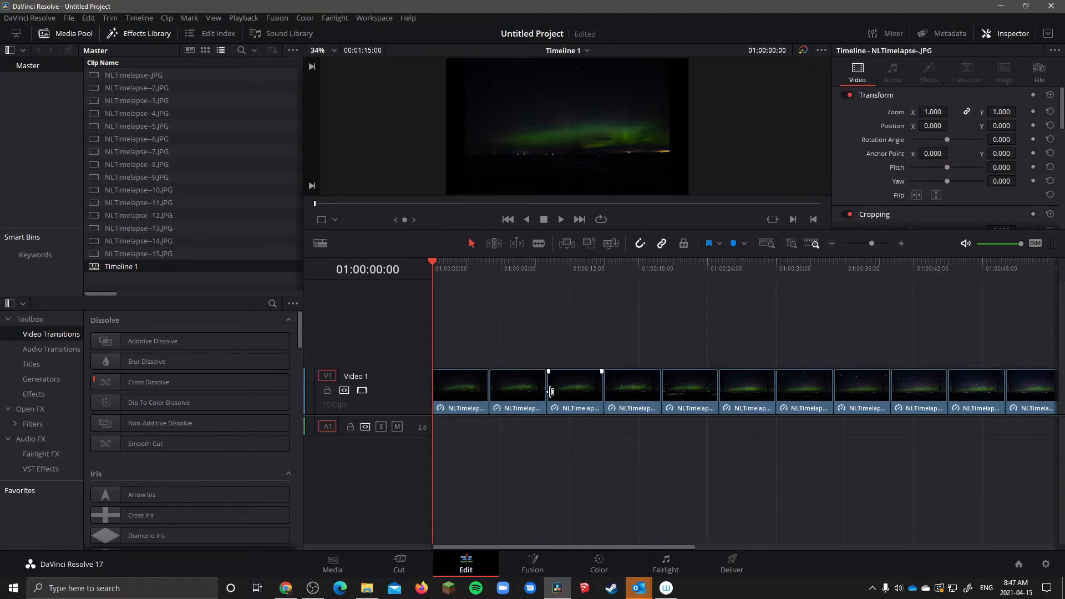
{"action": "left_click", "coordinate": [747, 391]}
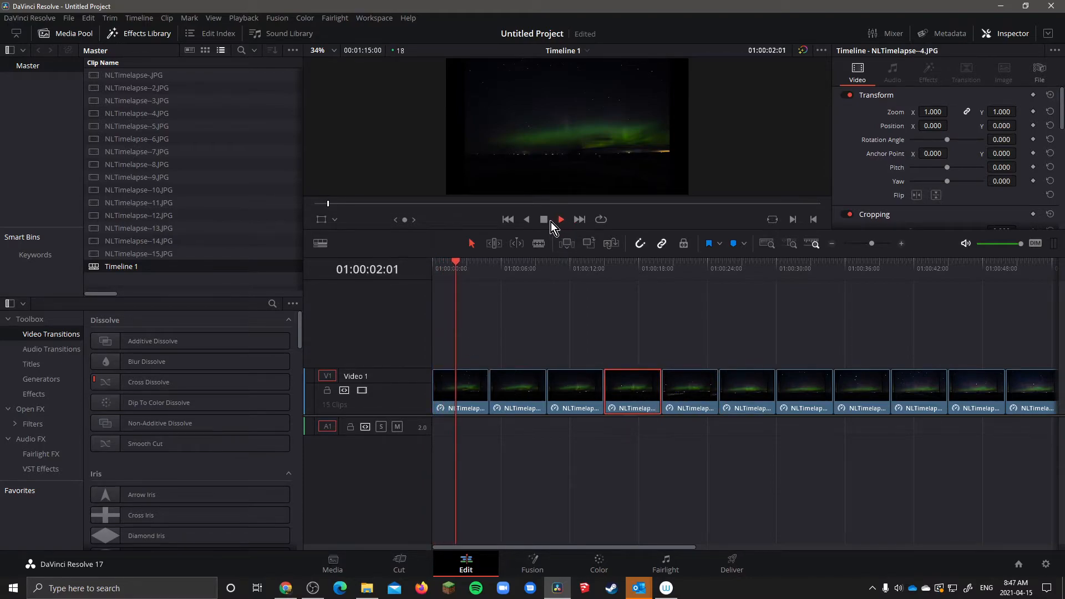
{"action": "left_click", "coordinate": [559, 218]}
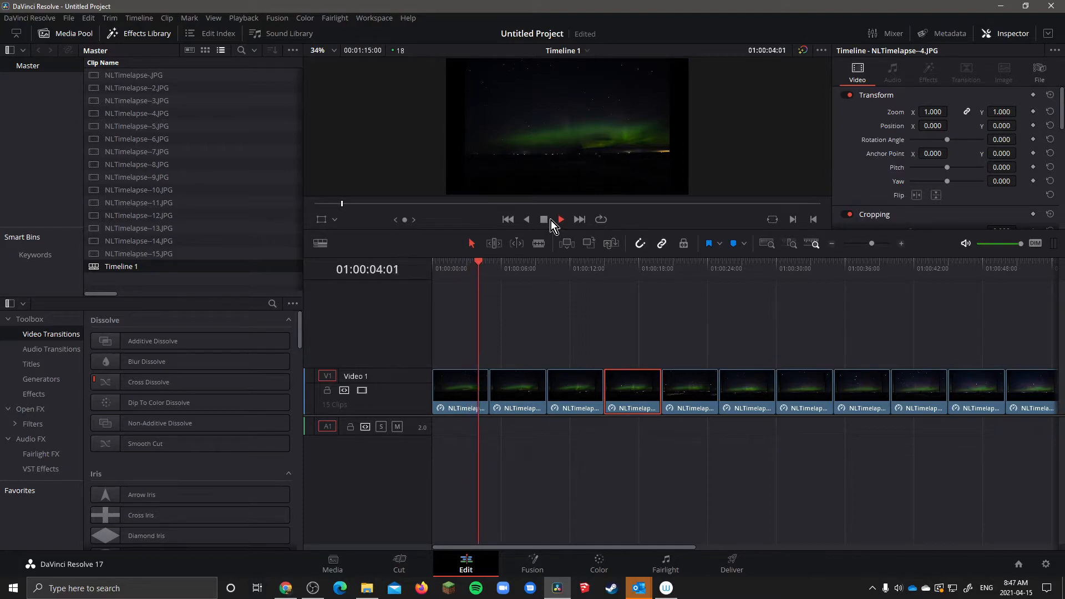
{"action": "left_click", "coordinate": [544, 218]}
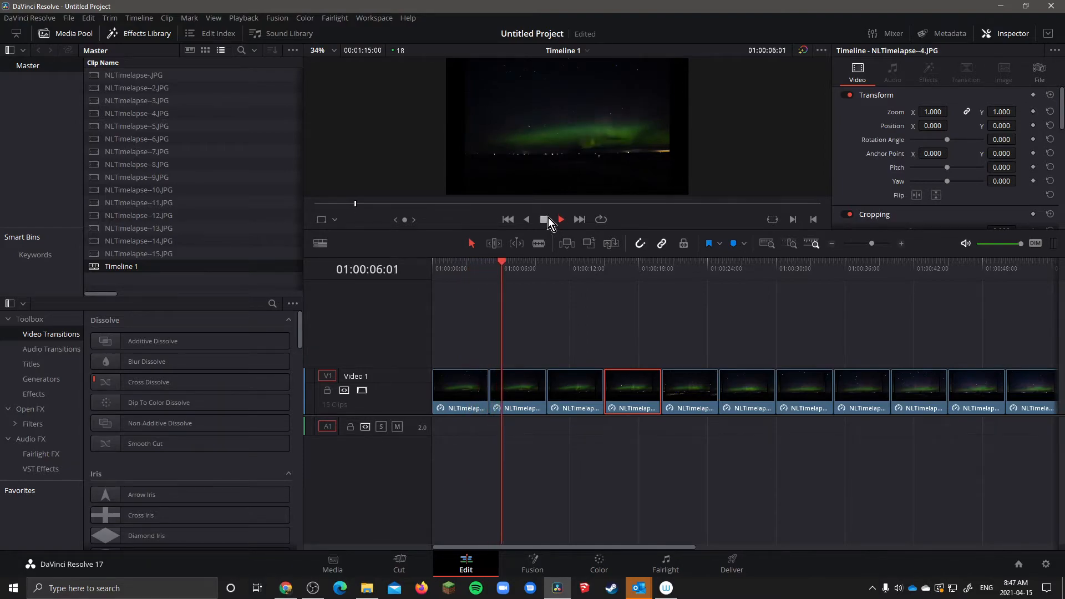
{"action": "left_click", "coordinate": [507, 219]}
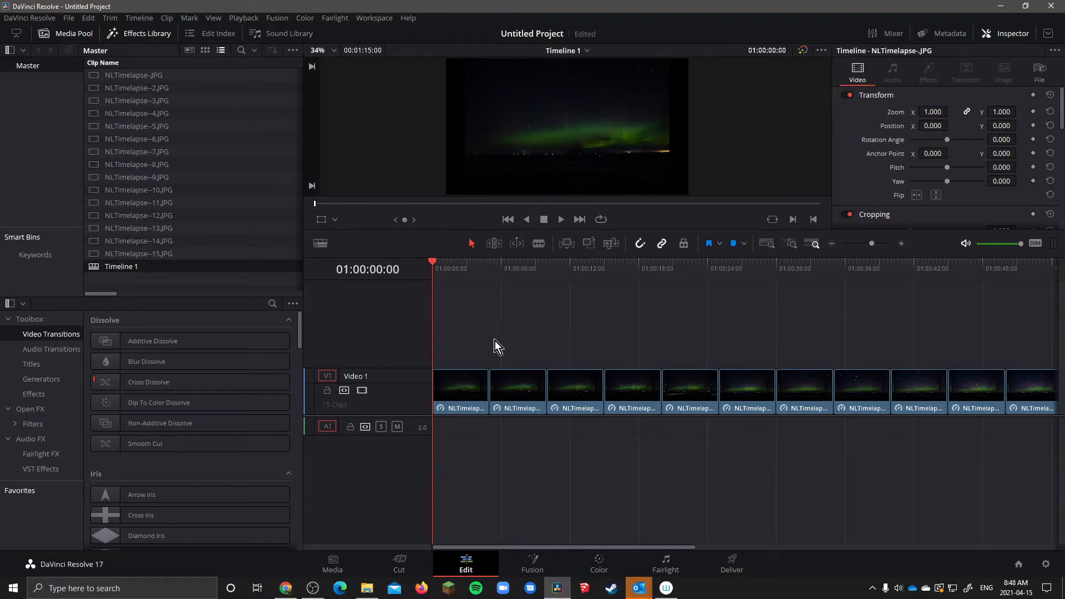
Step: Change the duration of every timeline photo clip to 2 frames
{"action": "left_click", "coordinate": [461, 391]}
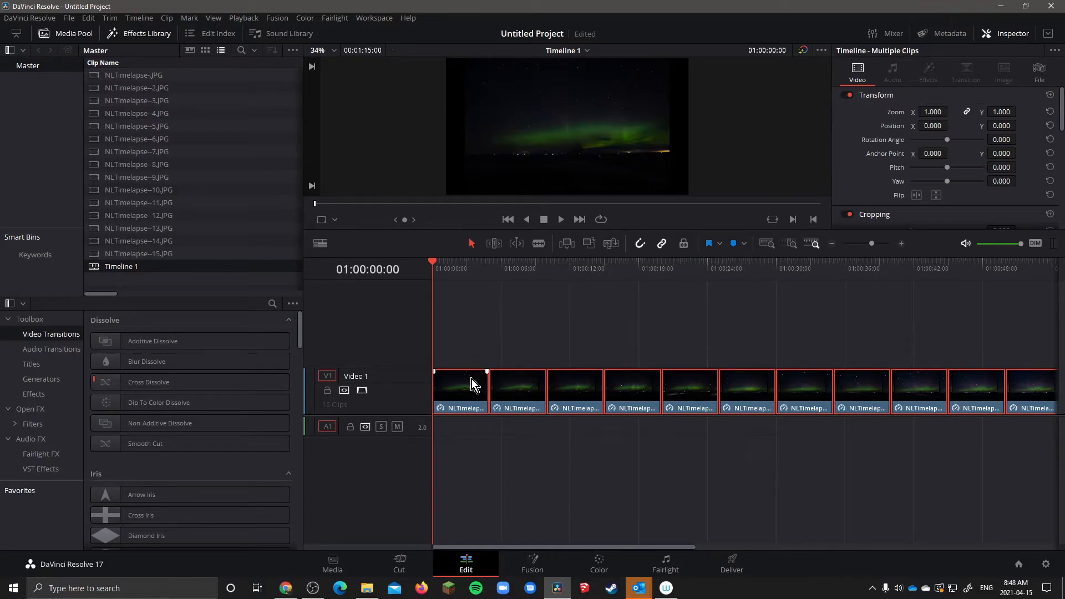
{"action": "right_click", "coordinate": [472, 385]}
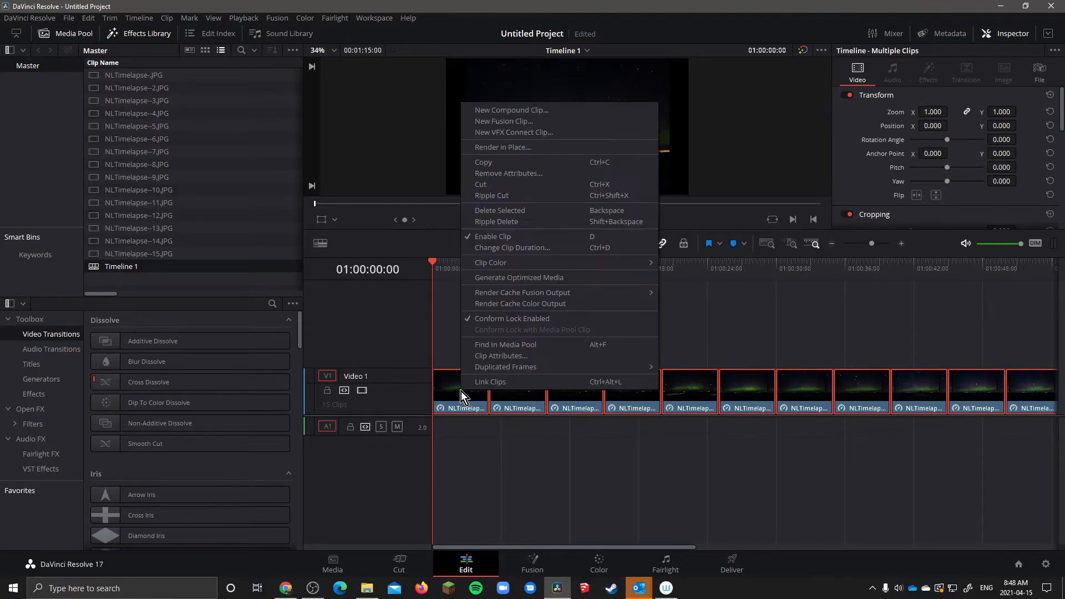
{"action": "mouse_move", "coordinate": [522, 292]}
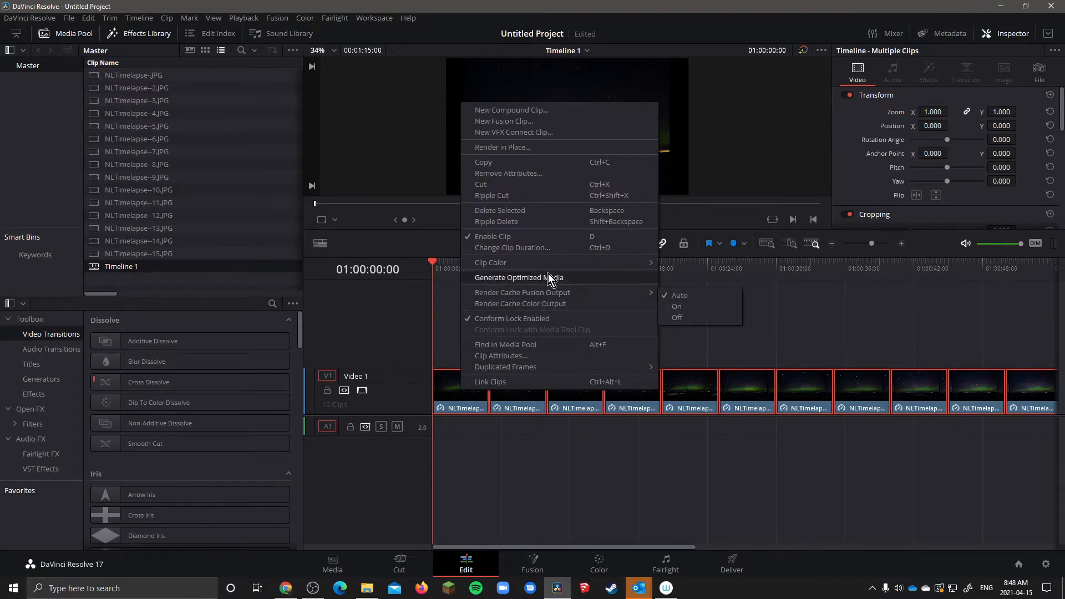
{"action": "mouse_move", "coordinate": [513, 247]}
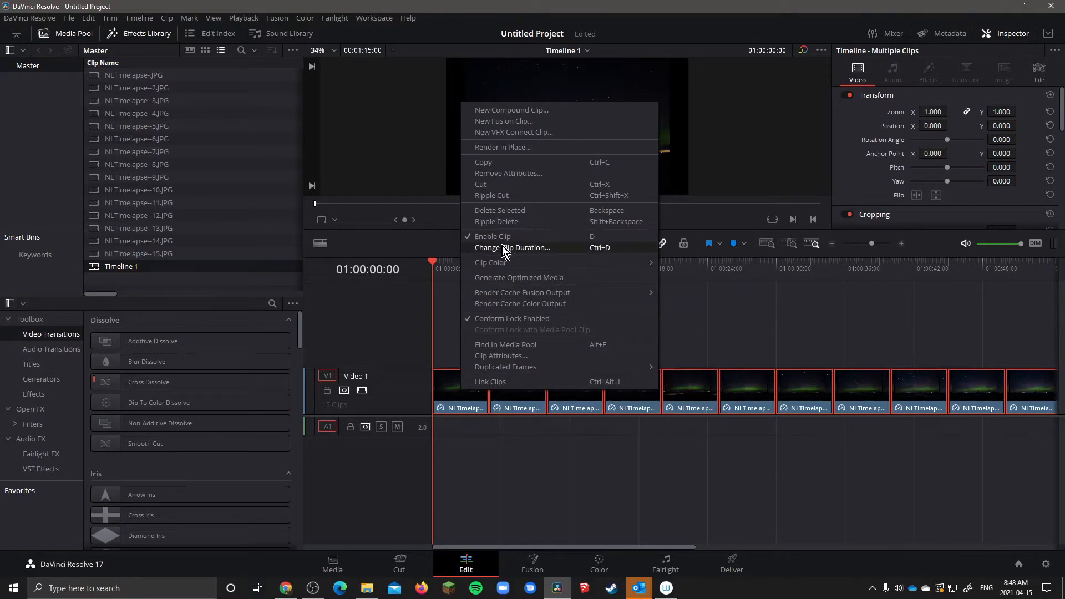
{"action": "left_click", "coordinate": [513, 248]}
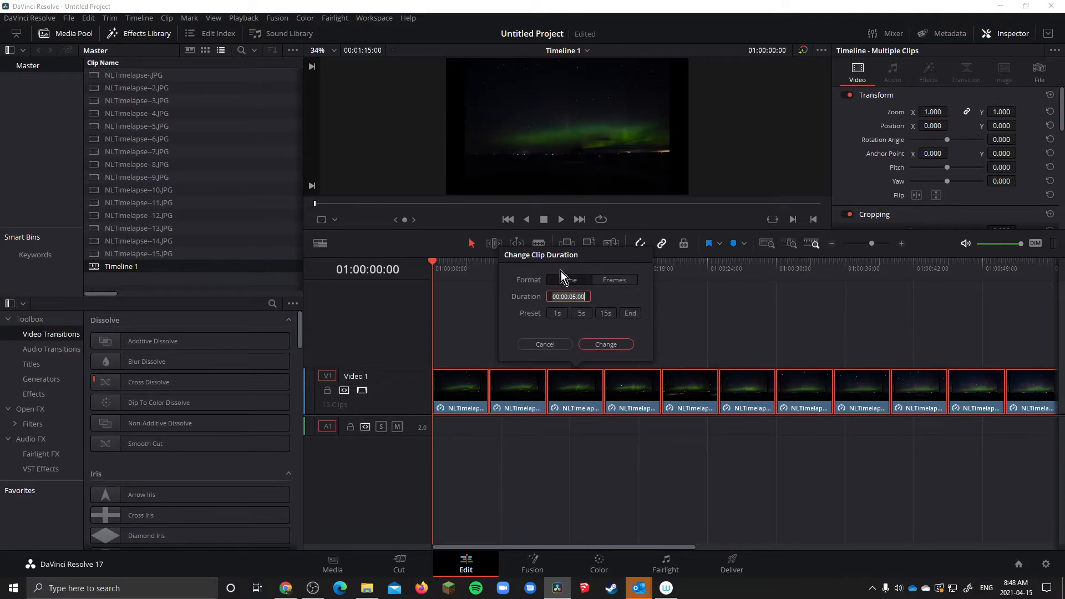
{"action": "mouse_move", "coordinate": [397, 307]}
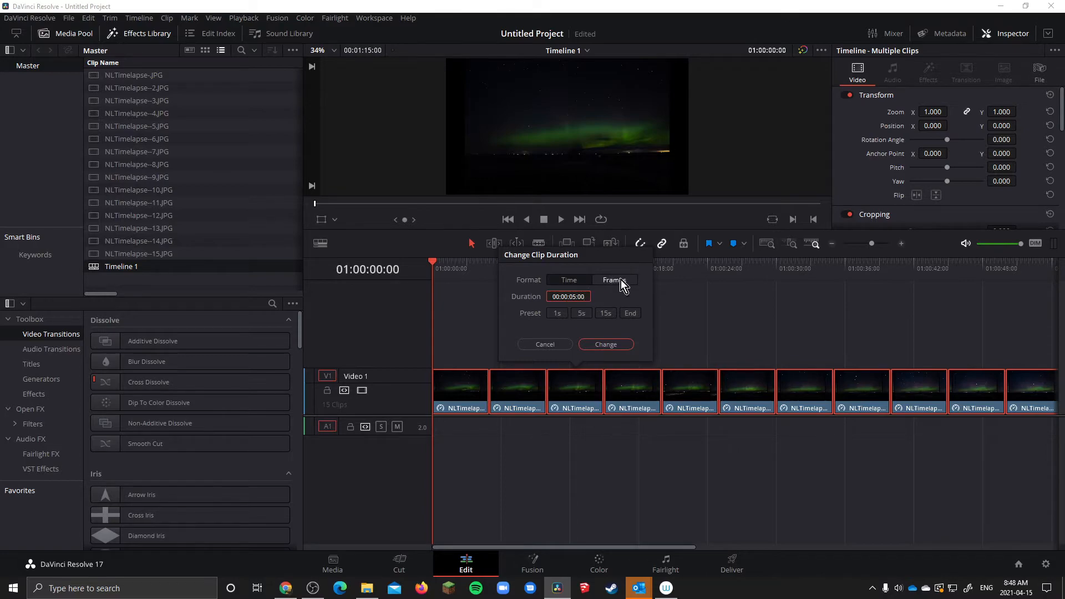
{"action": "left_click", "coordinate": [612, 279]}
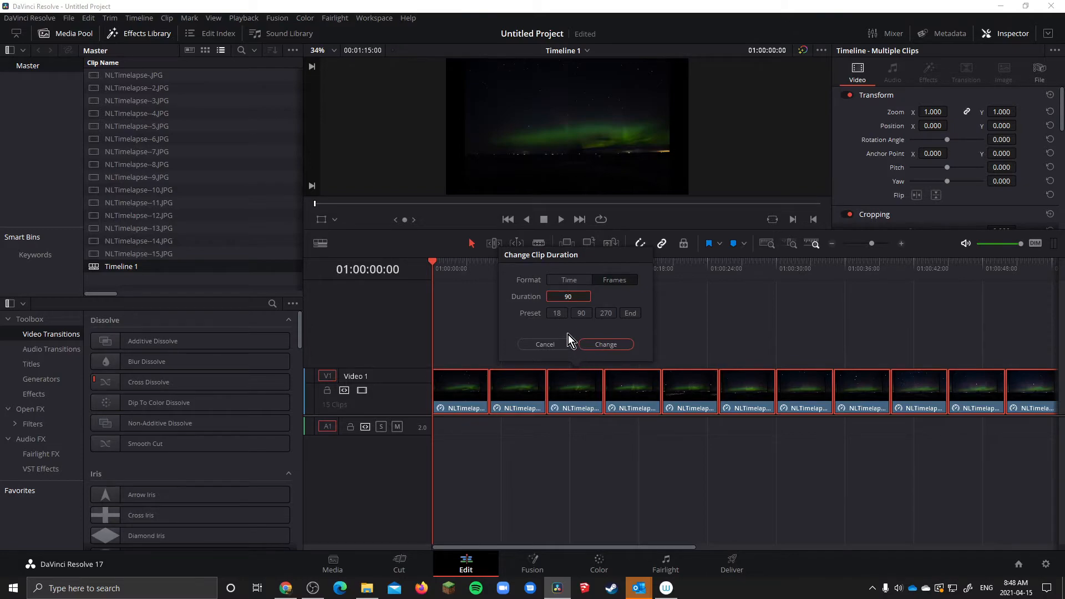
{"action": "mouse_move", "coordinate": [595, 306]}
{"action": "type", "text": "2"}
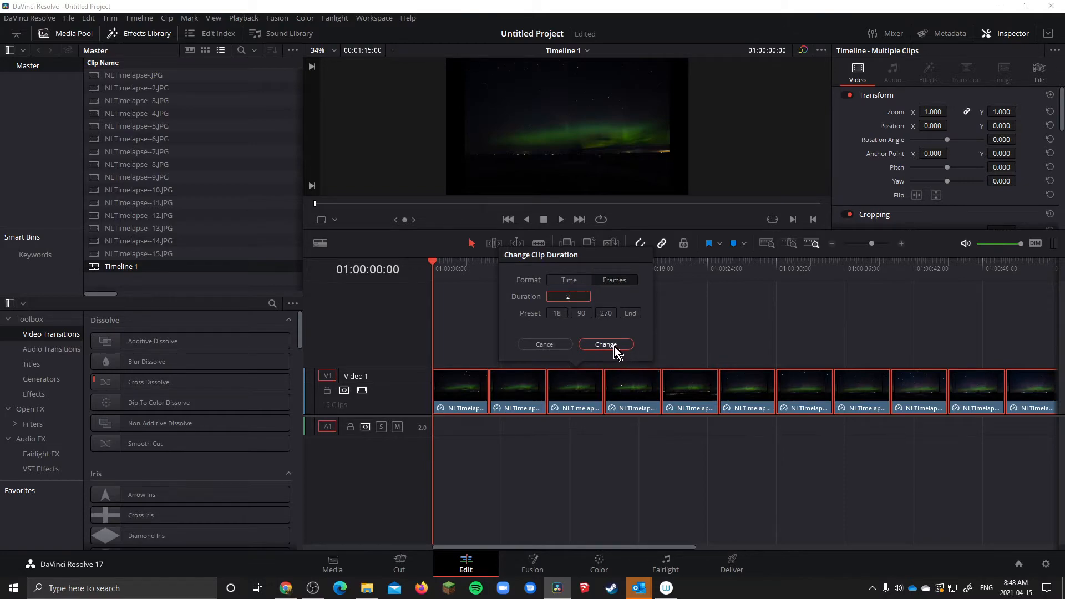
{"action": "left_click", "coordinate": [606, 344]}
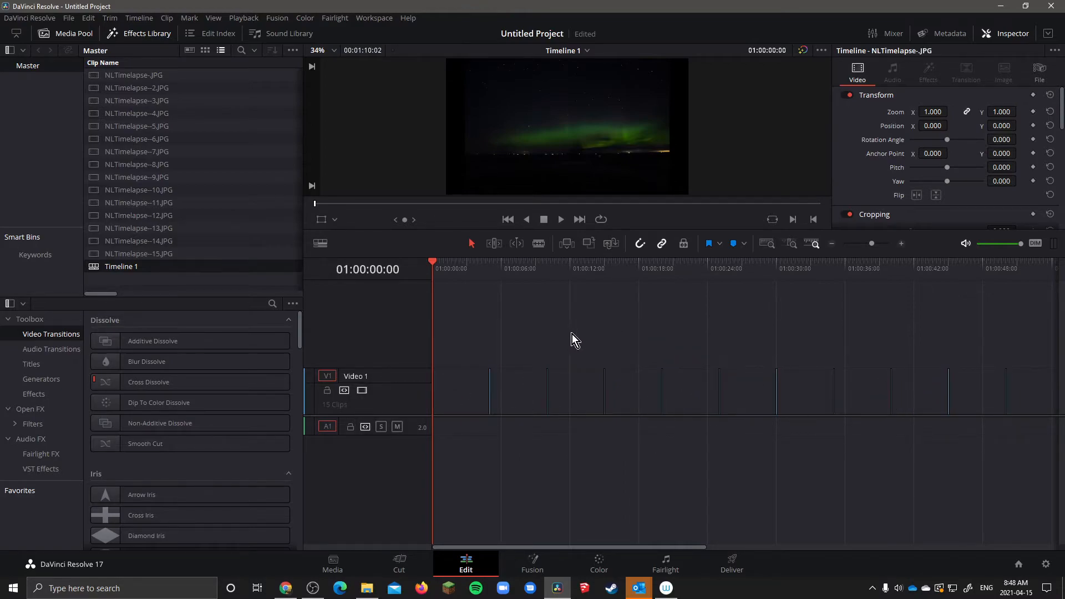
{"action": "mouse_move", "coordinate": [503, 320]}
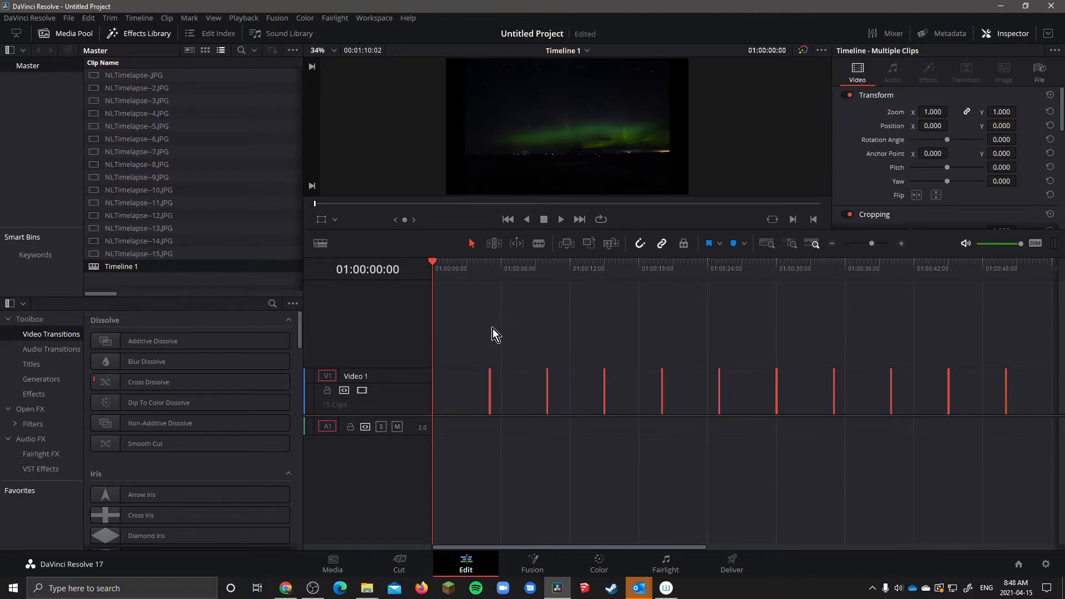
Step: Close the gaps so the 2-frame clips pack at the timeline start, then preview the stop-motion
{"action": "left_click", "coordinate": [87, 18]}
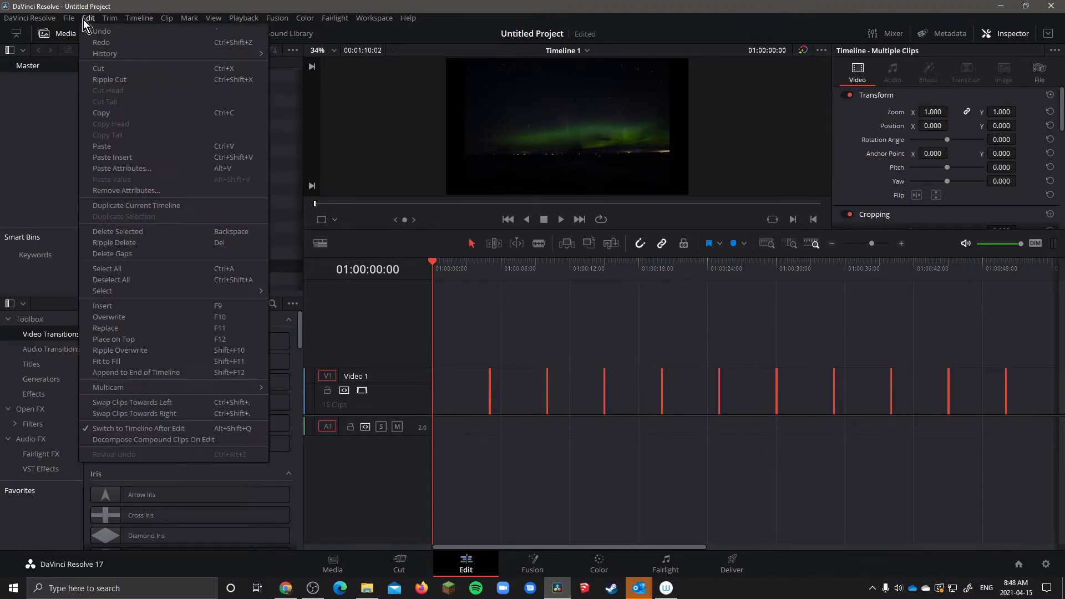
{"action": "mouse_move", "coordinate": [115, 243]}
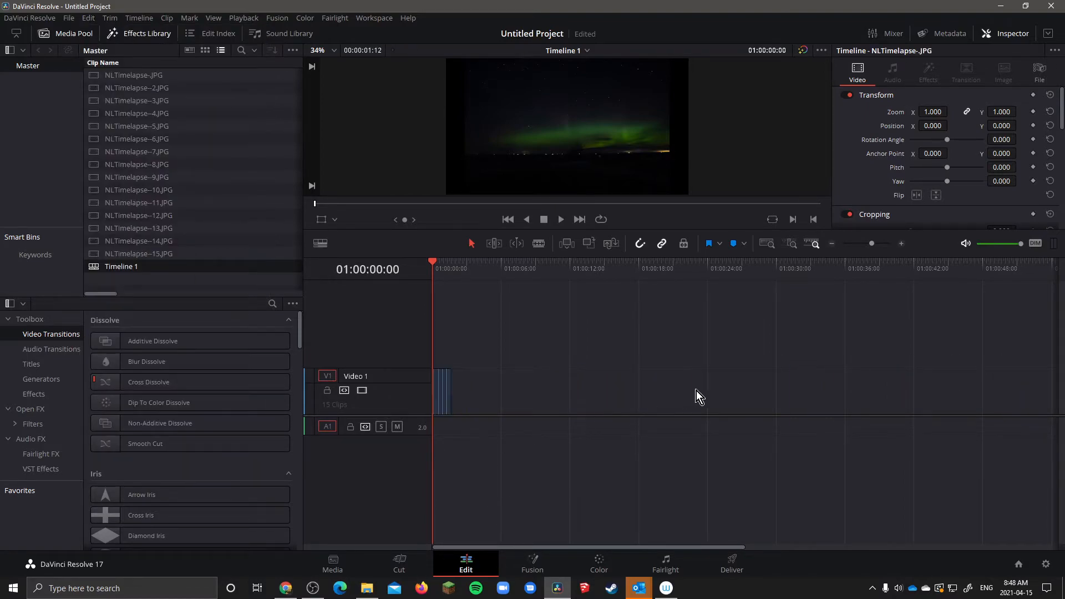
{"action": "mouse_move", "coordinate": [418, 391]}
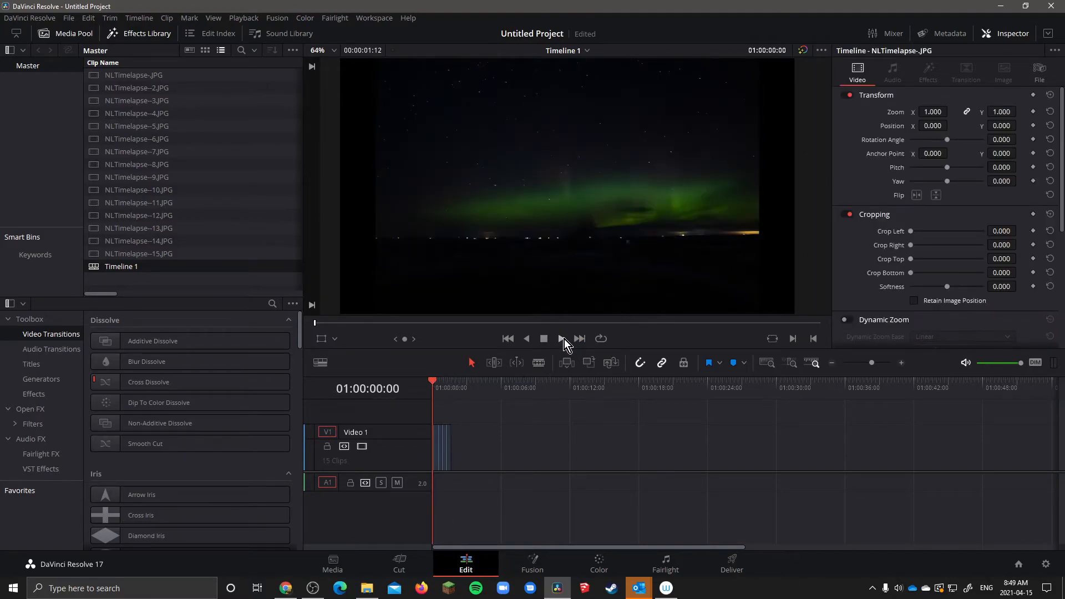
{"action": "left_click", "coordinate": [562, 339]}
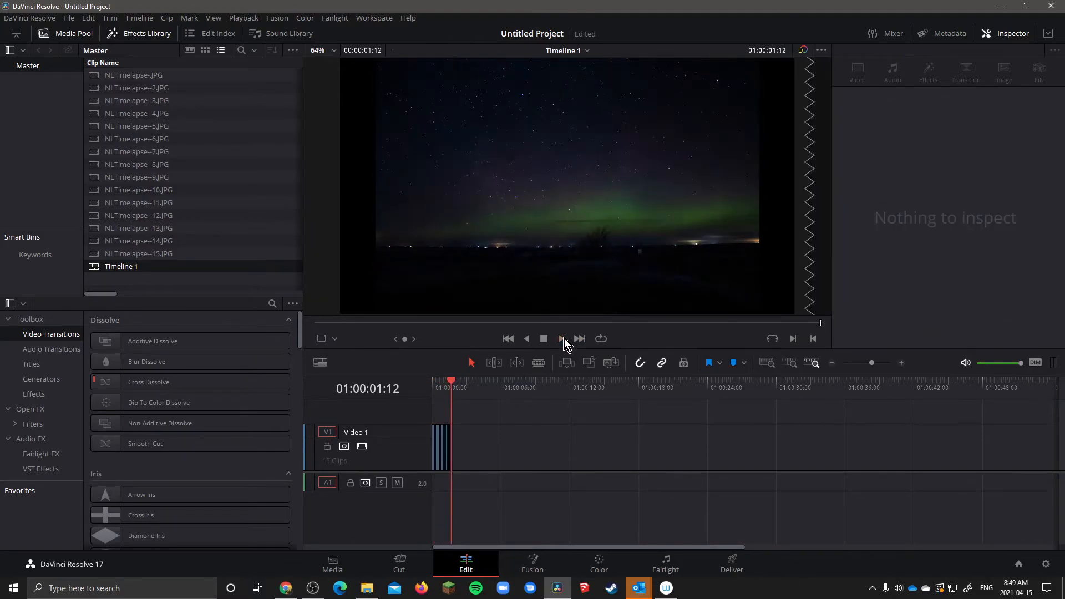
{"action": "left_click", "coordinate": [544, 338]}
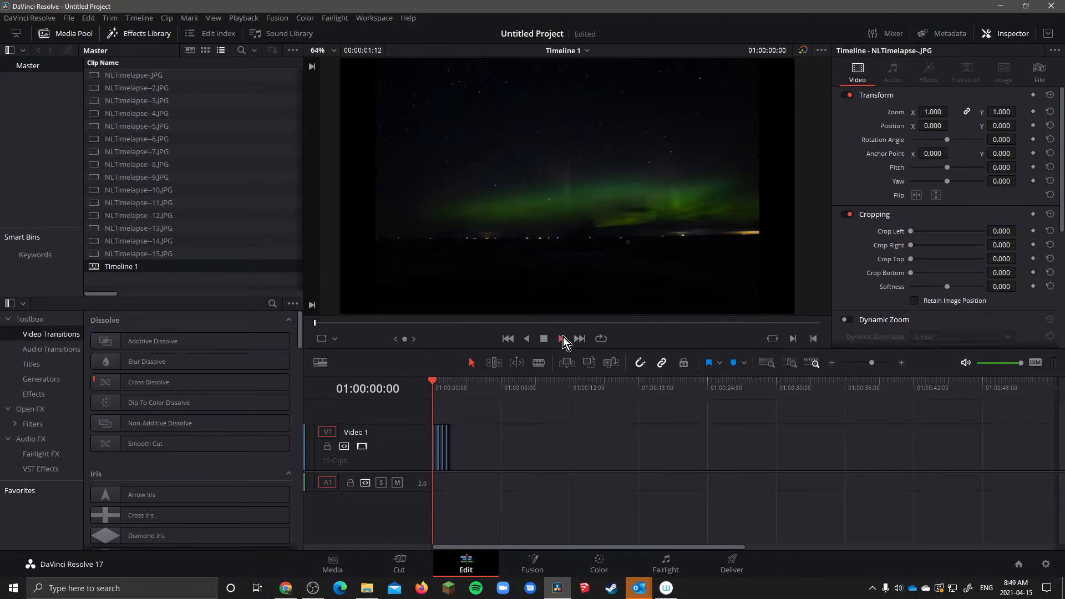
{"action": "left_click", "coordinate": [544, 339]}
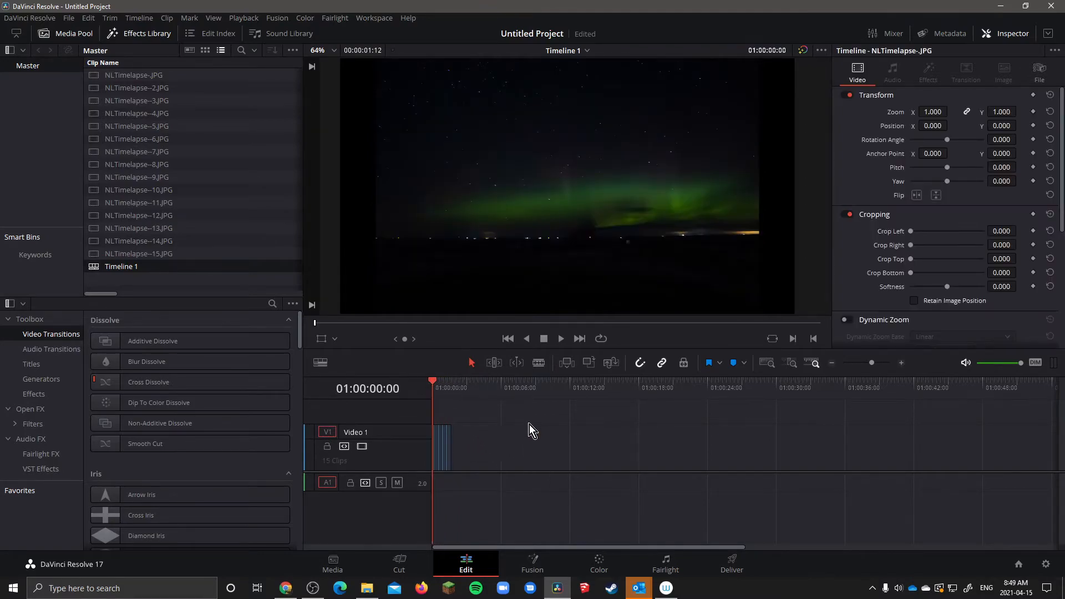
{"action": "mouse_move", "coordinate": [759, 595]}
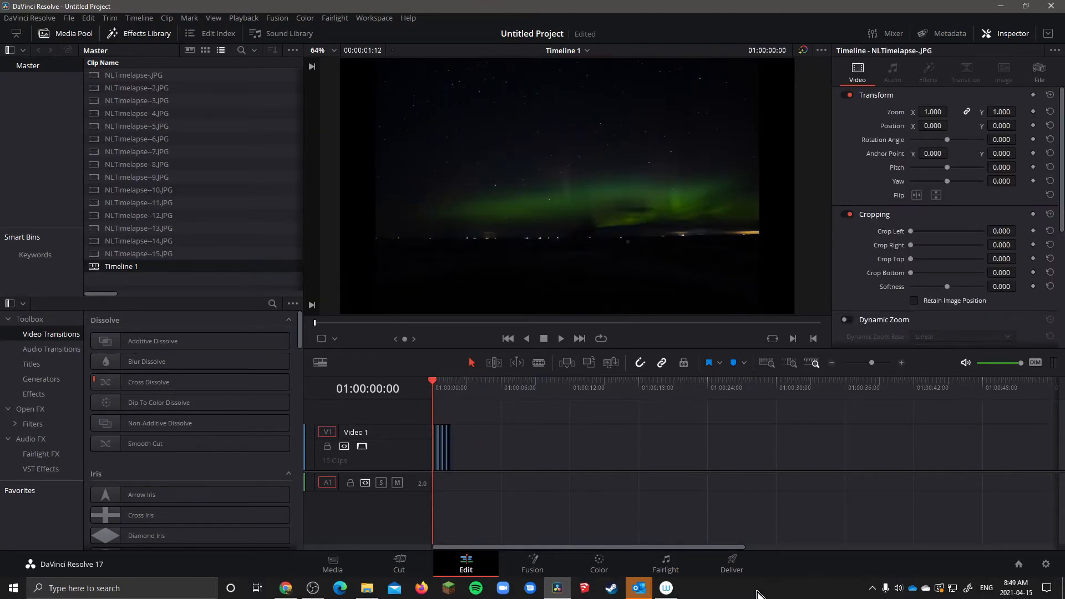
{"action": "mouse_move", "coordinate": [670, 525]}
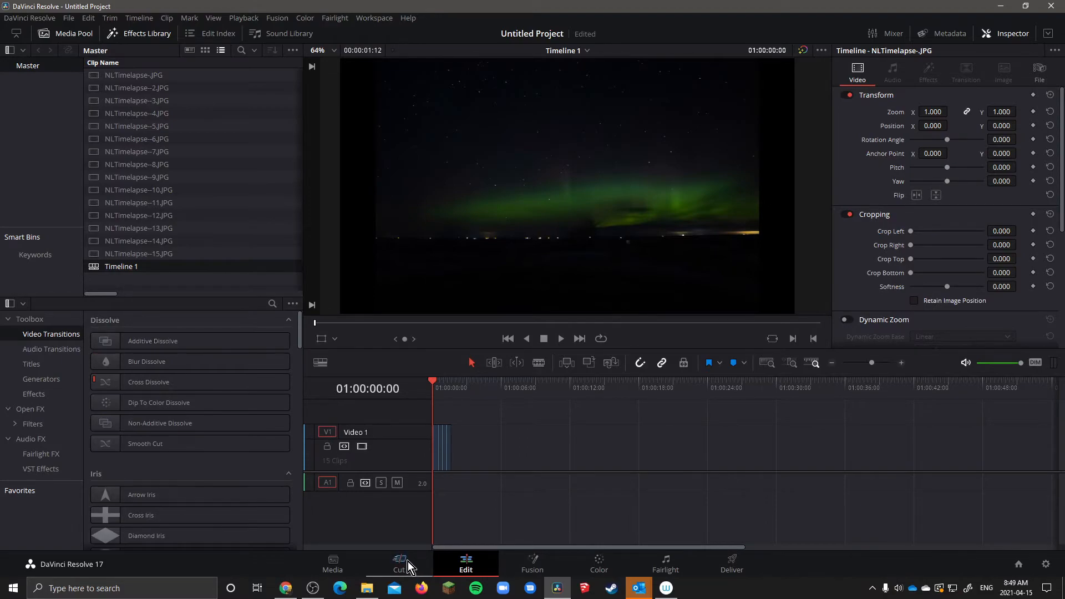
Step: Drag the Jitter title from the Cut page Titles onto Video 2 above the aurora clips
{"action": "left_click", "coordinate": [398, 563]}
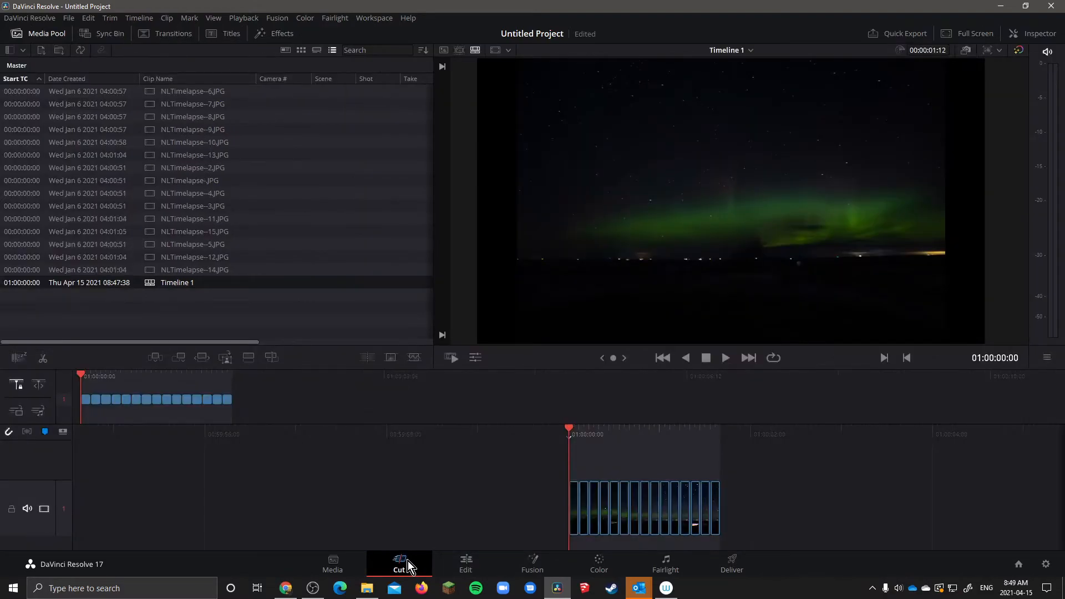
{"action": "left_click", "coordinate": [231, 33]}
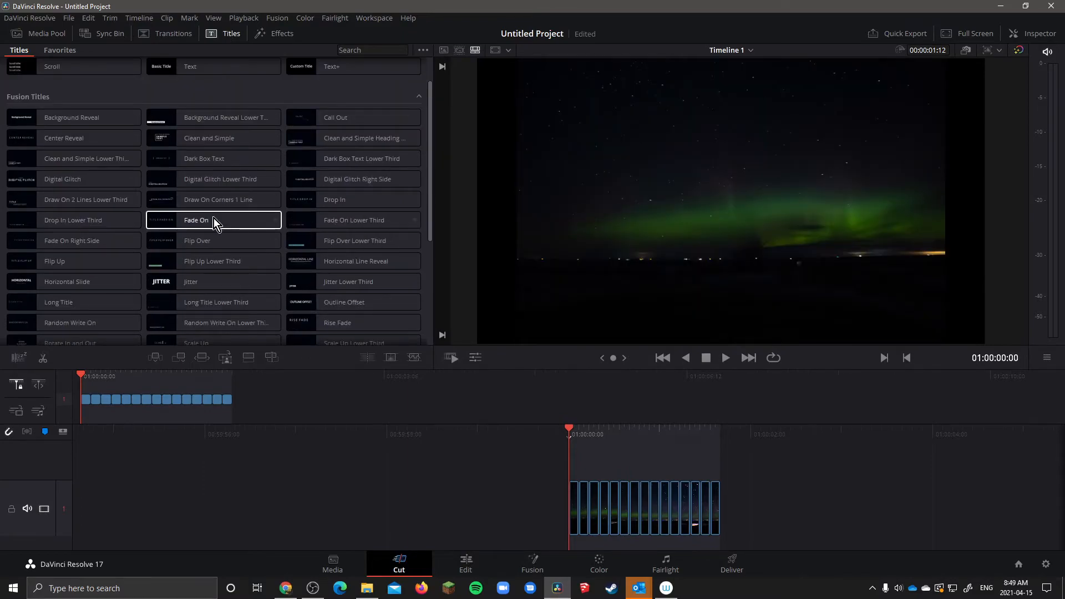
{"action": "scroll", "scroll_direction": "down", "scroll_amount": 3}
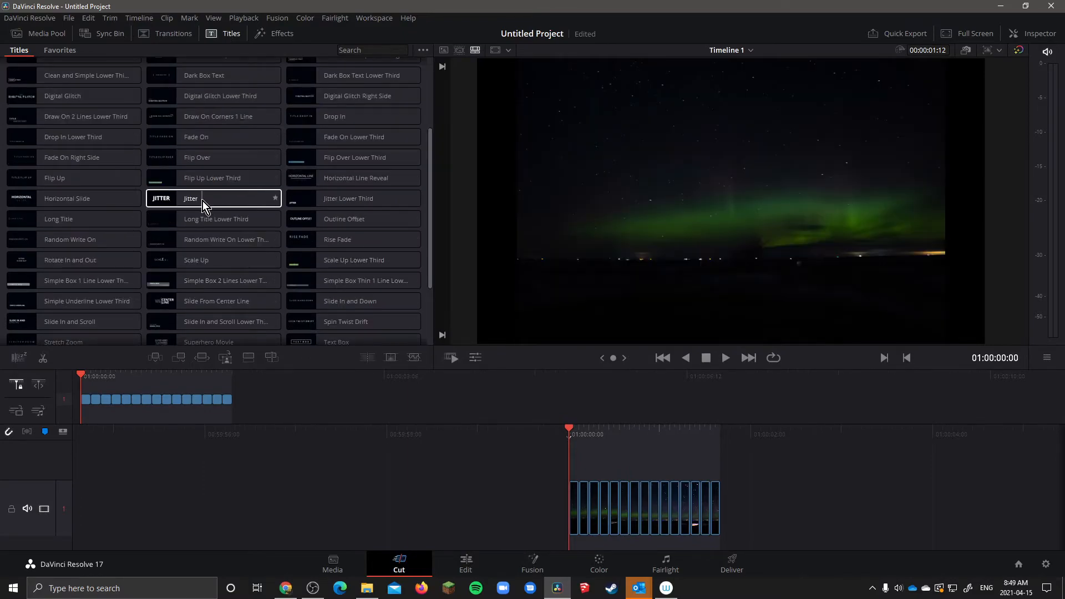
{"action": "left_click_drag", "start_coordinate": [213, 198], "coordinate": [537, 399]}
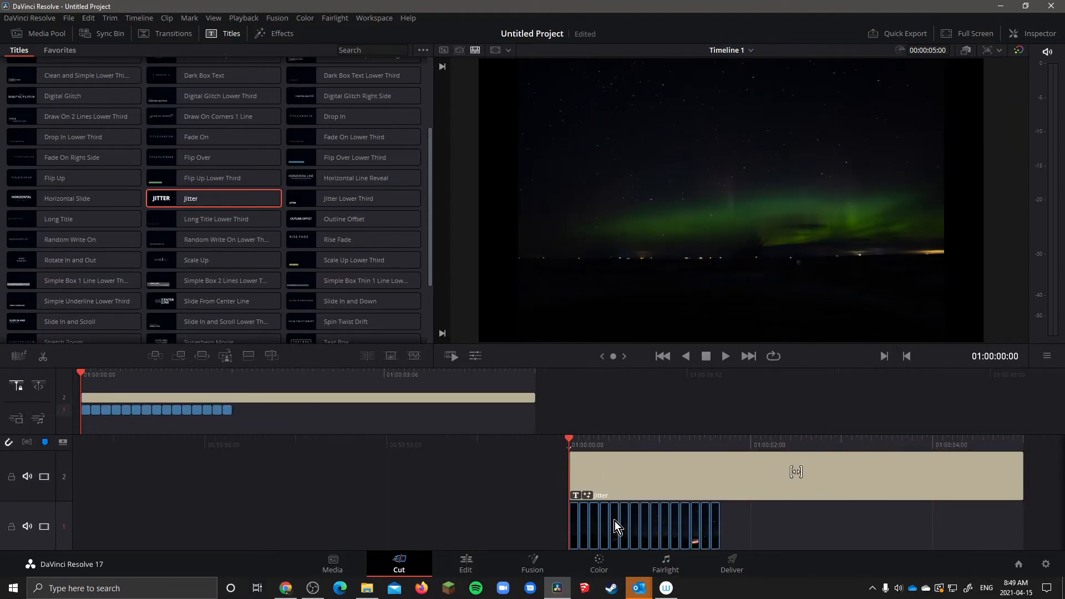
{"action": "left_click", "coordinate": [465, 563]}
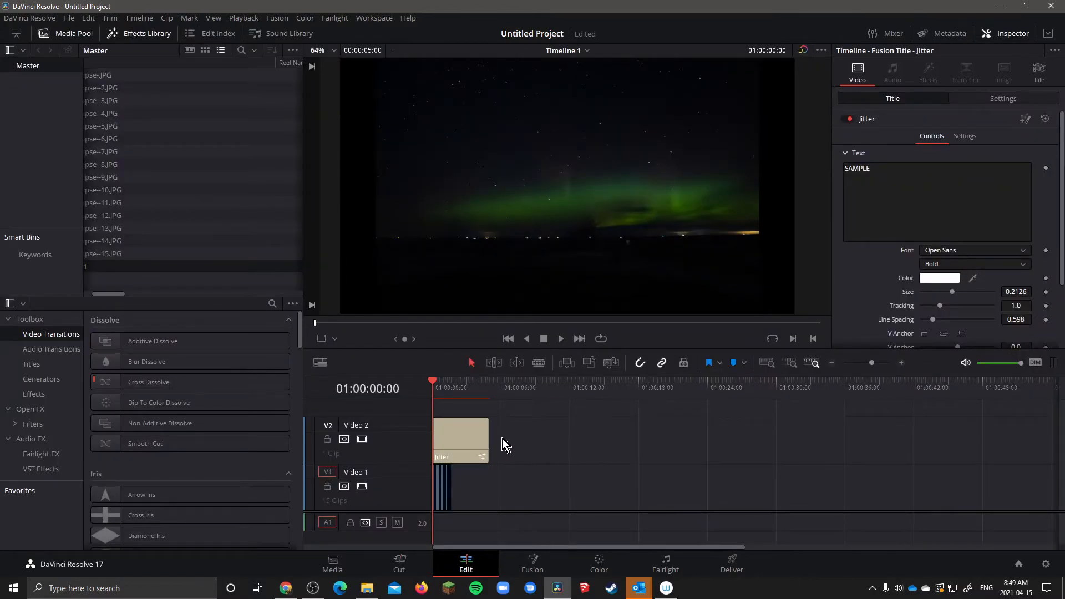
{"action": "mouse_move", "coordinate": [515, 493]}
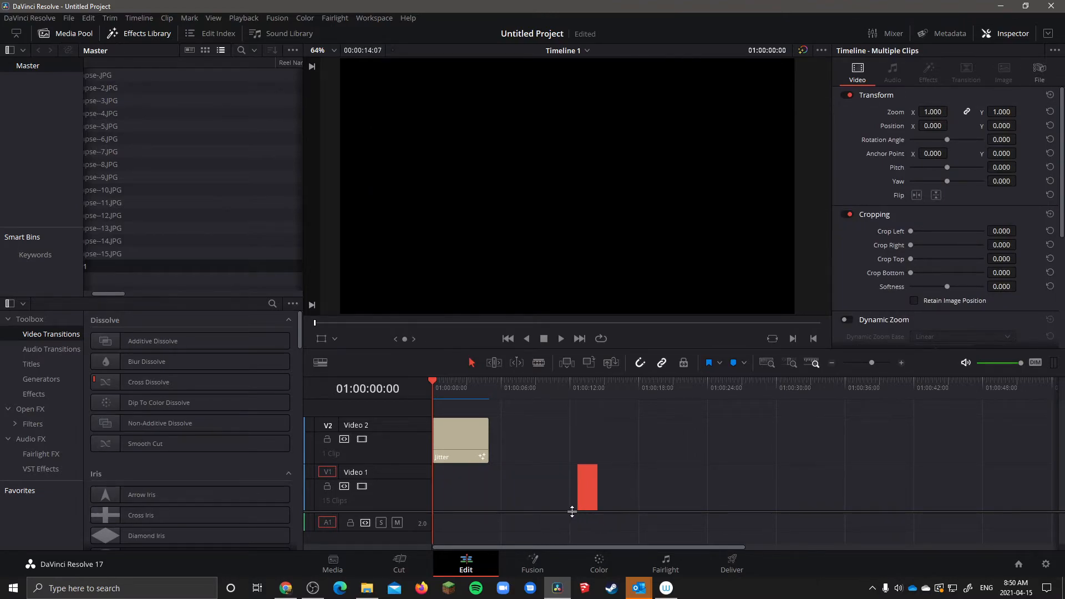
Step: Move the Jitter title to the start of Video 1 and butt the aurora stills right after it
{"action": "left_click_drag", "start_coordinate": [884, 364], "coordinate": [870, 364]}
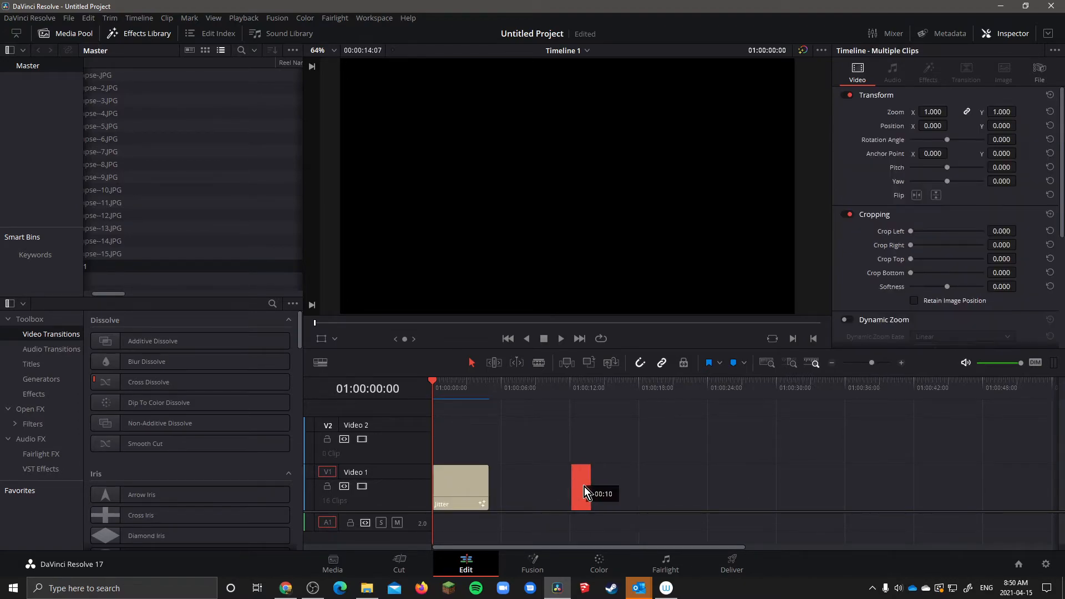
{"action": "left_click_drag", "start_coordinate": [581, 486], "coordinate": [490, 486]}
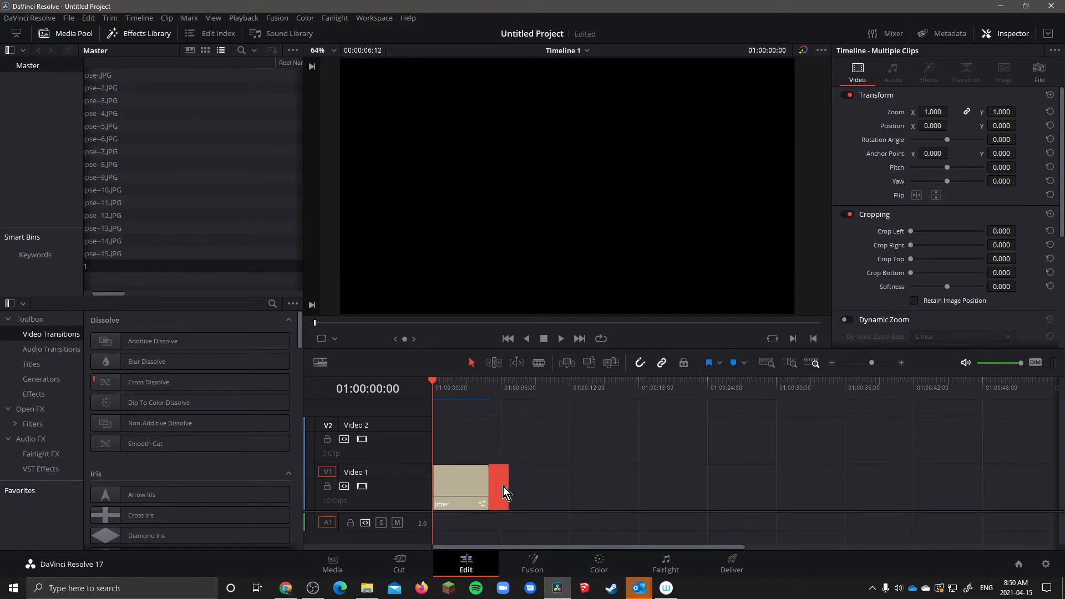
{"action": "left_click", "coordinate": [460, 487]}
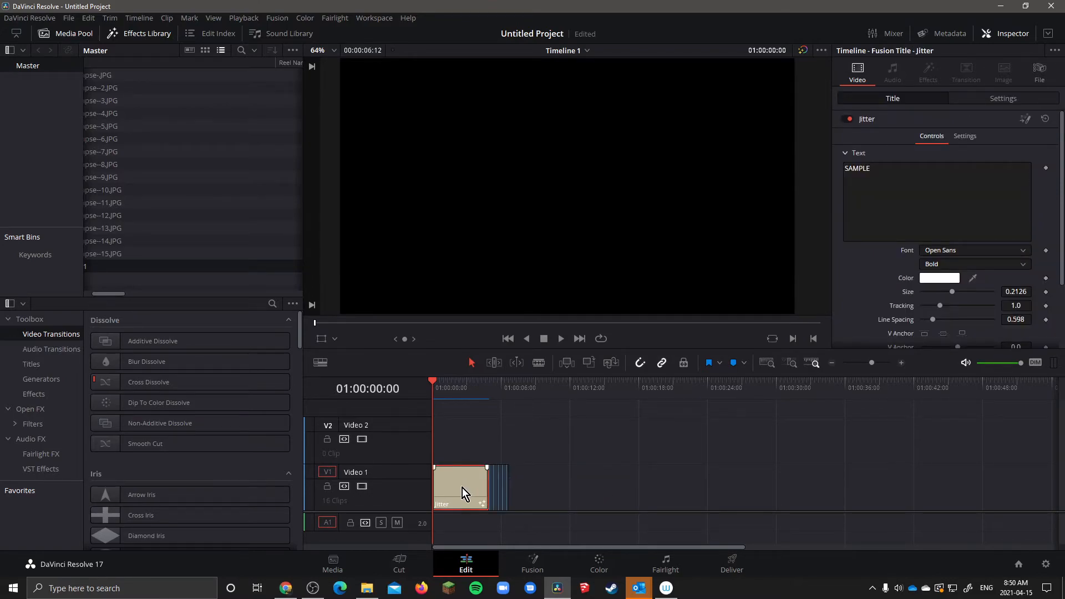
{"action": "left_click", "coordinate": [560, 338]}
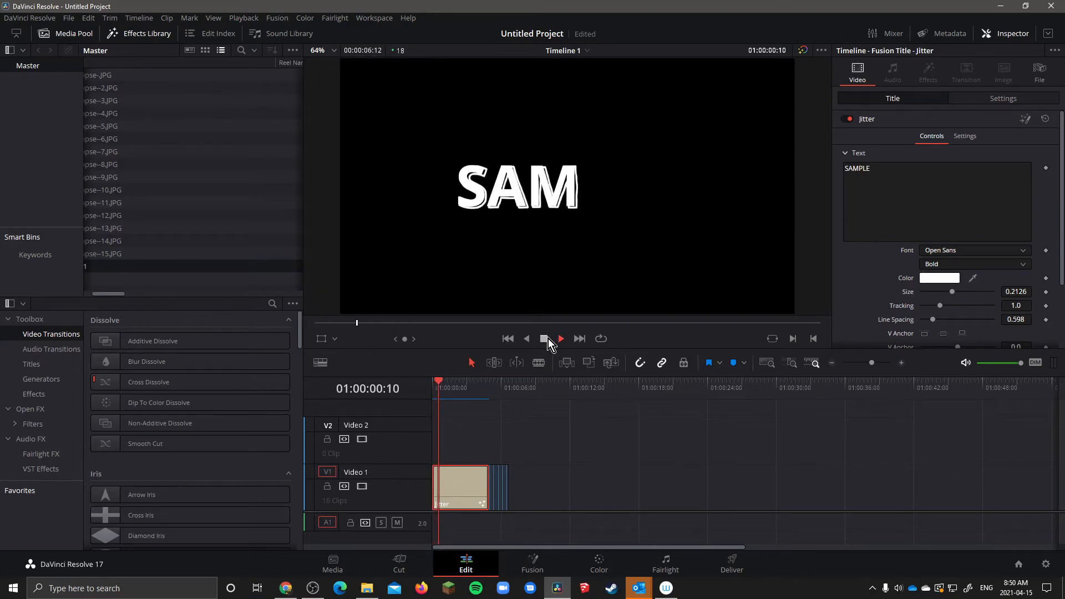
{"action": "left_click", "coordinate": [544, 339]}
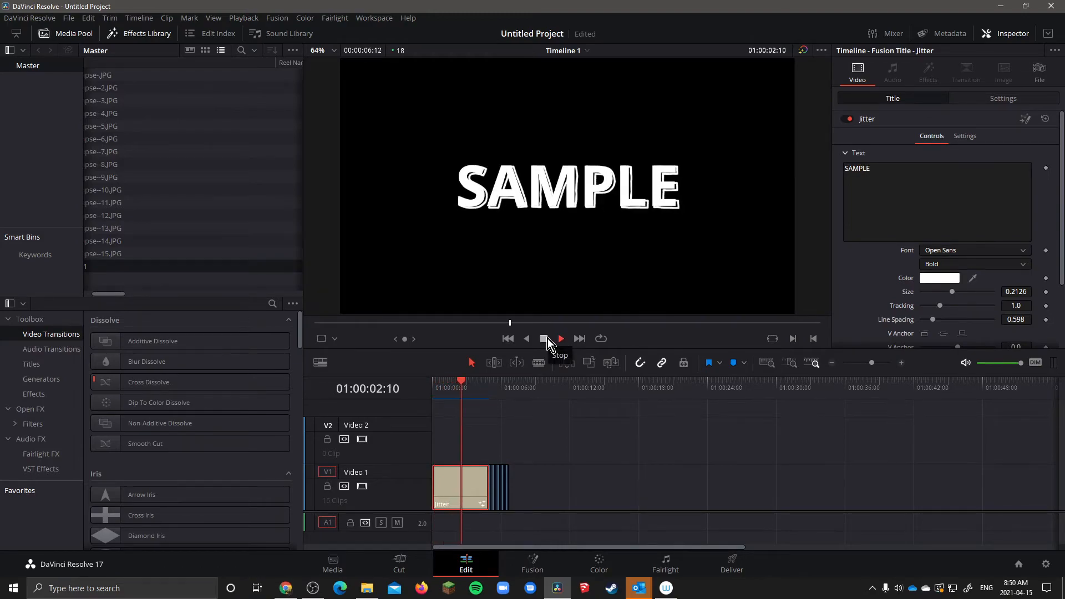
{"action": "left_click", "coordinate": [560, 338]}
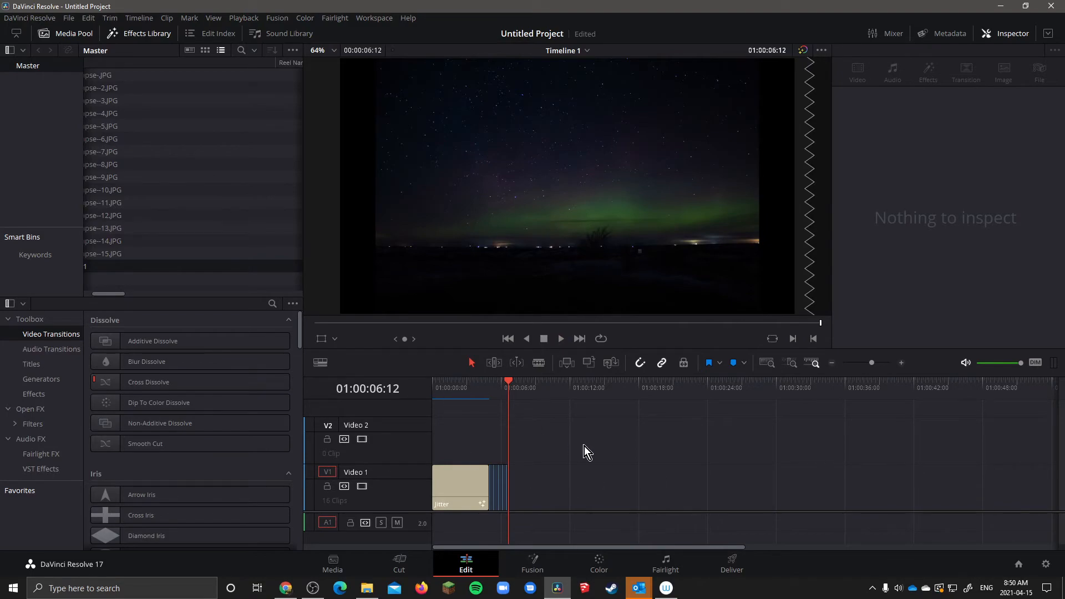
{"action": "mouse_move", "coordinate": [173, 94]}
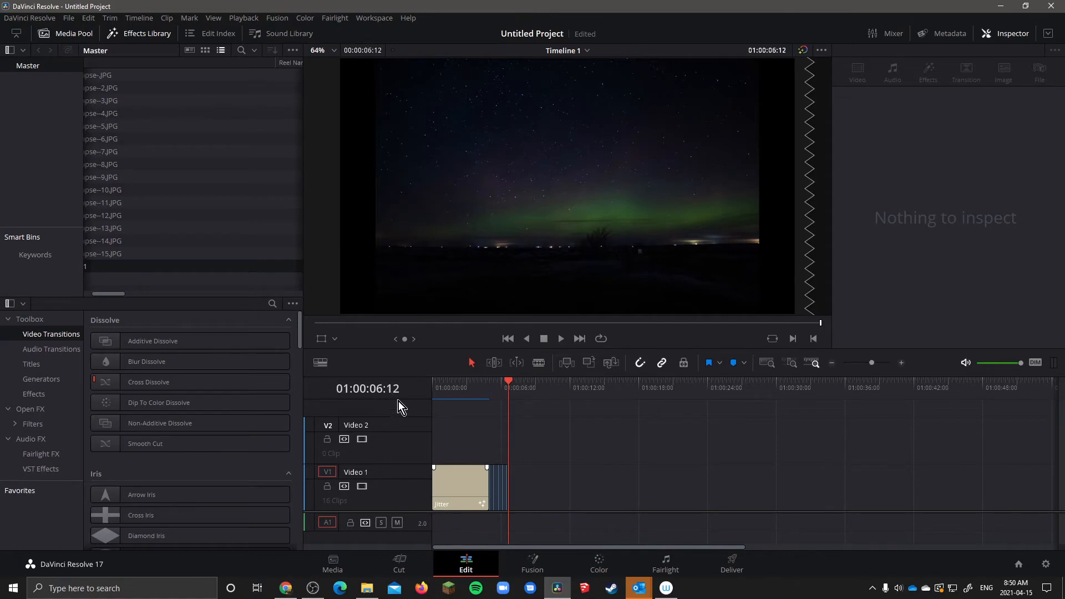
{"action": "mouse_move", "coordinate": [453, 547]}
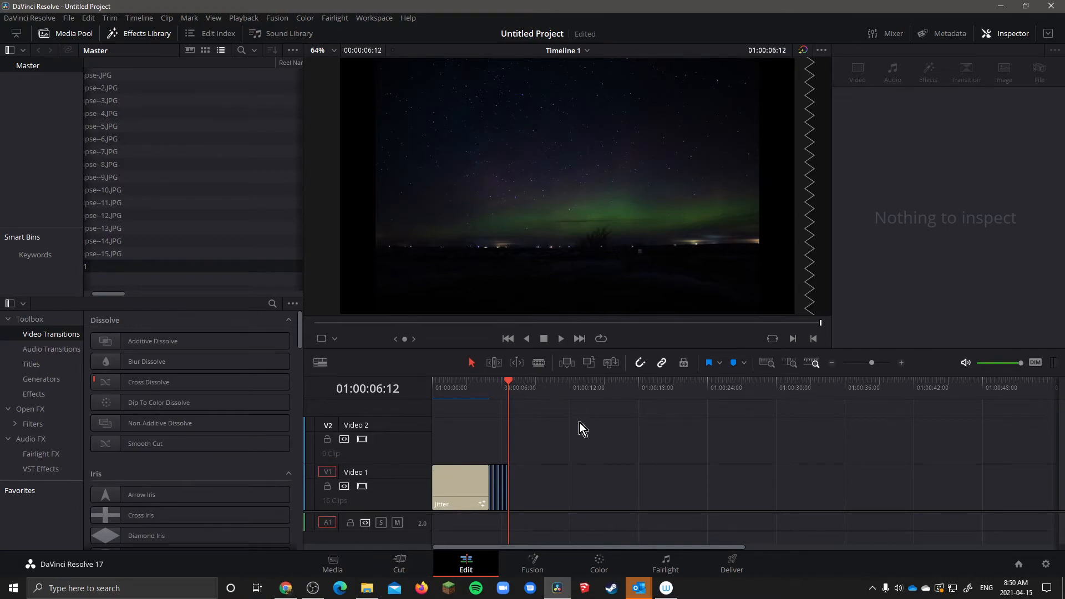
{"action": "mouse_move", "coordinate": [444, 397]}
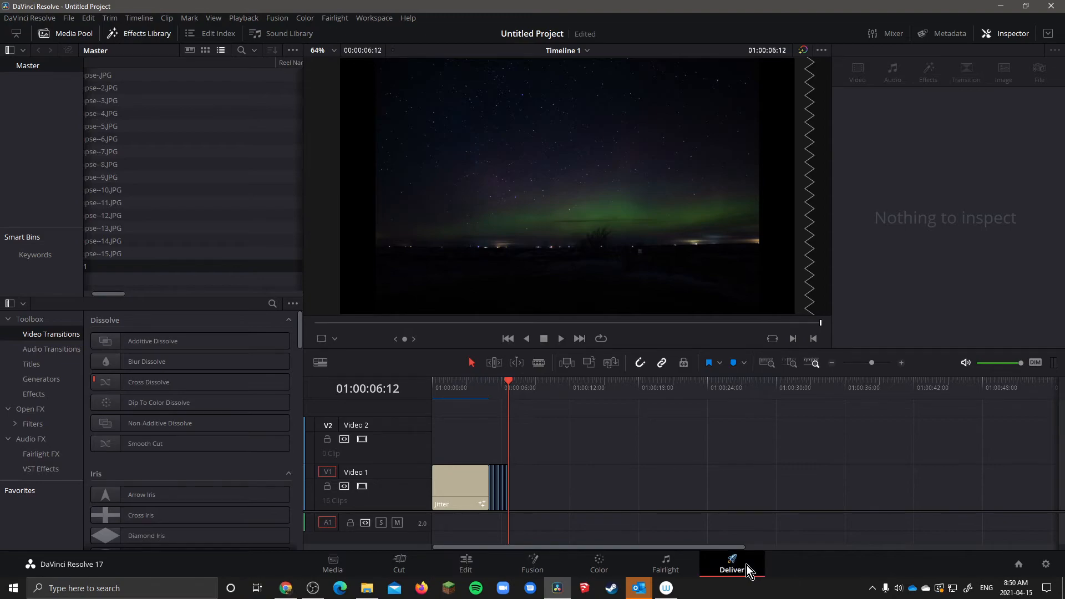
Step: On the Deliver page, save the render to the Pictures folder named test2 and reveal the Video options
{"action": "left_click", "coordinate": [731, 564]}
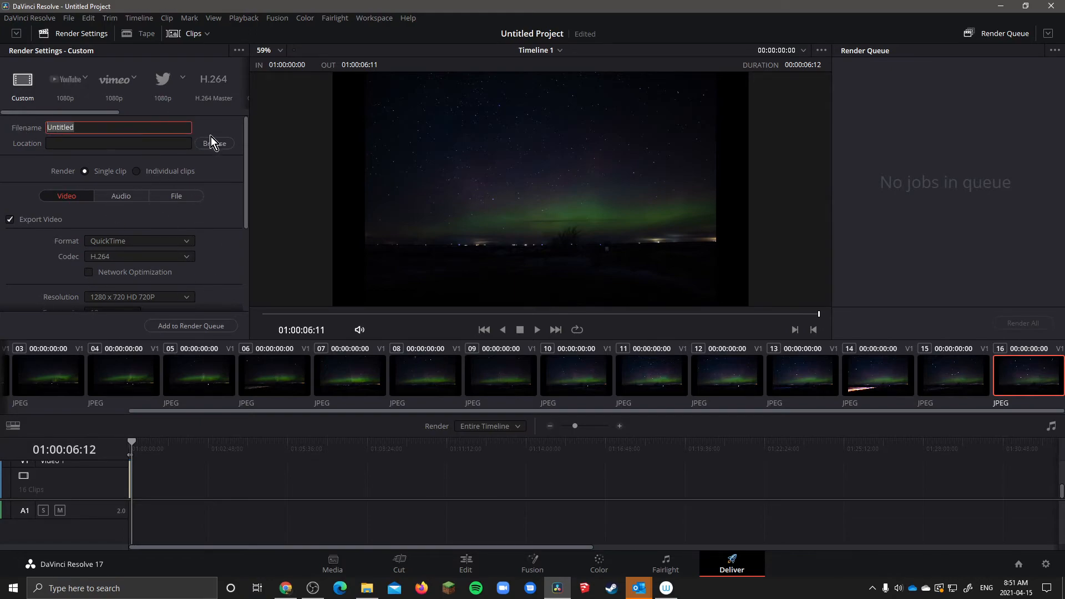
{"action": "left_click", "coordinate": [214, 143]}
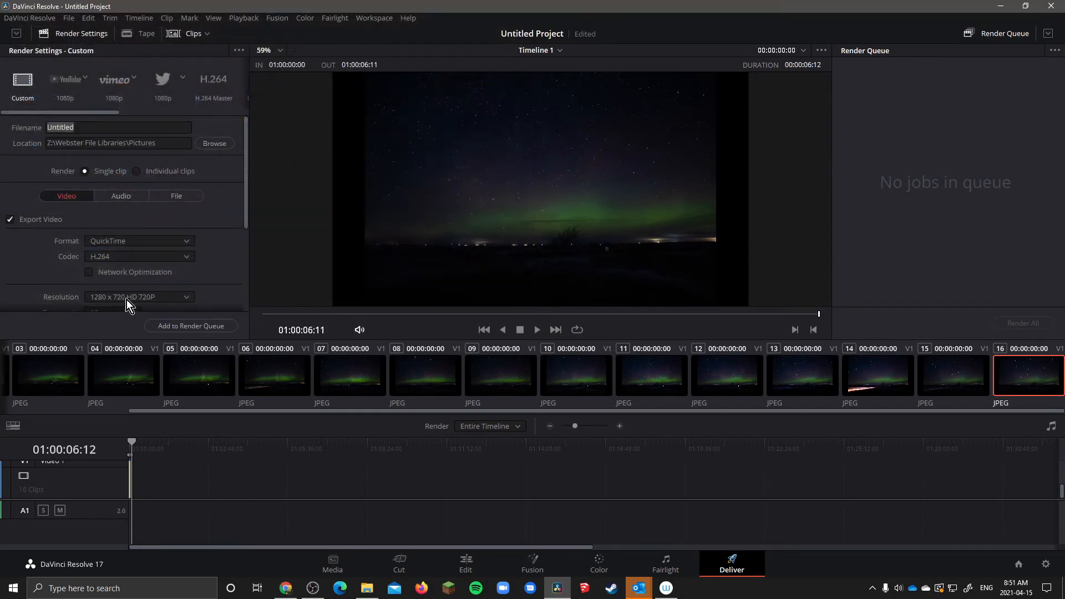
{"action": "left_click", "coordinate": [119, 127]}
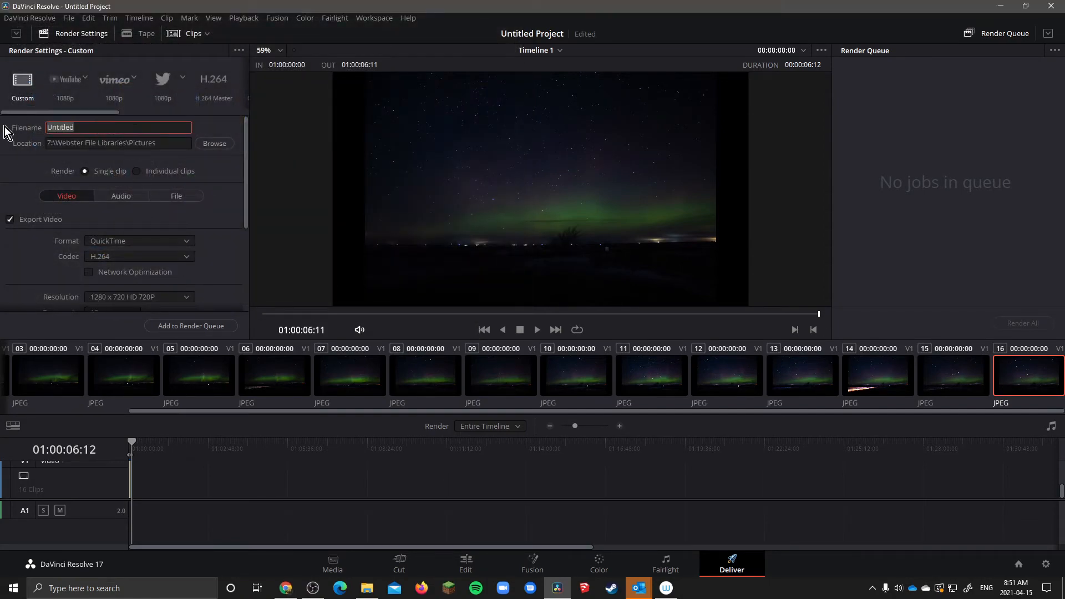
{"action": "type", "text": "tedst32"}
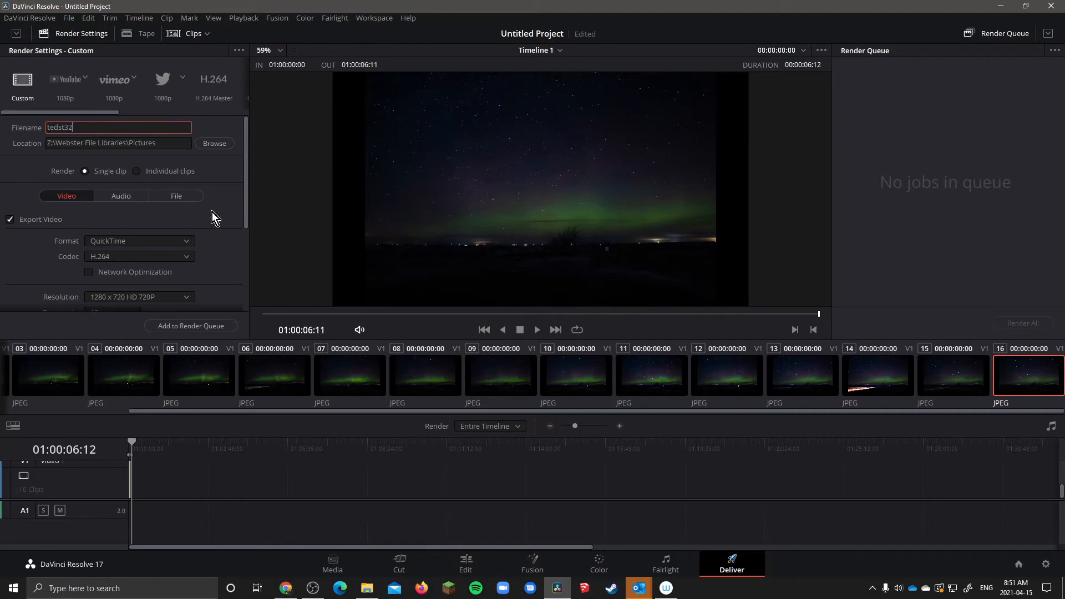
{"action": "type", "text": "test2"}
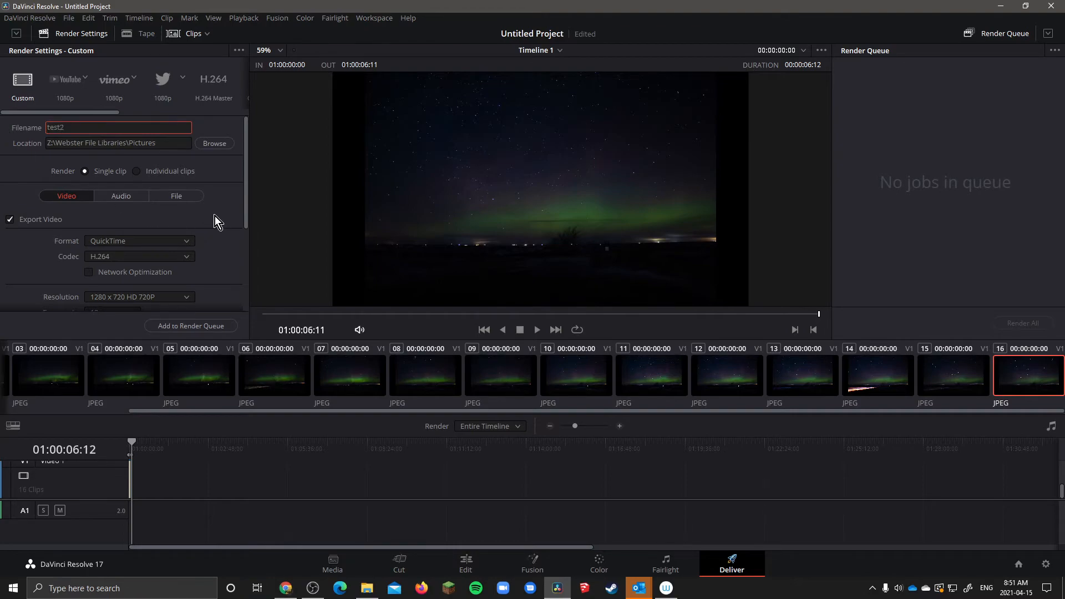
{"action": "scroll", "scroll_direction": "down", "scroll_amount": 3}
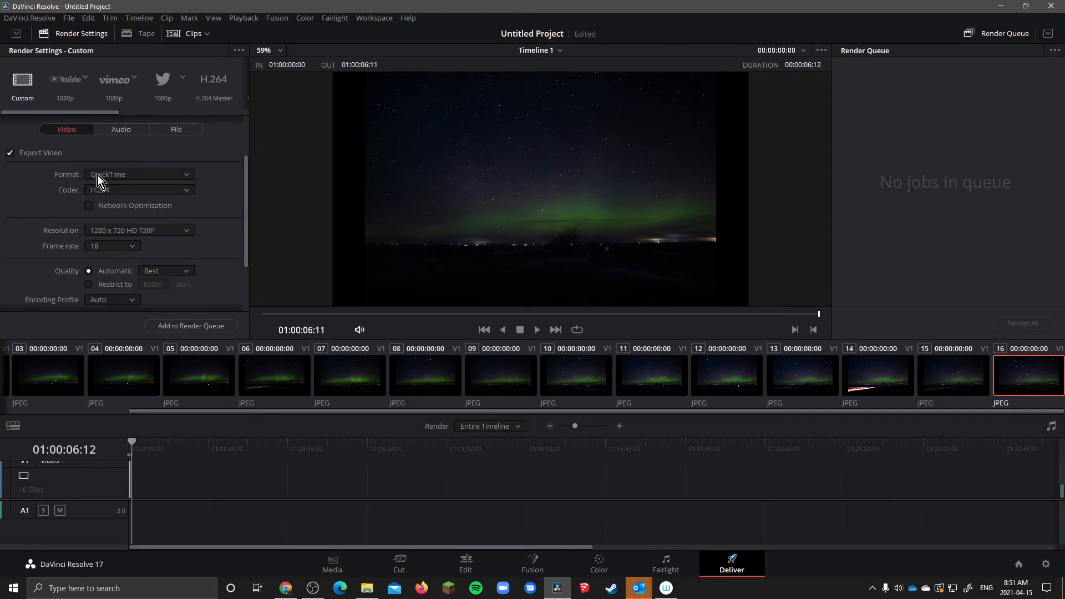
Step: Keep H.264 as the QuickTime video codec in the render settings
{"action": "left_click", "coordinate": [140, 174]}
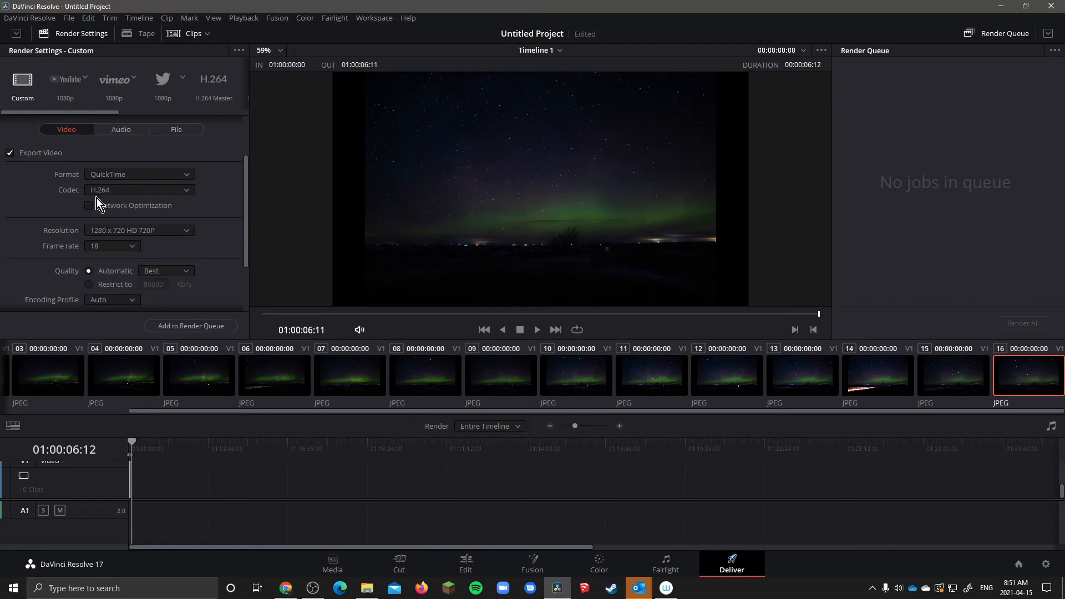
{"action": "left_click", "coordinate": [139, 189]}
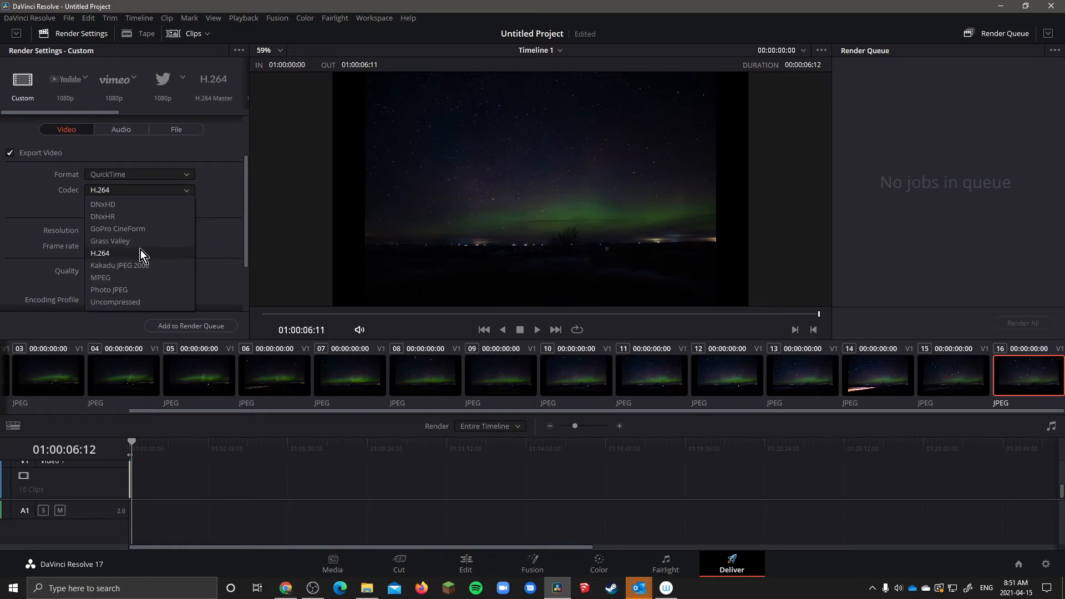
{"action": "left_click", "coordinate": [100, 253]}
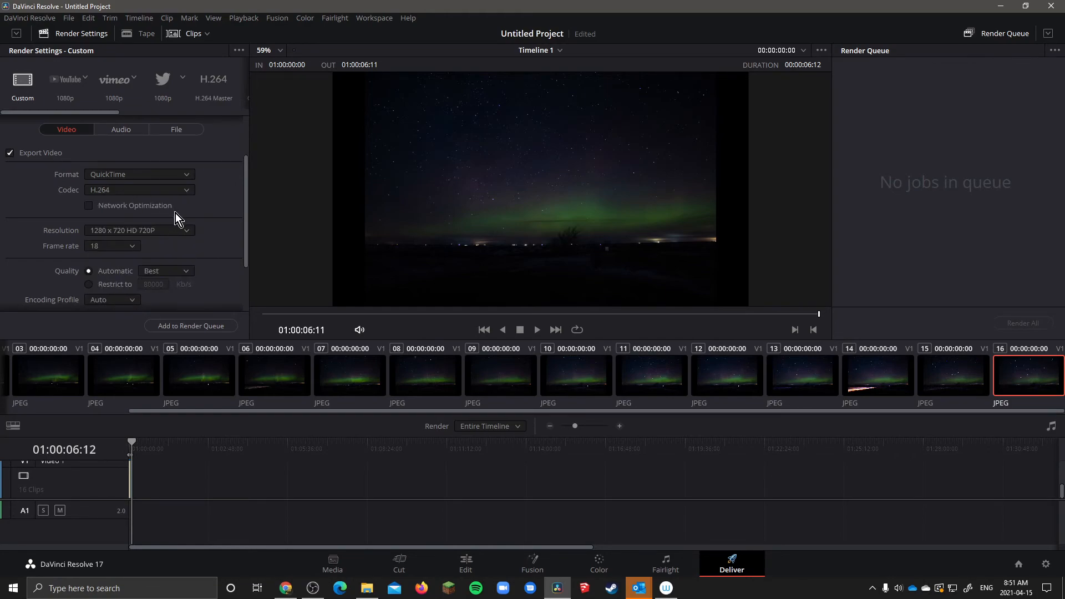
{"action": "scroll", "scroll_direction": "down", "scroll_amount": 3}
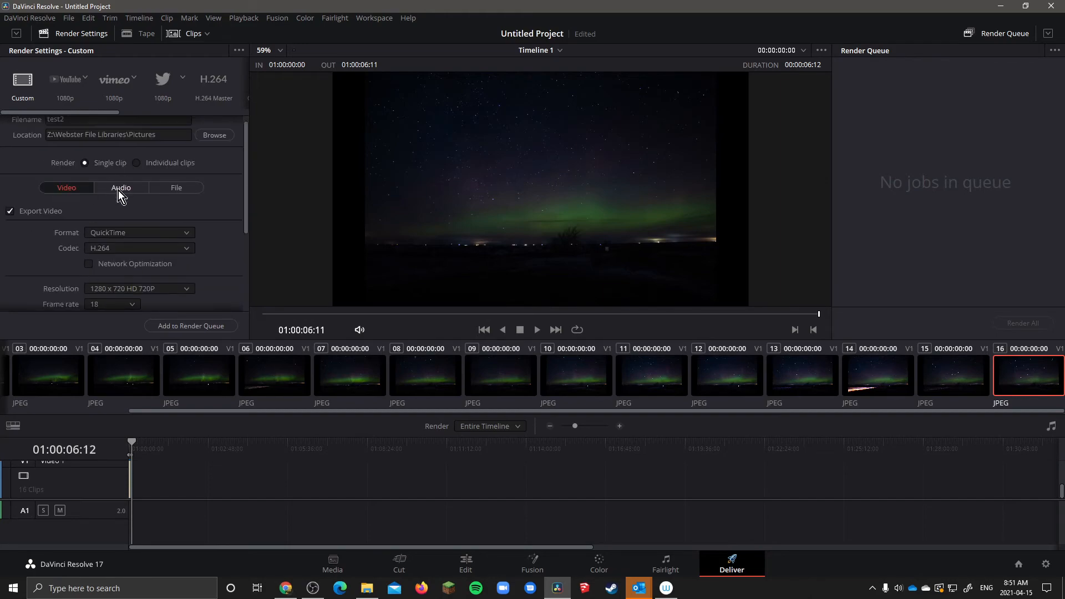
Step: Set the render's audio codec to AAC and return to the video settings
{"action": "left_click", "coordinate": [121, 188]}
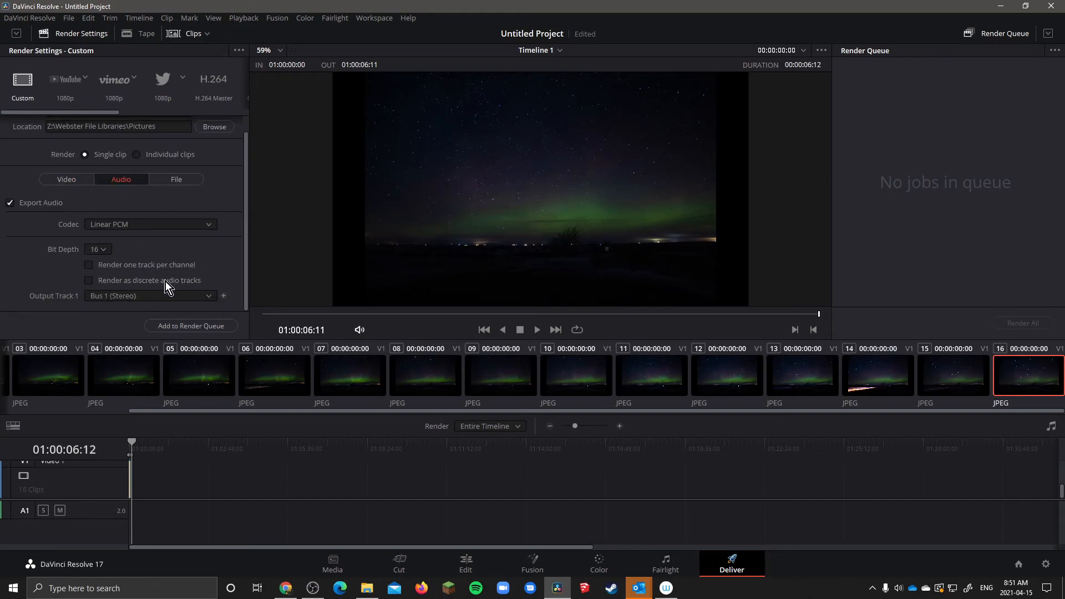
{"action": "left_click", "coordinate": [150, 225]}
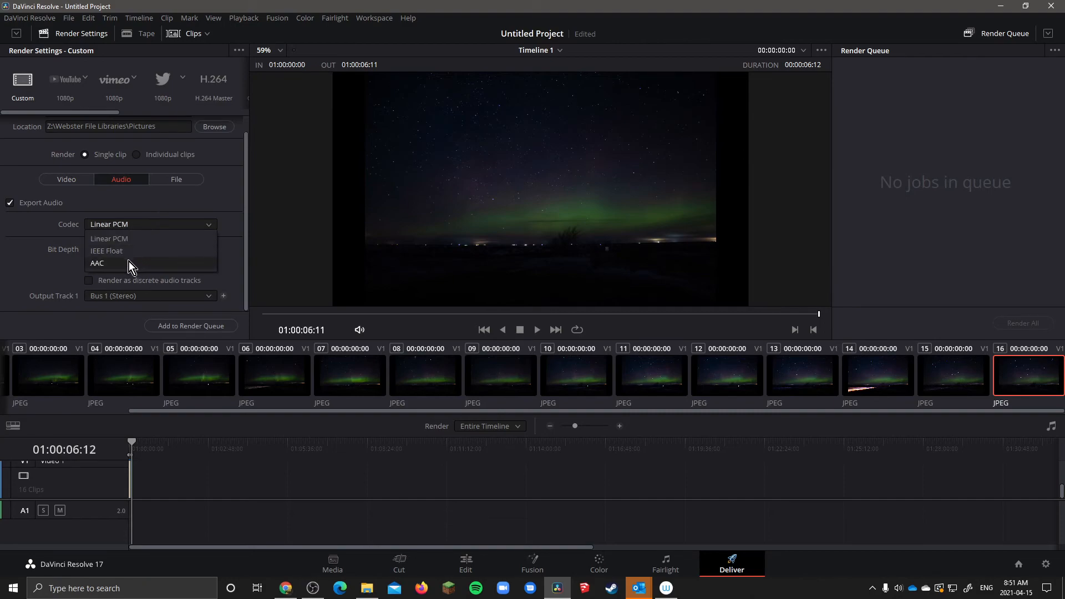
{"action": "left_click", "coordinate": [97, 263]}
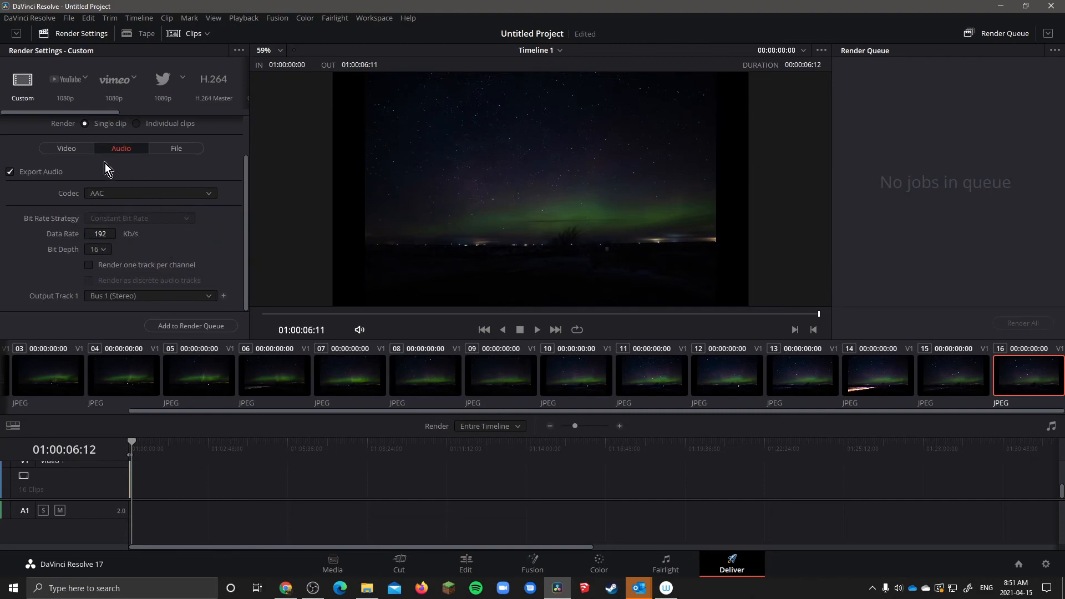
{"action": "left_click", "coordinate": [66, 148]}
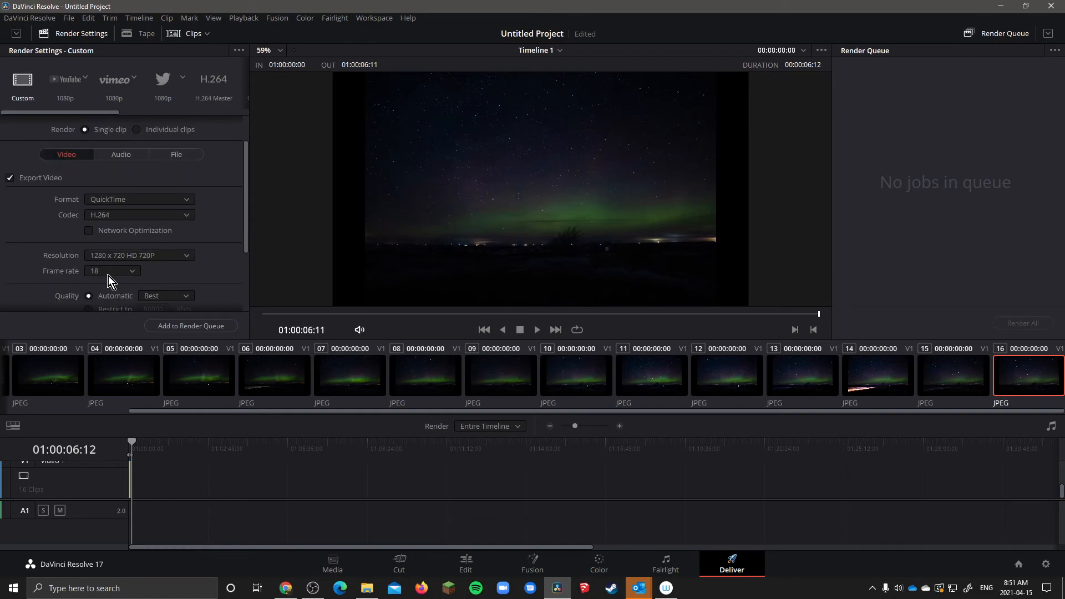
{"action": "mouse_move", "coordinate": [131, 292]}
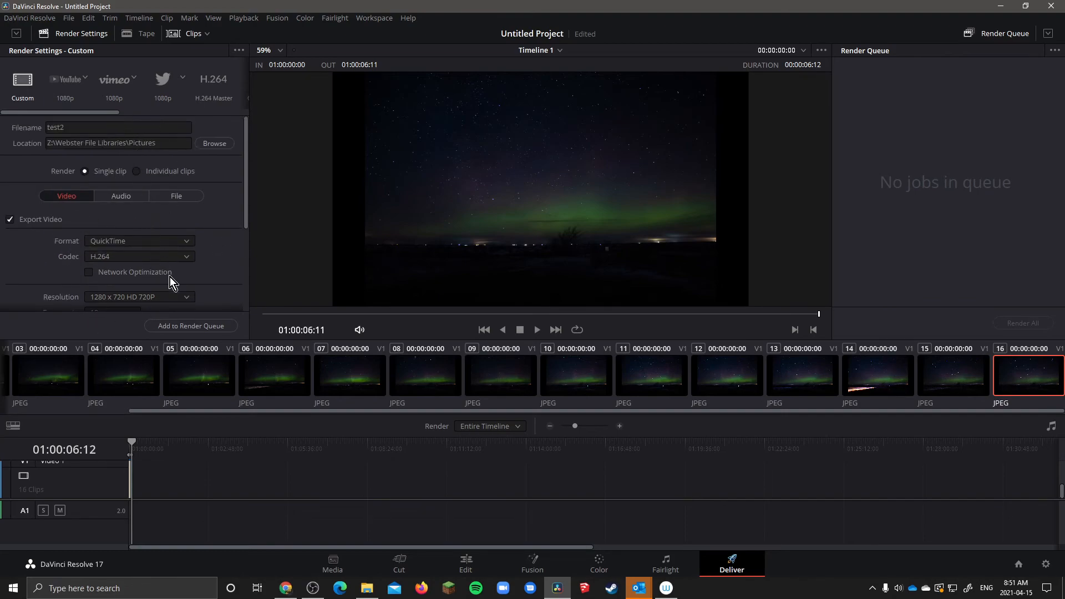
Step: Queue and render the timeline to test2.mov, then reveal its folder in File Explorer
{"action": "left_click", "coordinate": [190, 325]}
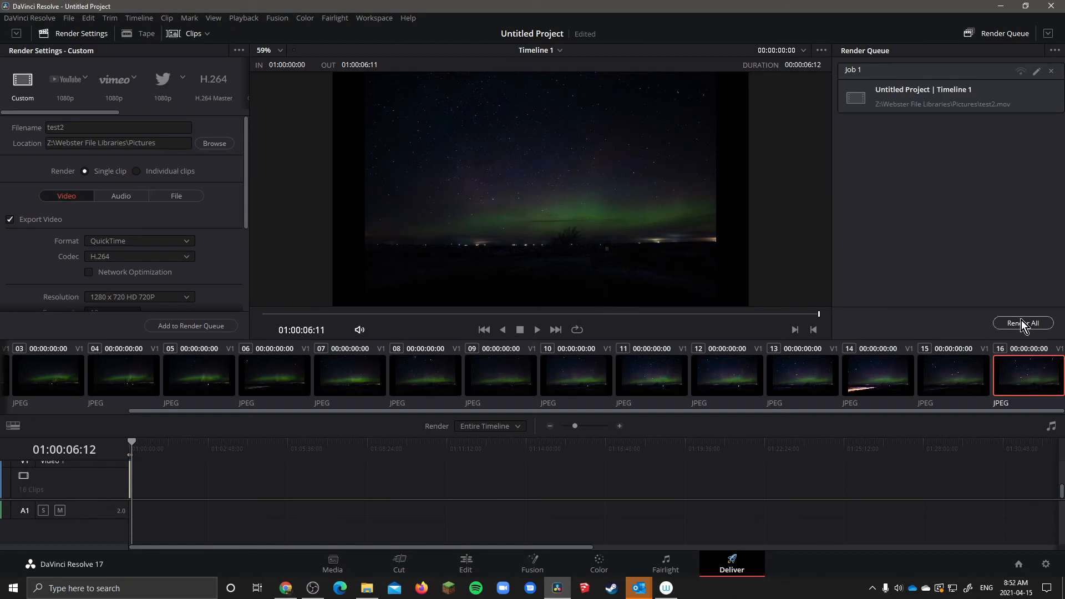
{"action": "left_click", "coordinate": [1023, 323]}
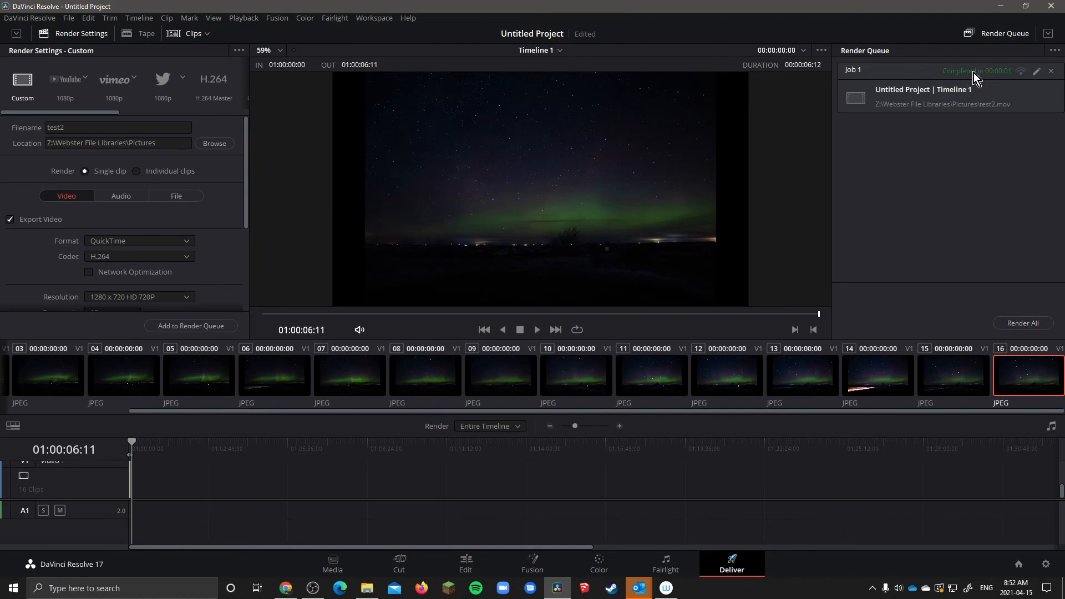
{"action": "left_click", "coordinate": [368, 589]}
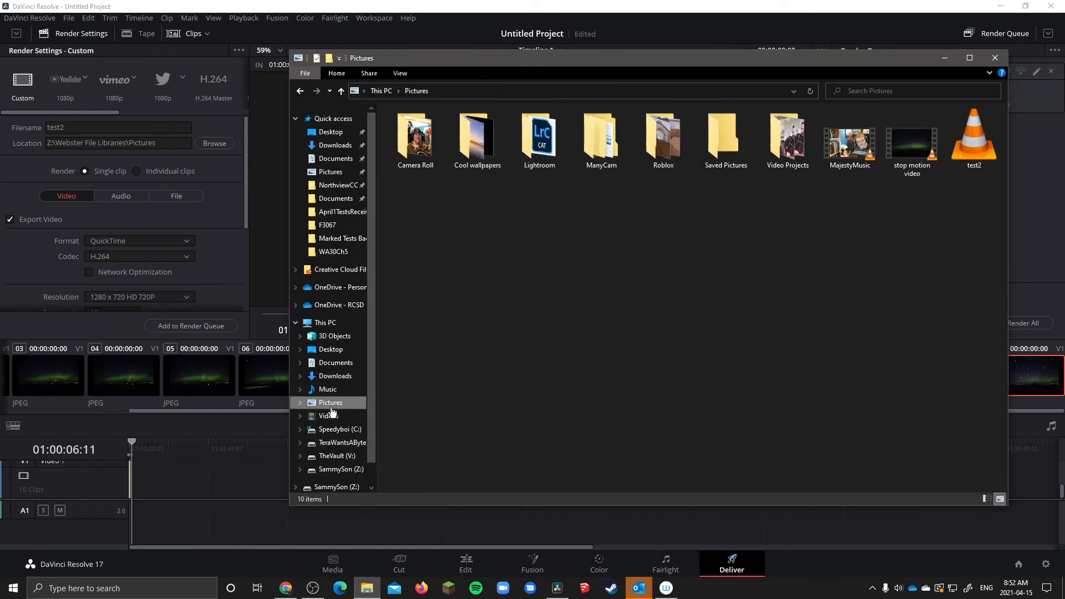
Step: Play test2.mov in VLC and decline the offered player update
{"action": "left_click", "coordinate": [974, 140]}
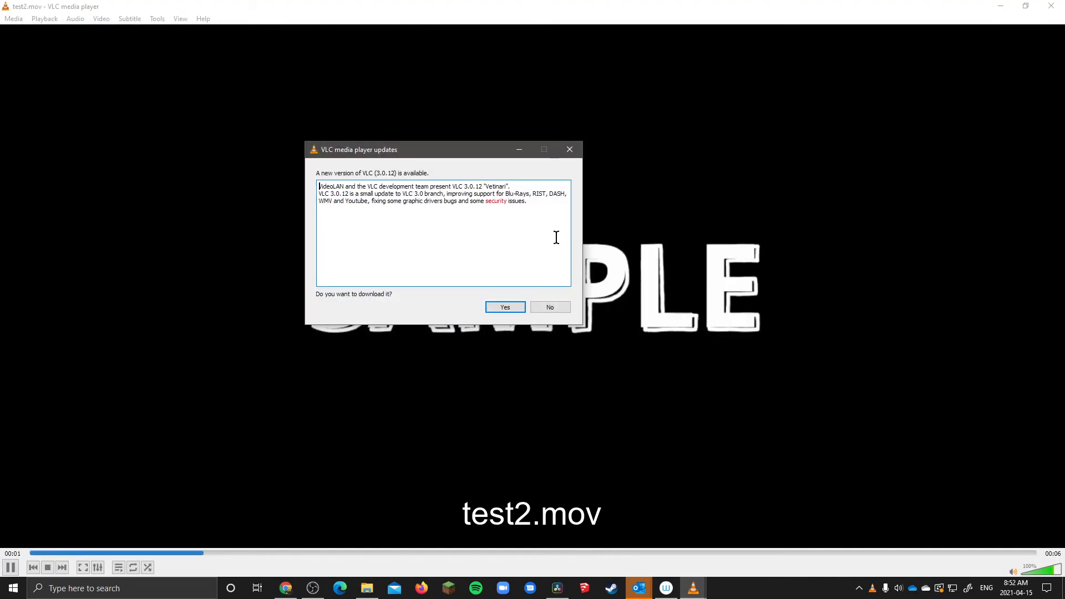
{"action": "left_click", "coordinate": [549, 308]}
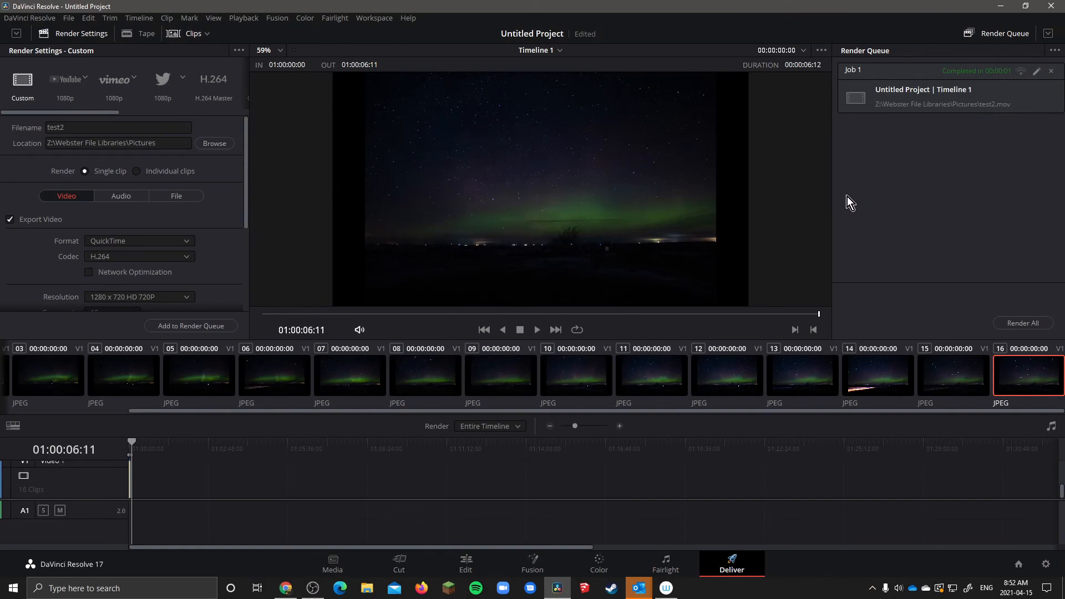
{"action": "mouse_move", "coordinate": [649, 320]}
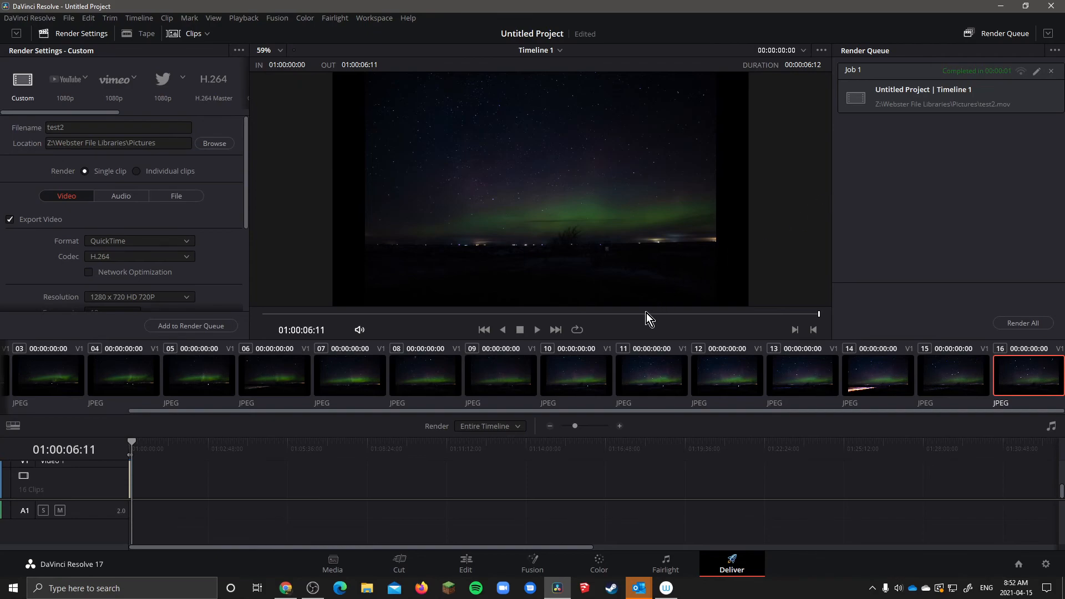
{"action": "mouse_move", "coordinate": [444, 418]}
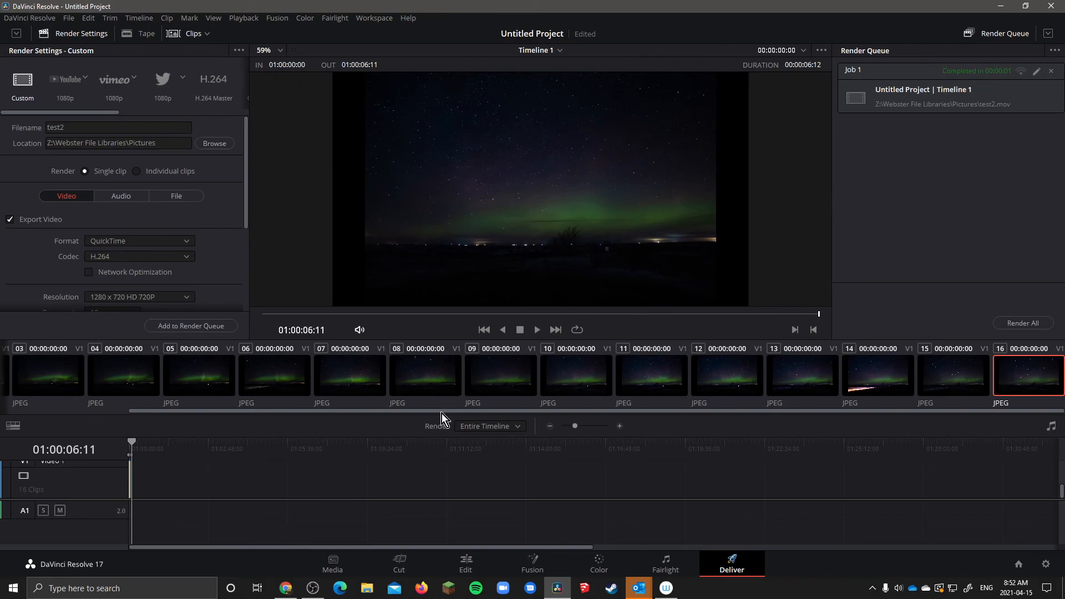
{"action": "mouse_move", "coordinate": [401, 412]}
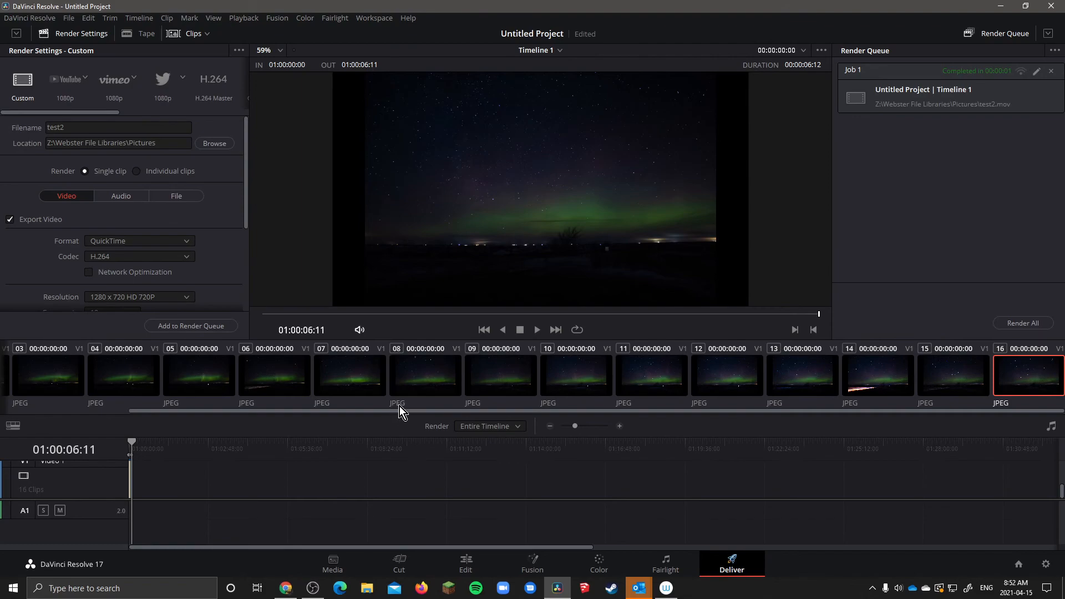
{"action": "mouse_move", "coordinate": [365, 213]}
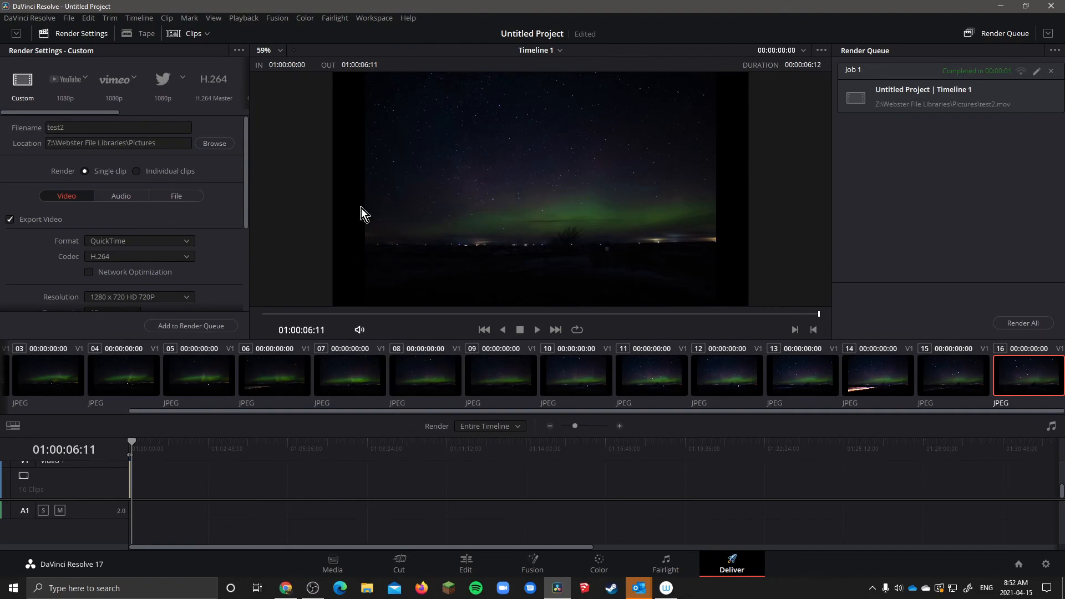
{"action": "mouse_move", "coordinate": [496, 141]}
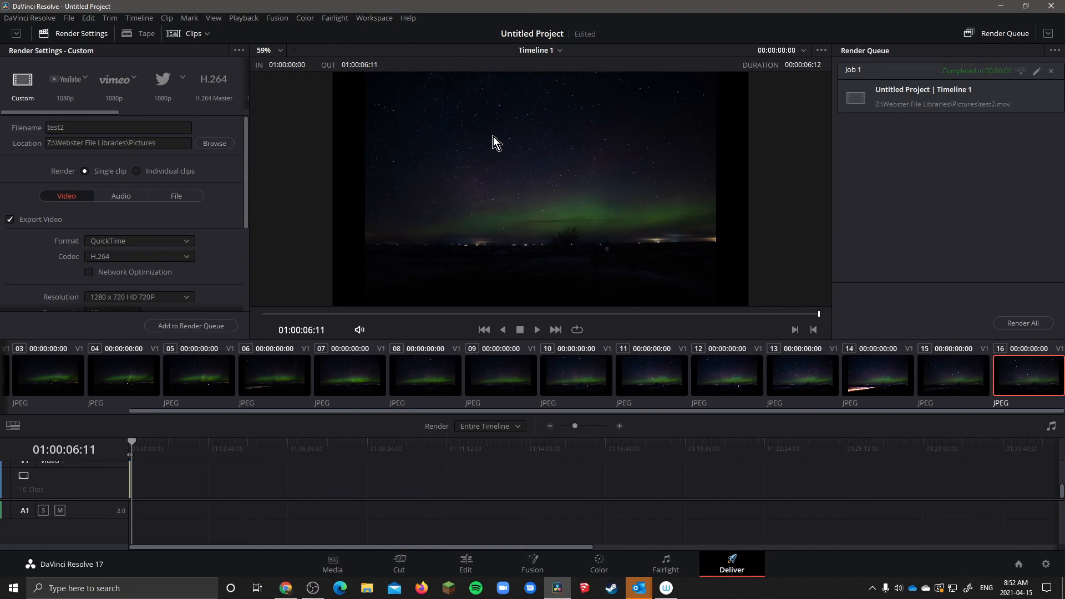
{"action": "mouse_move", "coordinate": [371, 511]}
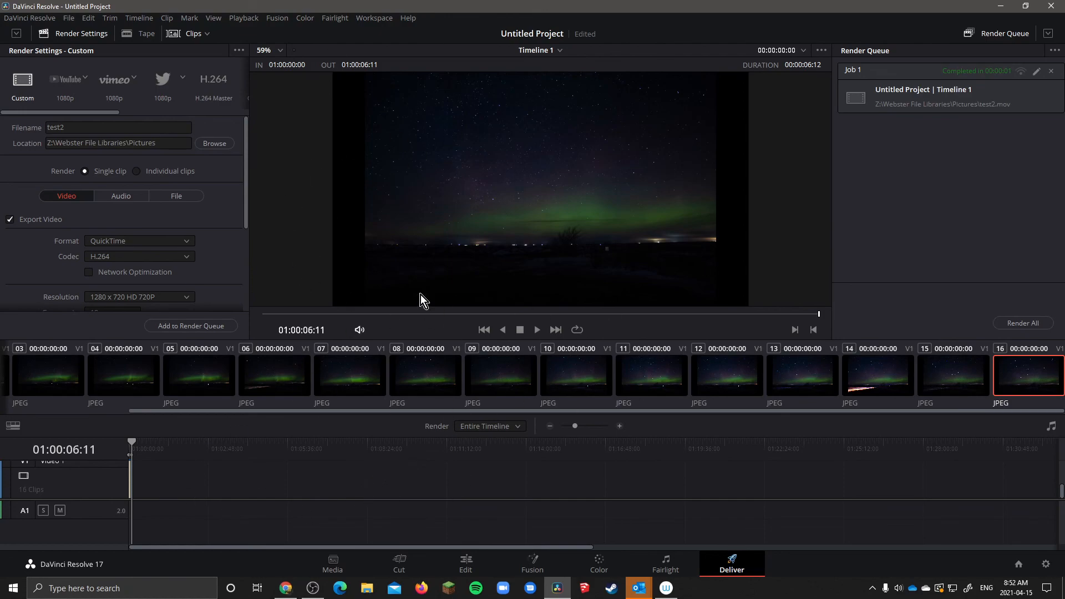
{"action": "mouse_move", "coordinate": [451, 202]}
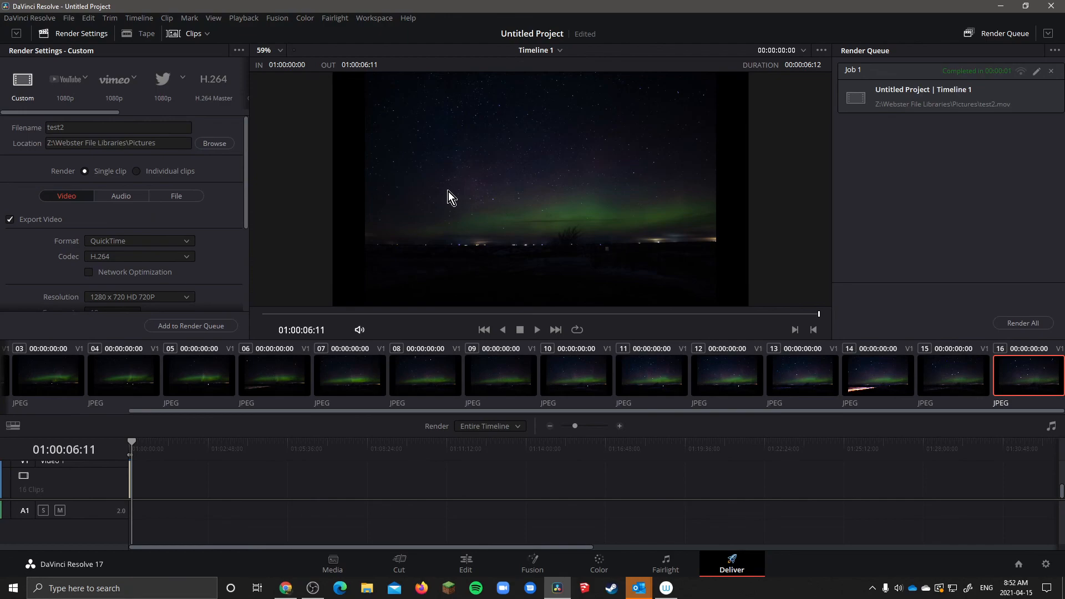
{"action": "mouse_move", "coordinate": [456, 186]}
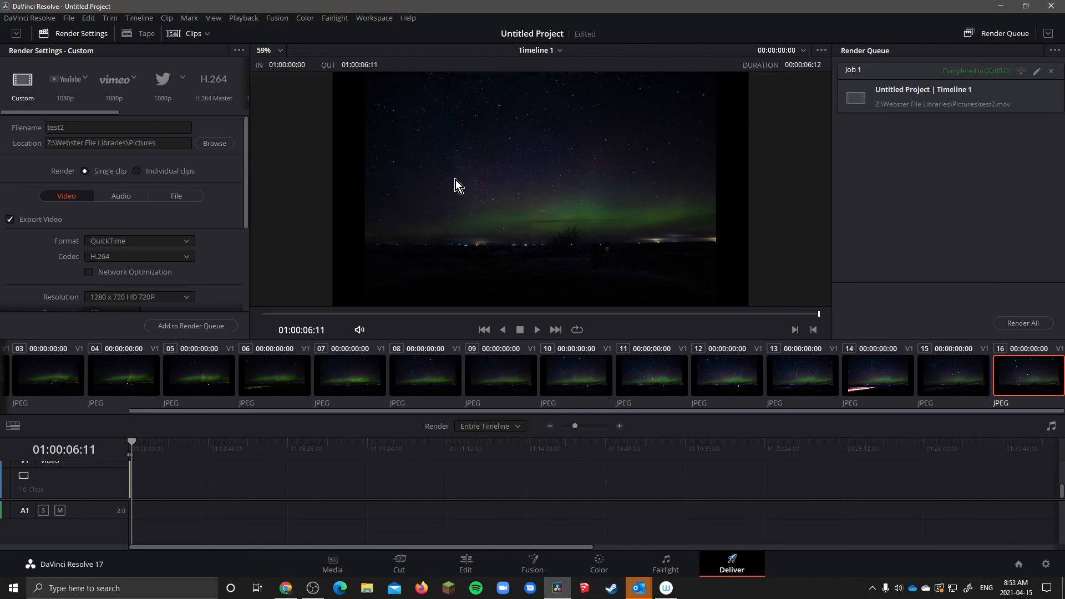
{"action": "mouse_move", "coordinate": [624, 400]}
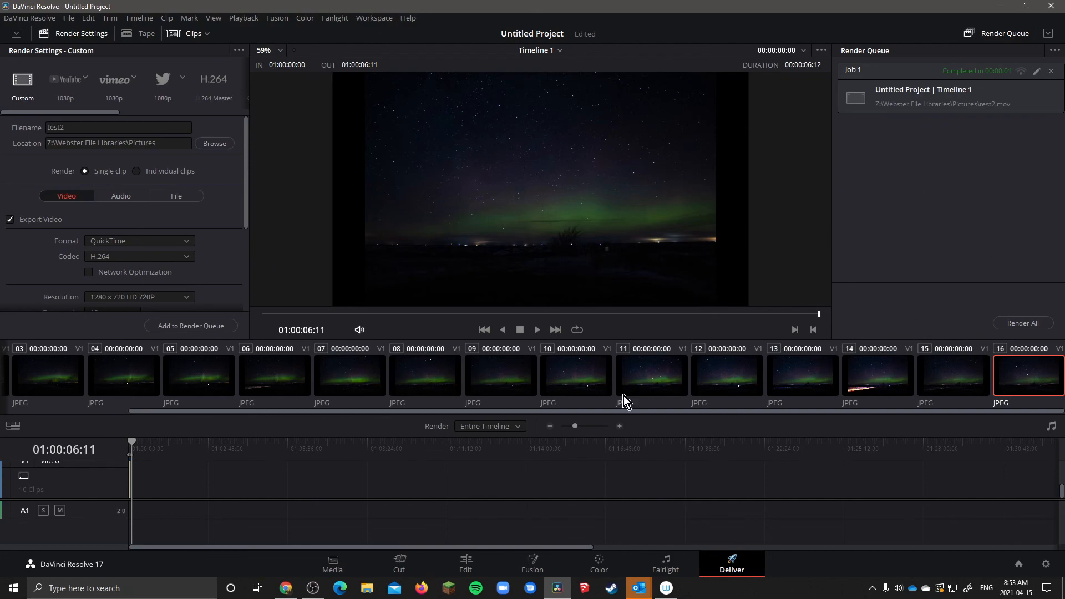